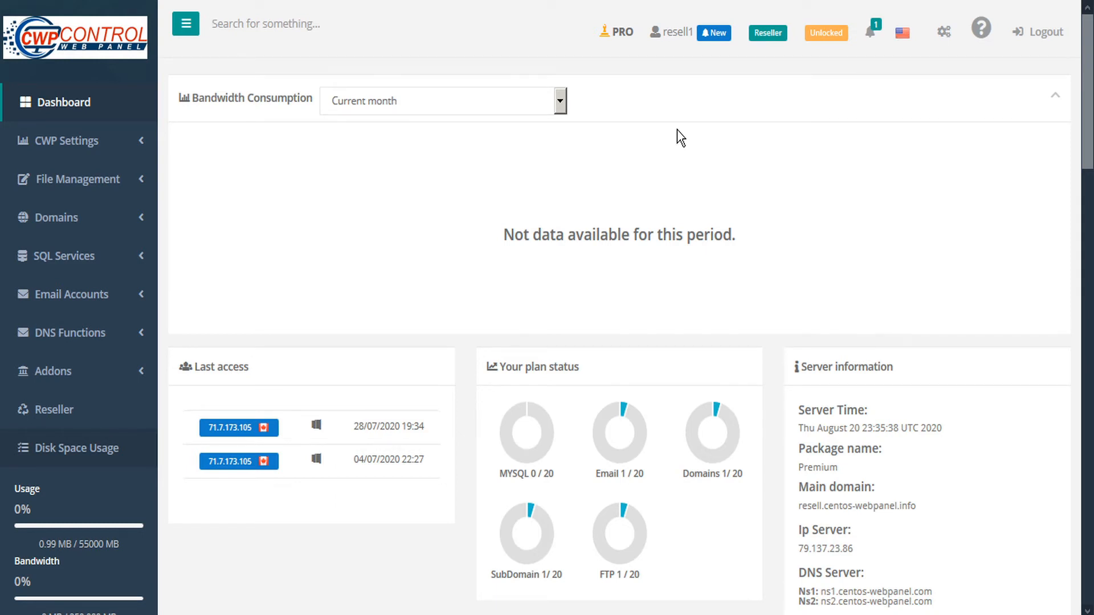
Step: Expand the Addons sidebar section listing WordPress, PrestaShop, Joomla and Drupal installers
click(266, 23)
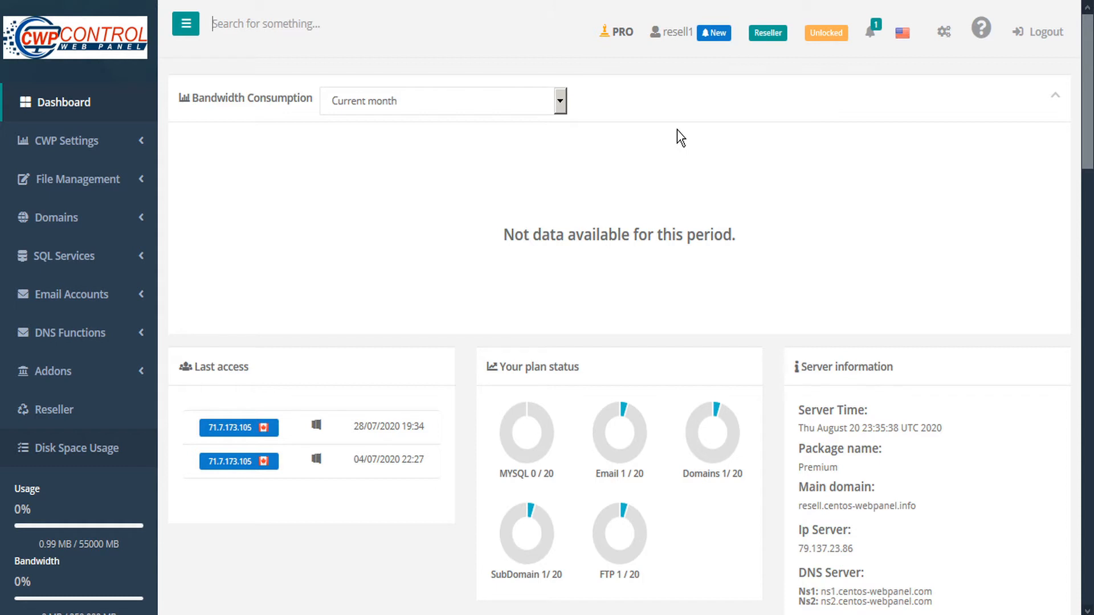
mouse_move(793, 128)
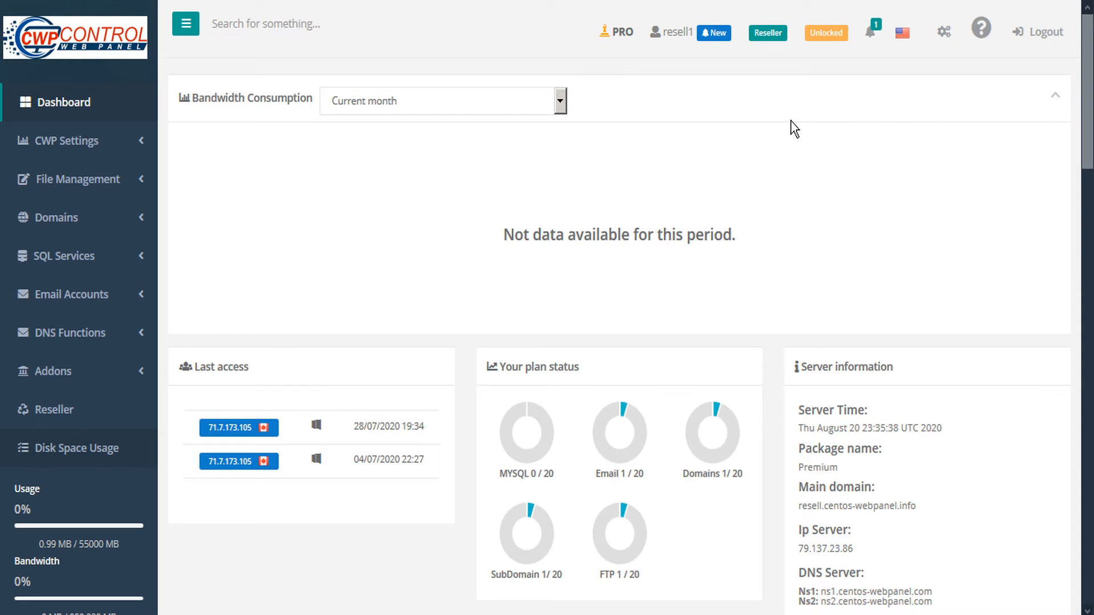
mouse_move(52, 371)
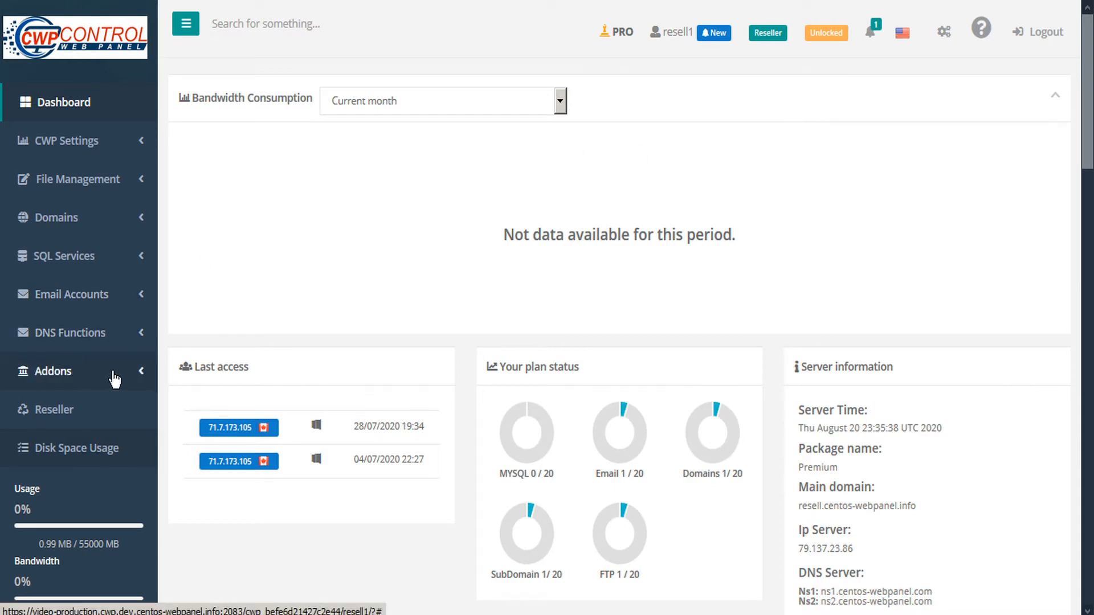
click(56, 371)
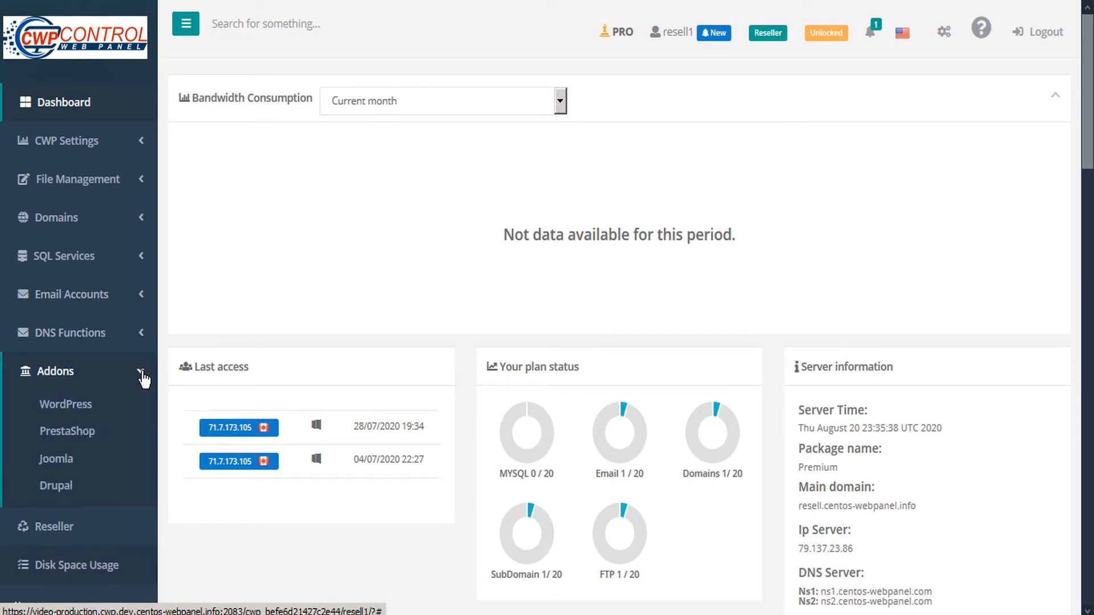
click(66, 404)
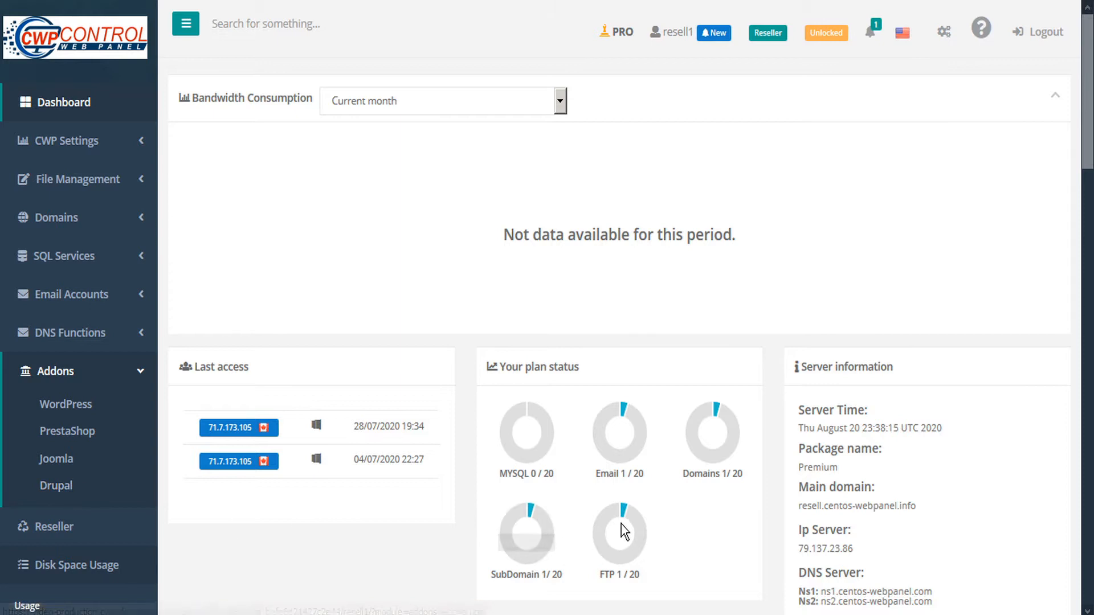
Step: Reach the dashboard's Addons icons and go to the WordPress Module Addons page
scroll(down, 3)
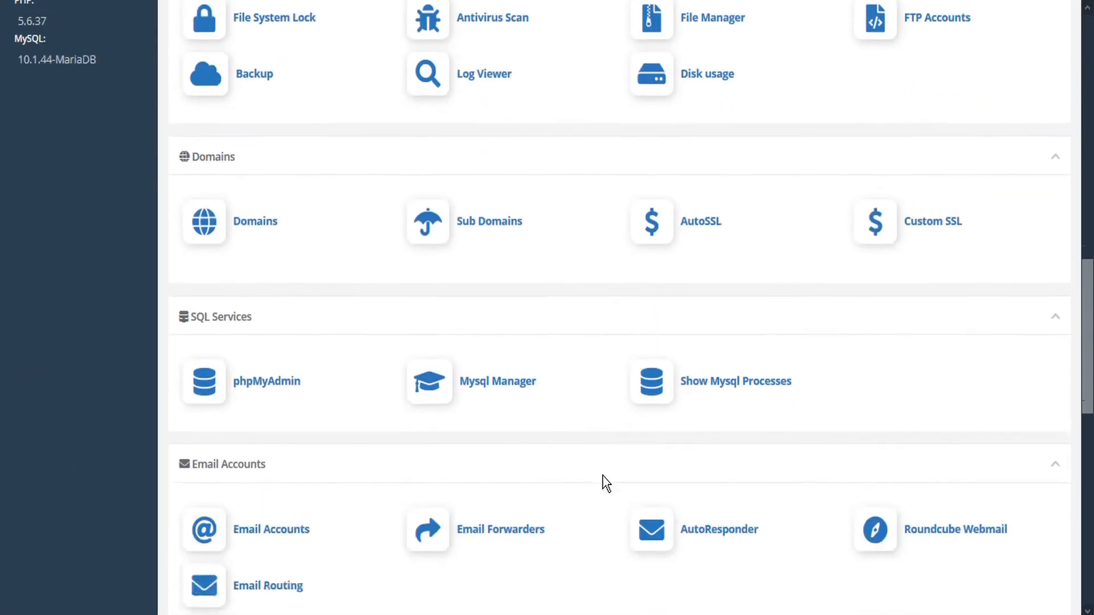
scroll(down, 3)
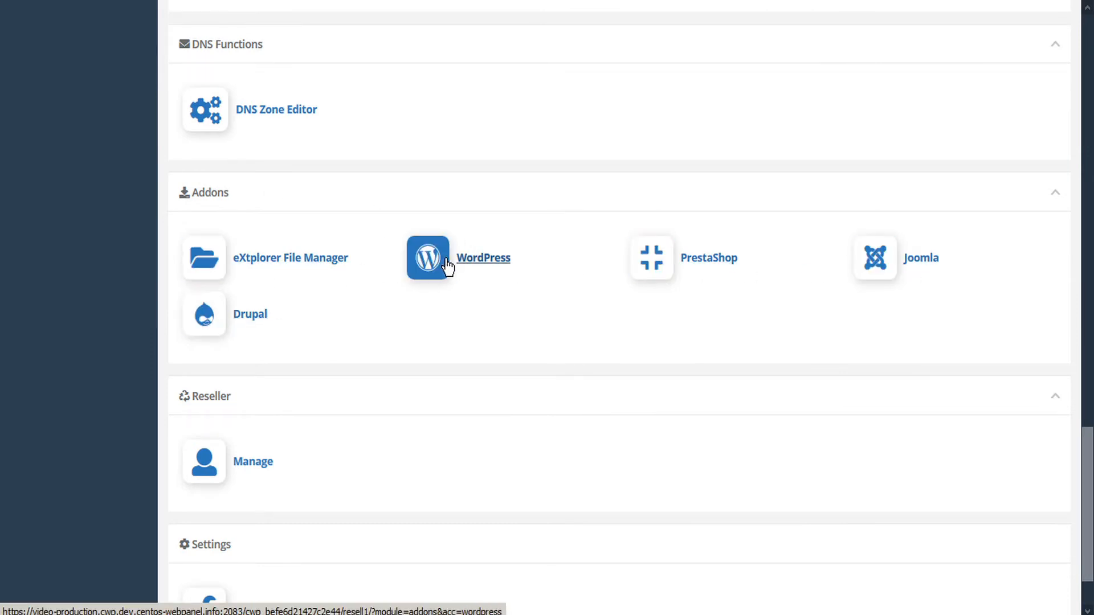
click(427, 258)
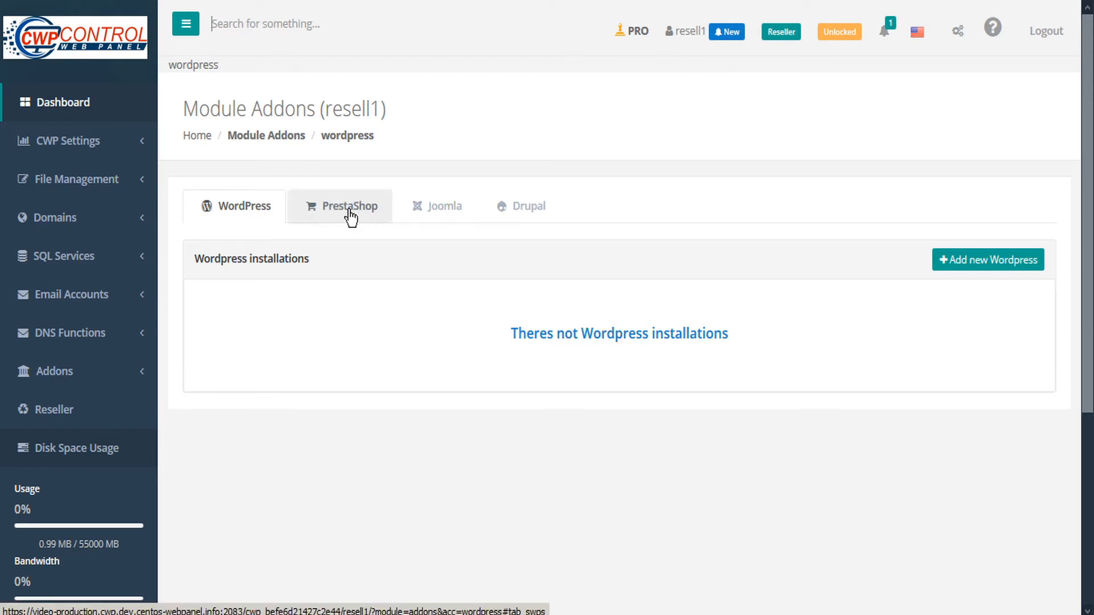
click(348, 207)
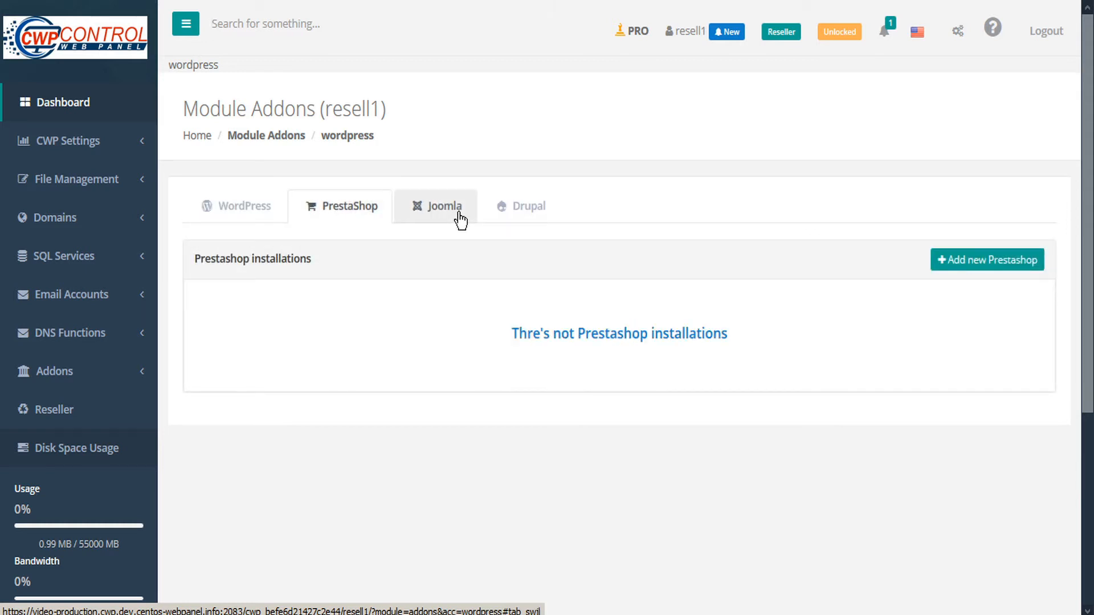
click(242, 206)
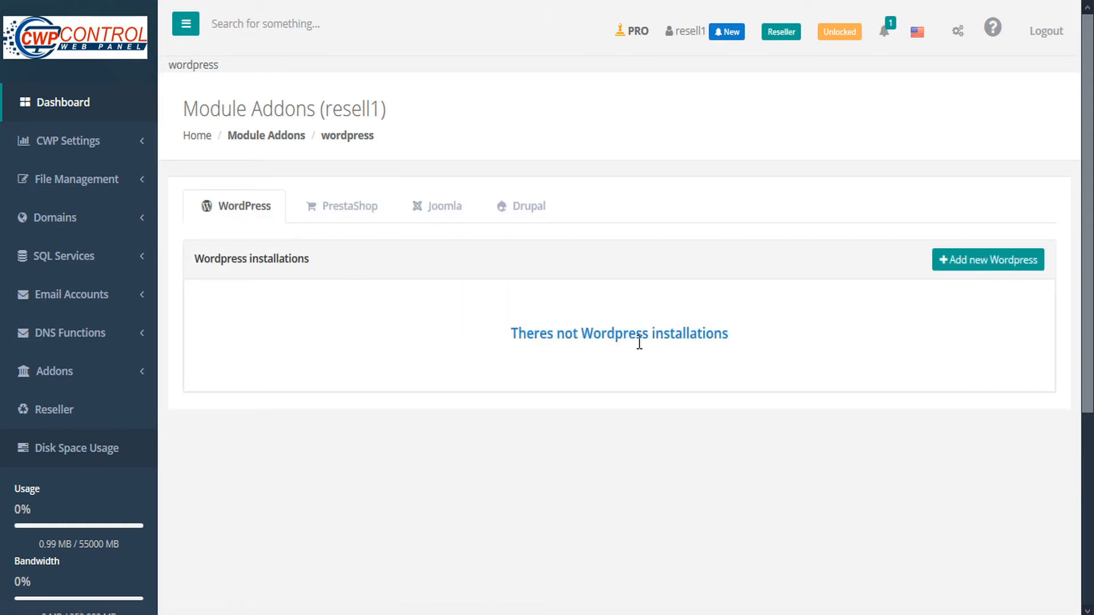
click(350, 206)
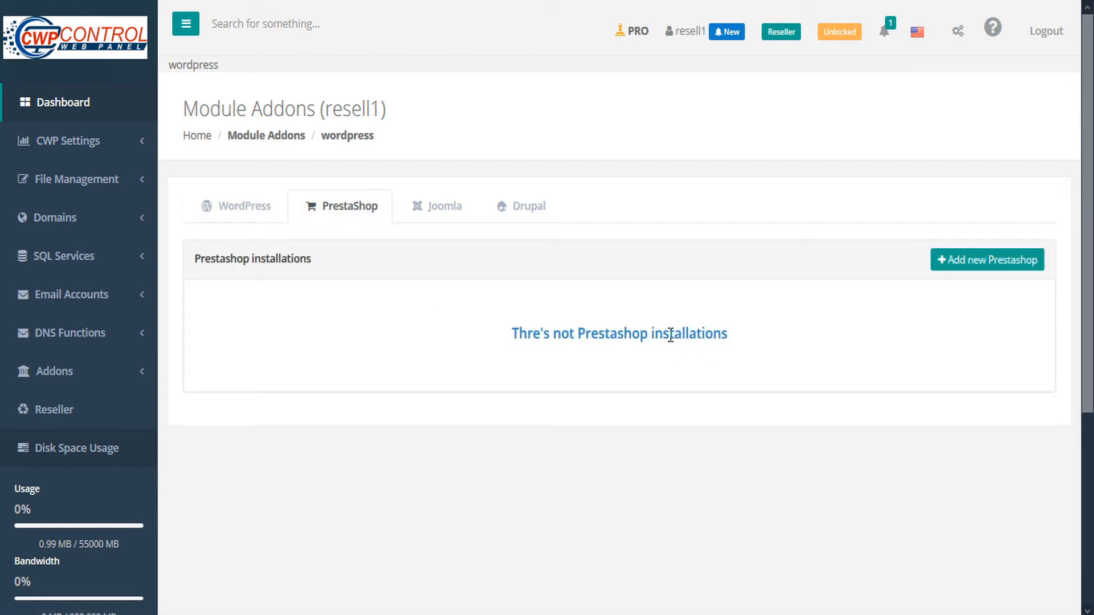
click(437, 205)
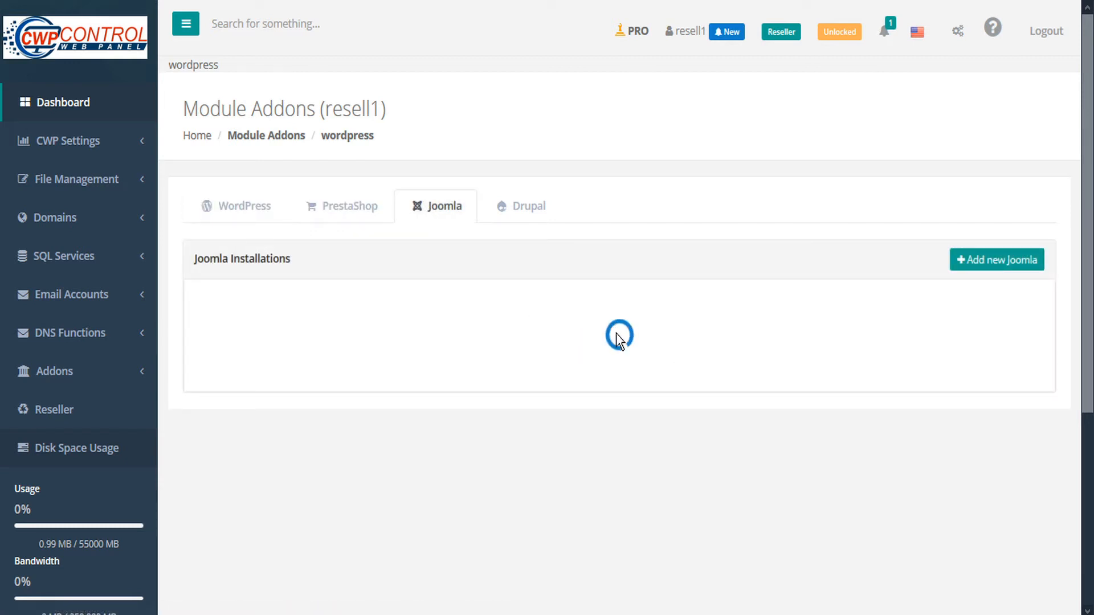
click(528, 207)
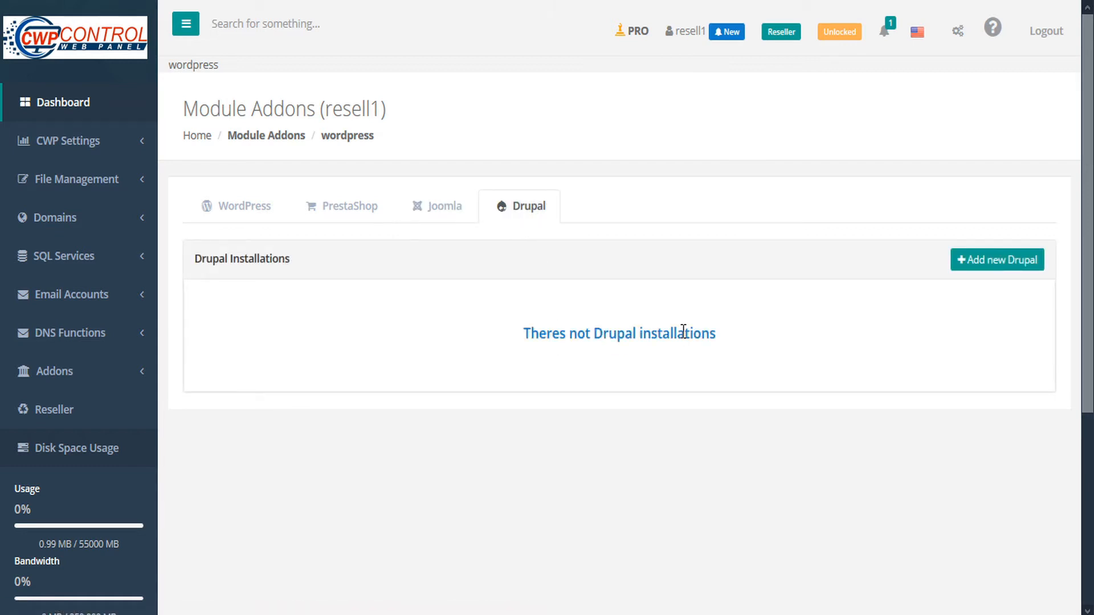
click(244, 206)
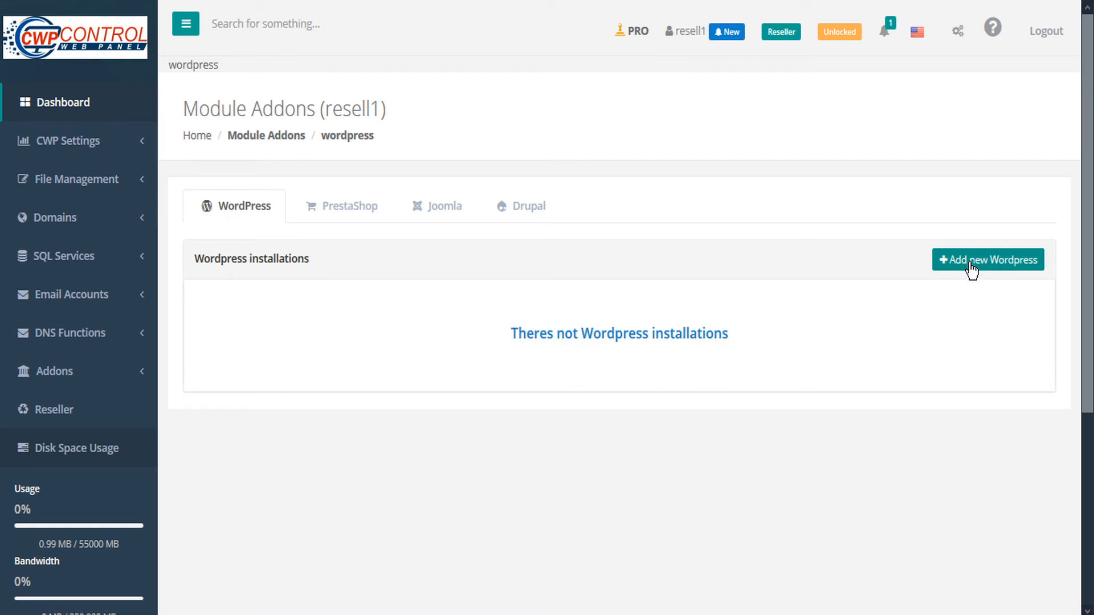
Step: Start a new WordPress installation on domain resell.centos-webpanel.info
click(987, 260)
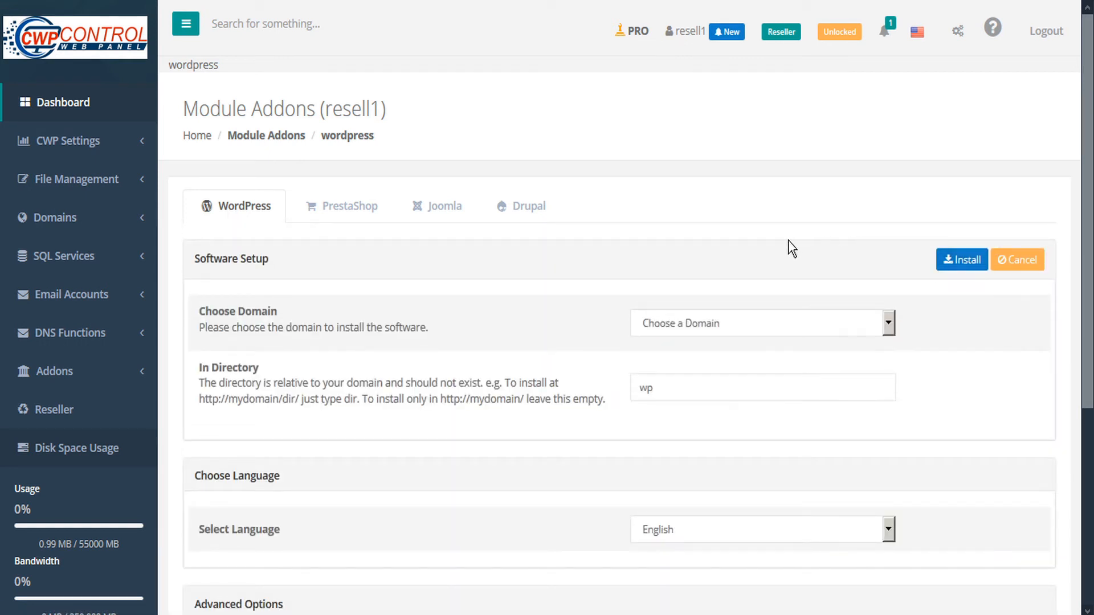
scroll(down, 3)
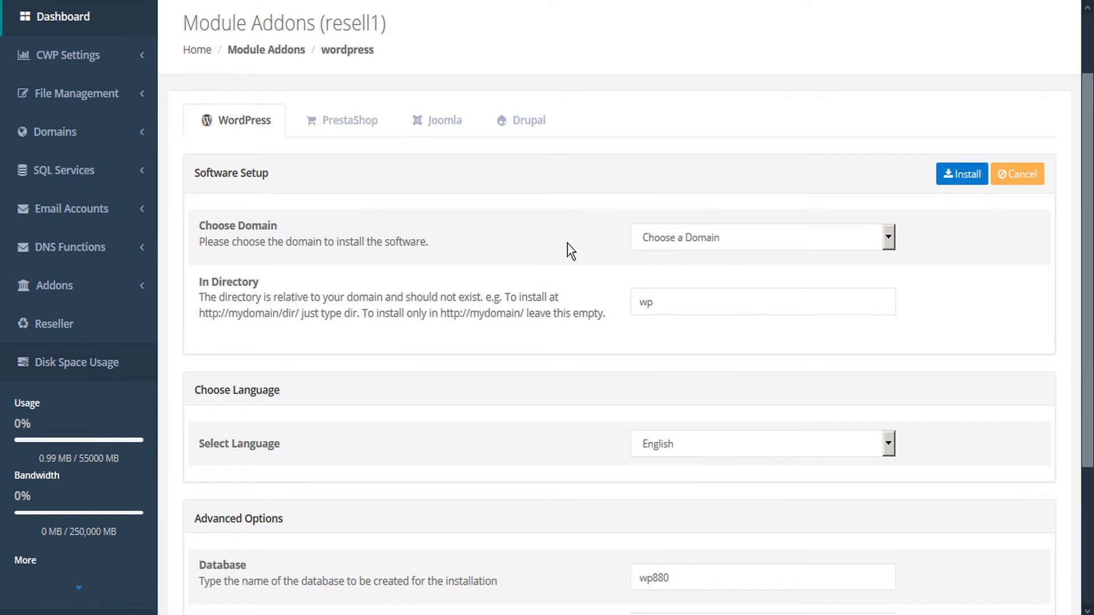
click(763, 237)
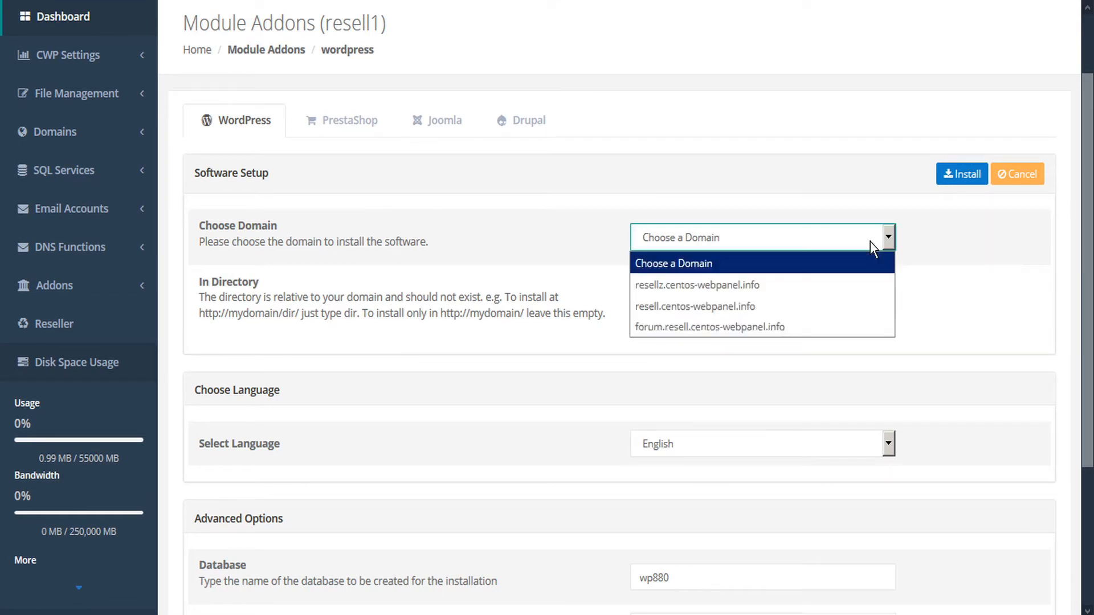
click(694, 307)
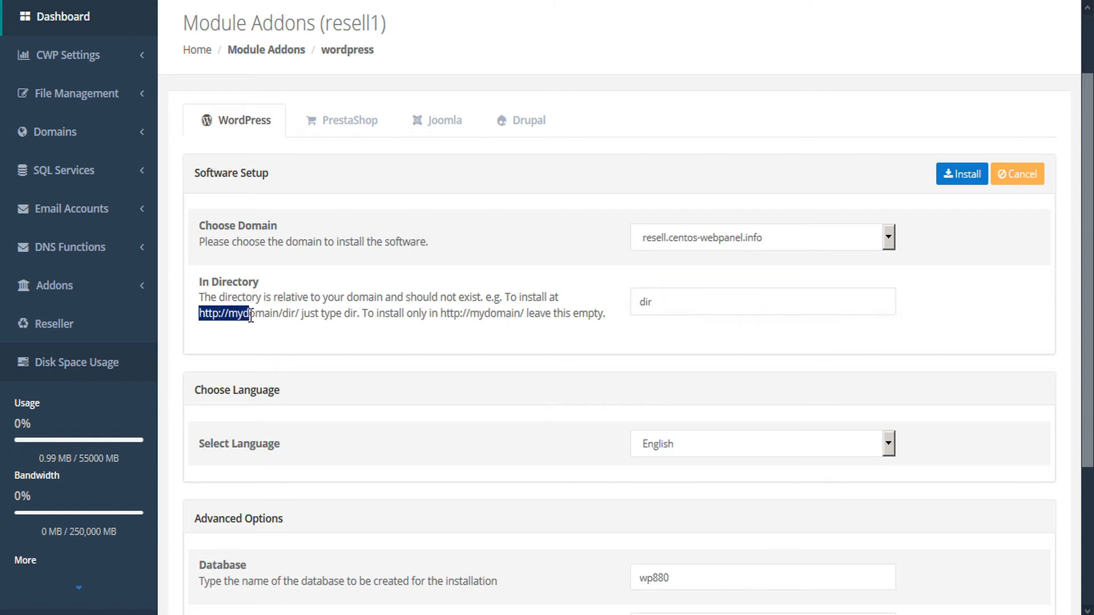
Step: Review the example install path and clear the In Directory field
drag(250, 313, 298, 313)
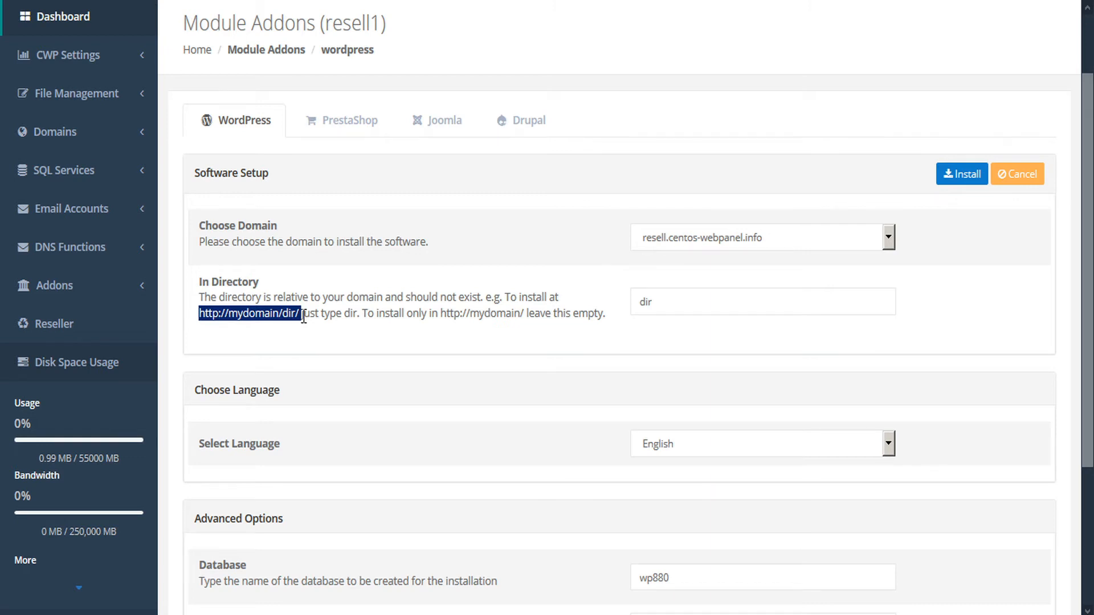
mouse_move(387, 316)
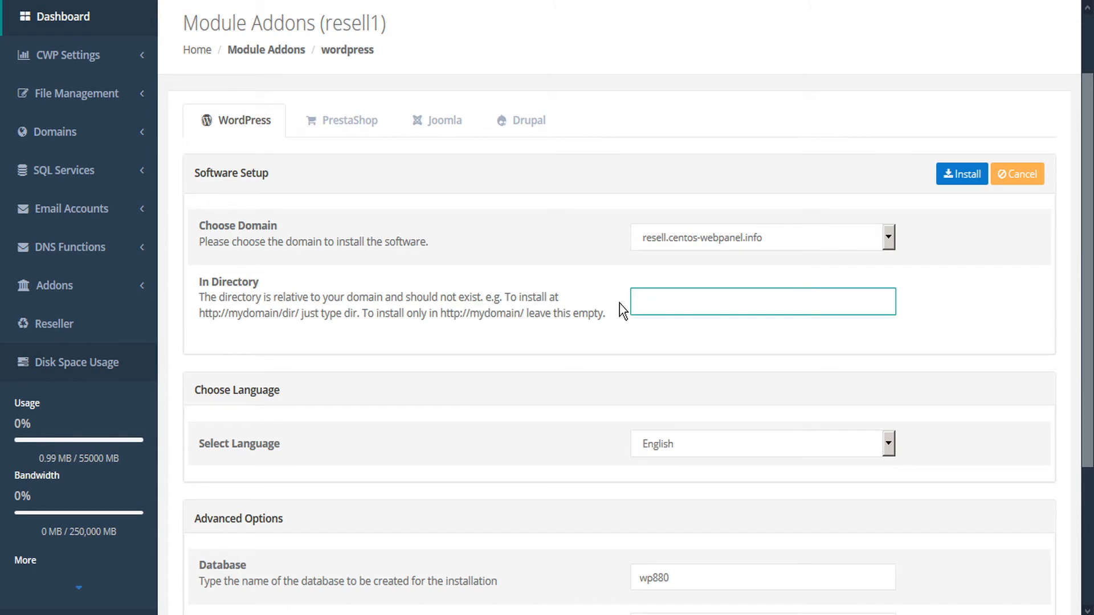
click(763, 300)
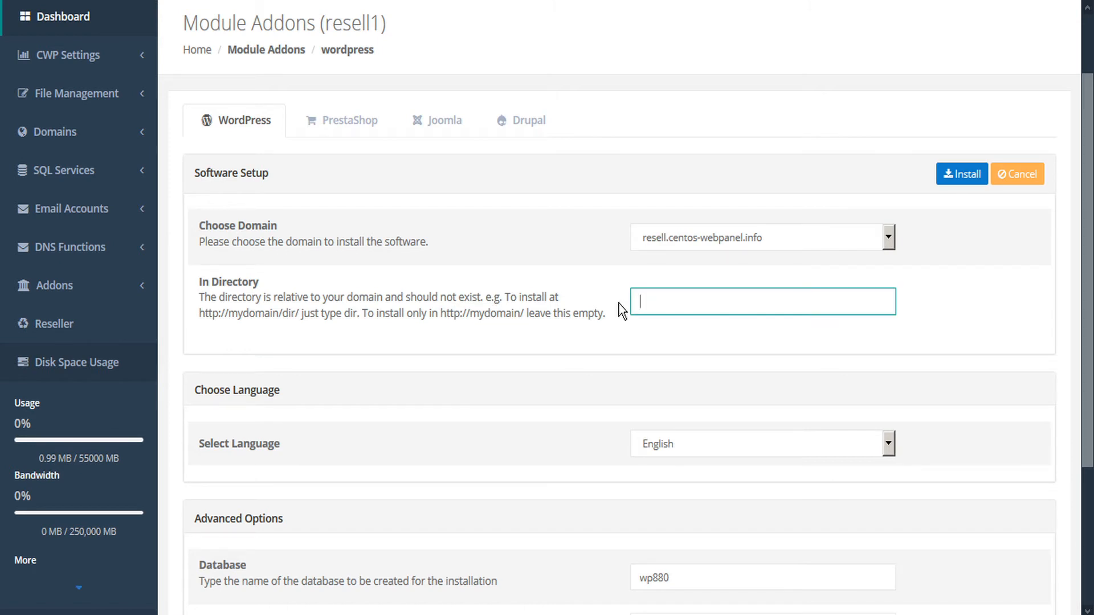
click(761, 243)
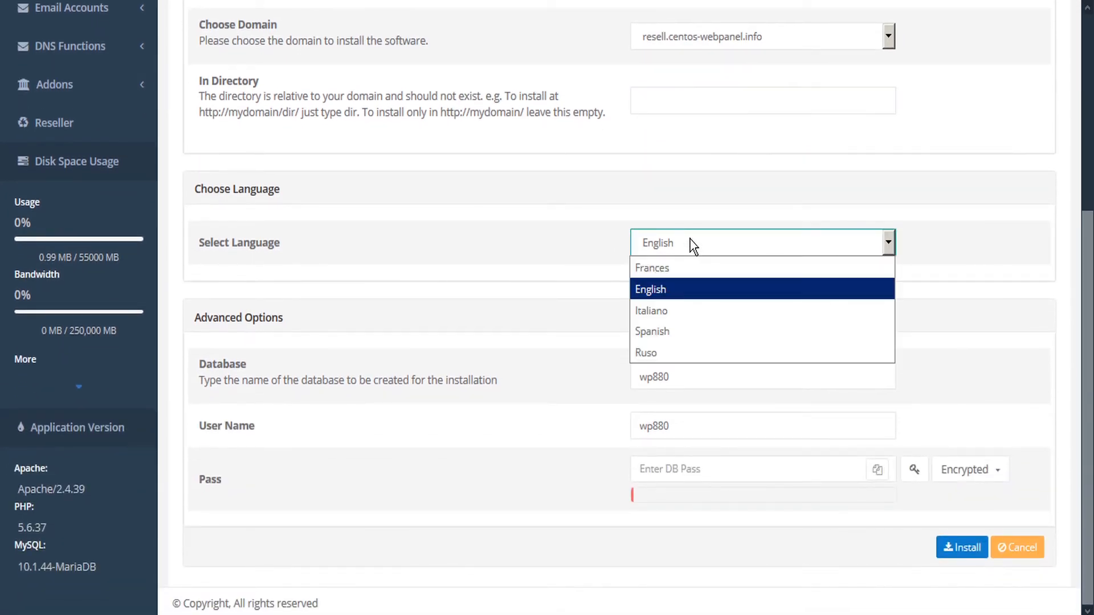
mouse_move(663, 311)
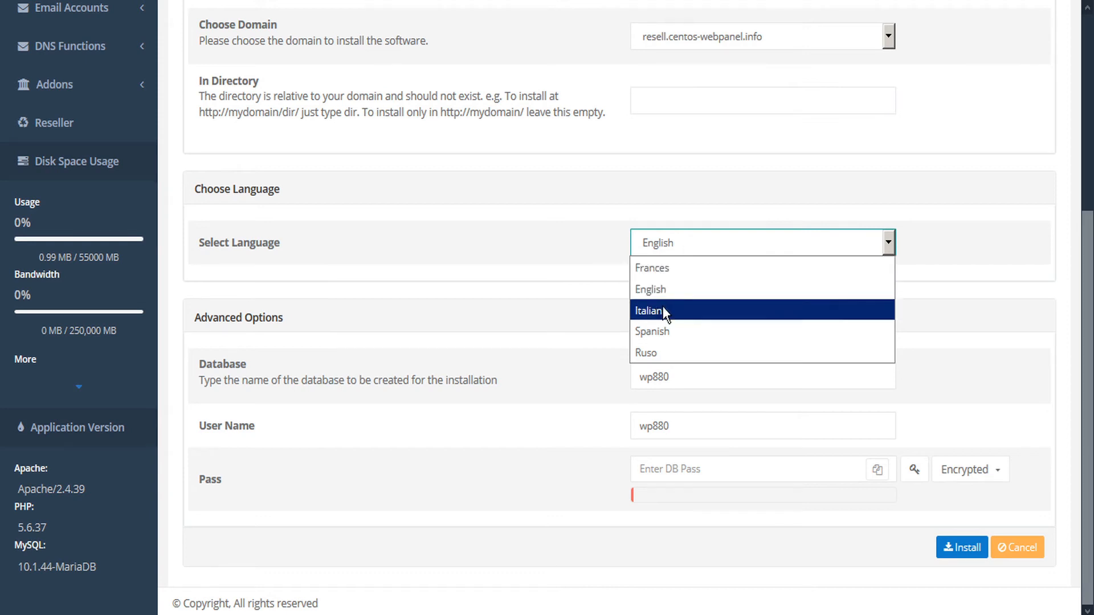
mouse_move(660, 355)
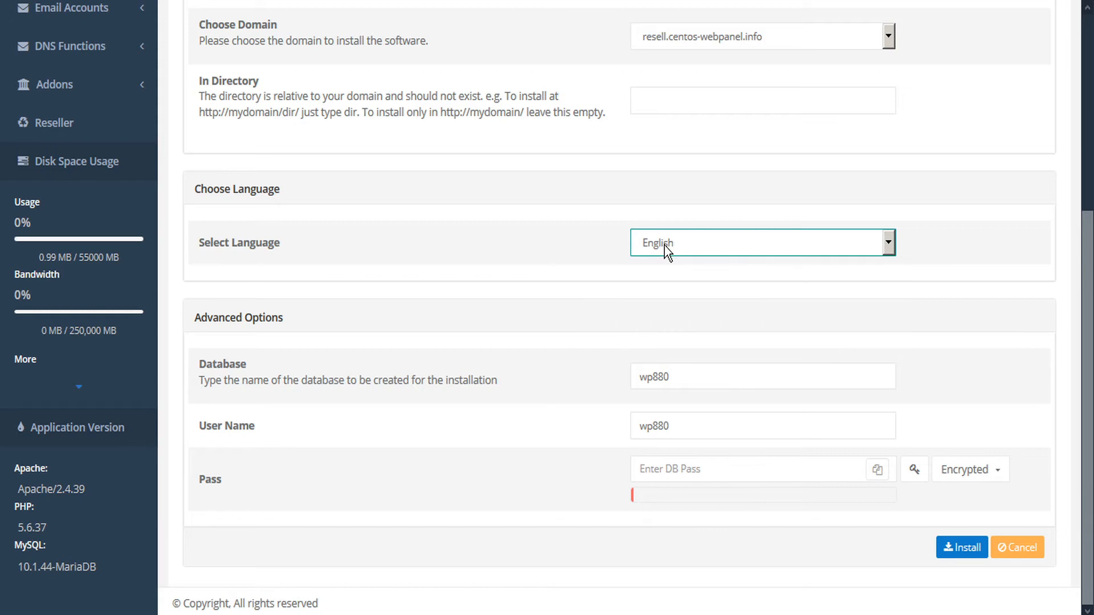
mouse_move(554, 421)
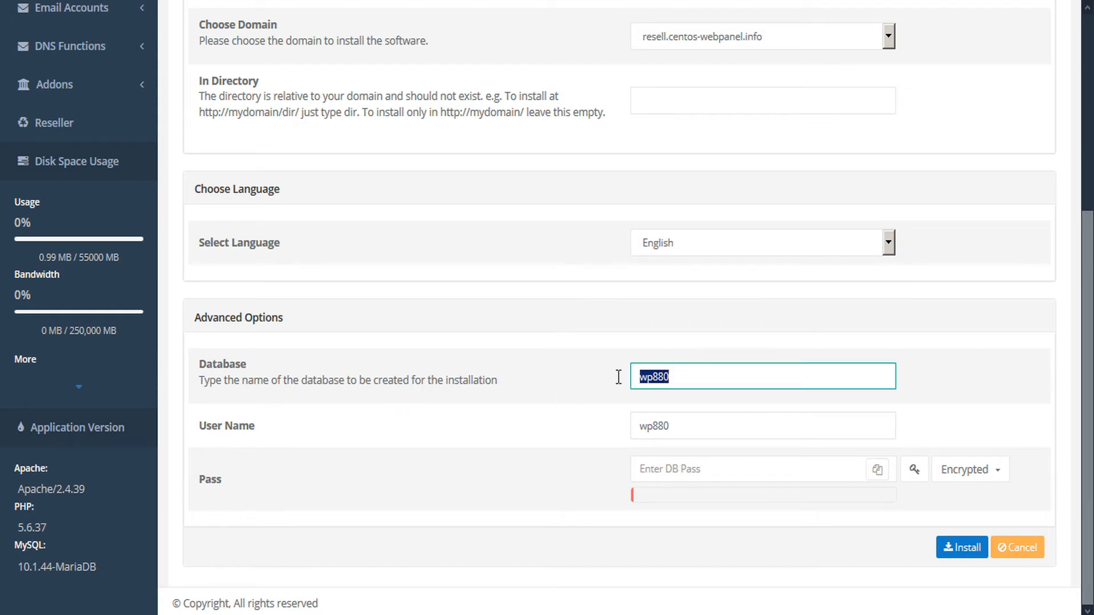
mouse_move(620, 387)
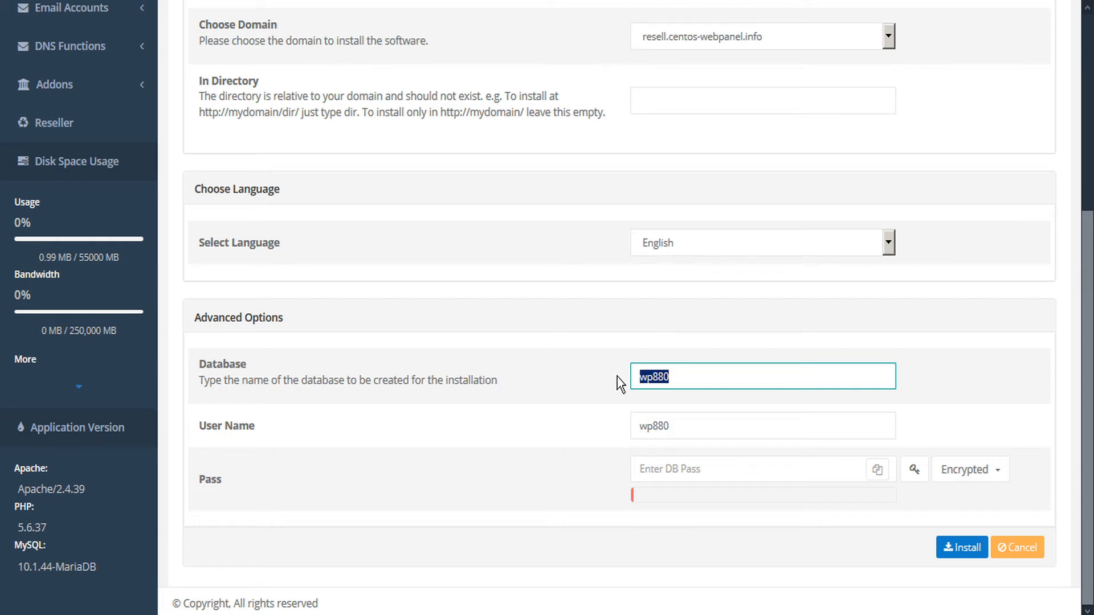
click(762, 425)
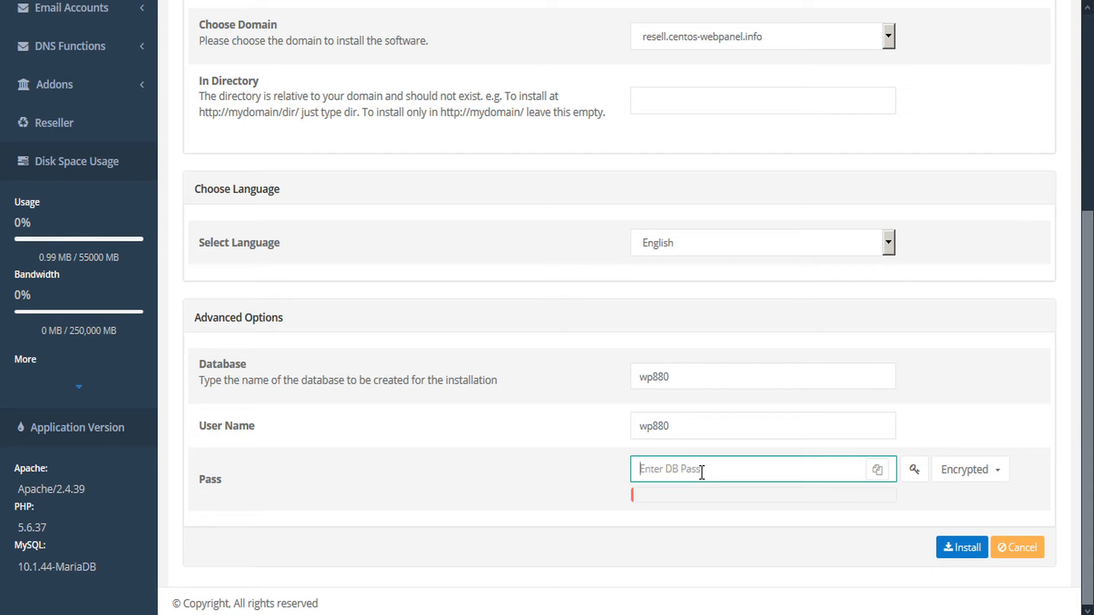
mouse_move(965, 470)
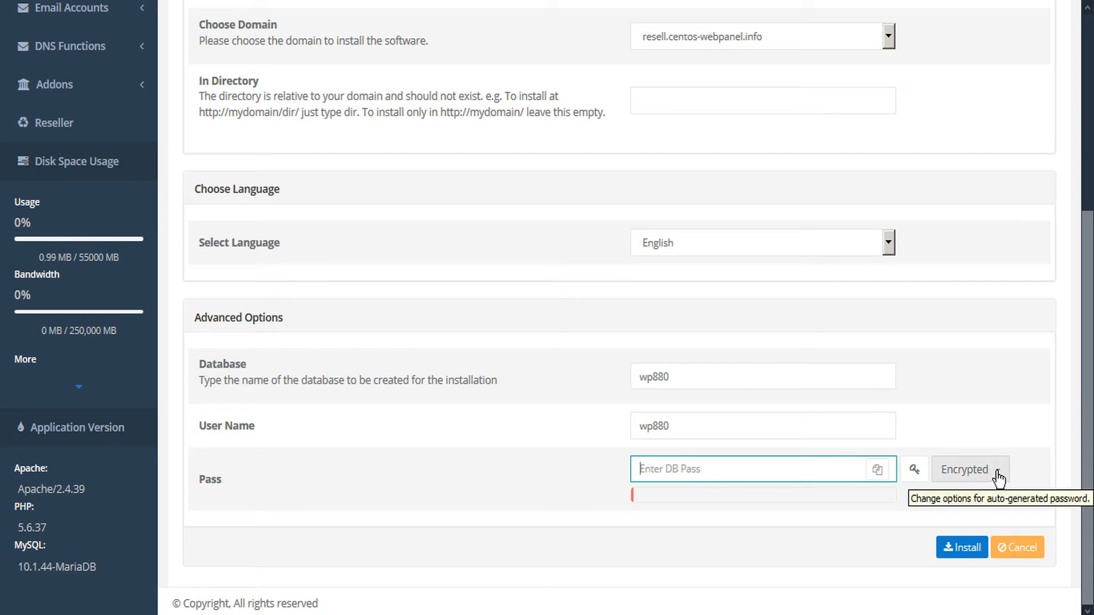
Step: Set the auto-generated database password type to Alphanumeric
click(969, 468)
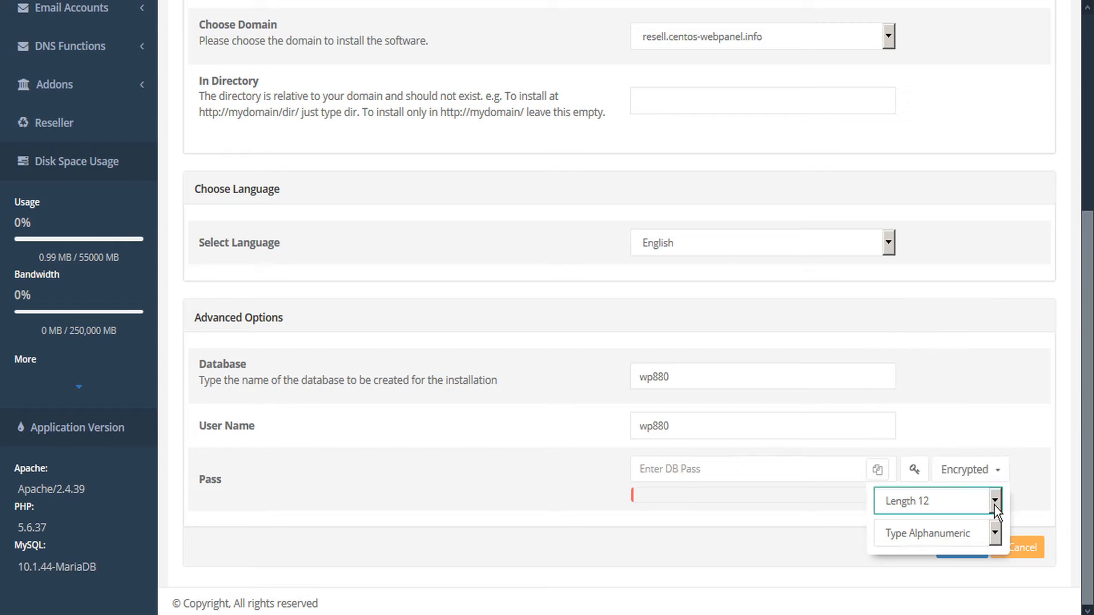
click(935, 533)
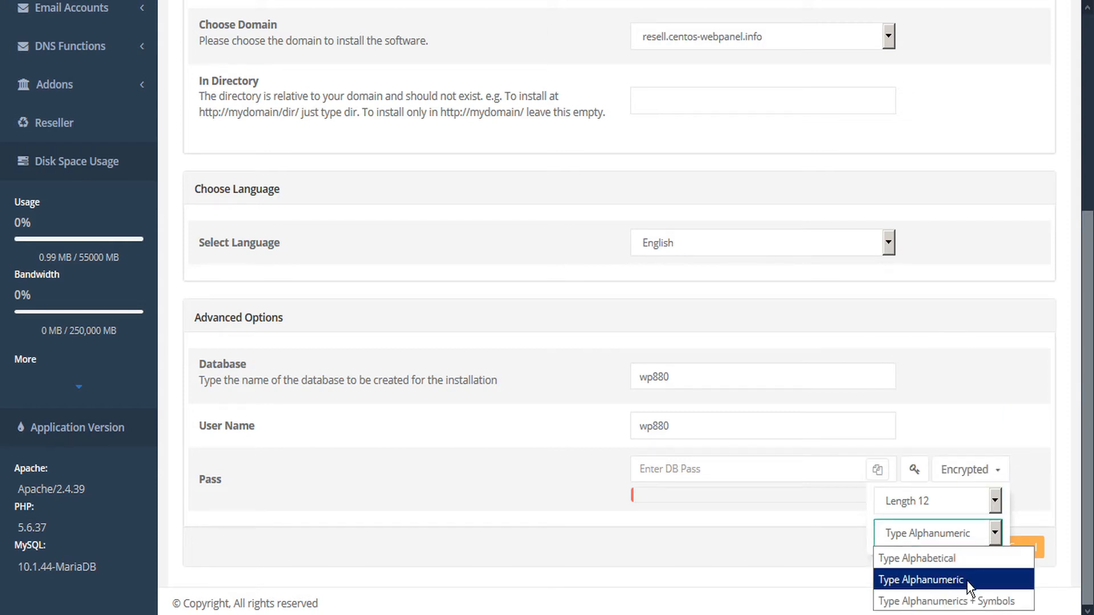
click(949, 601)
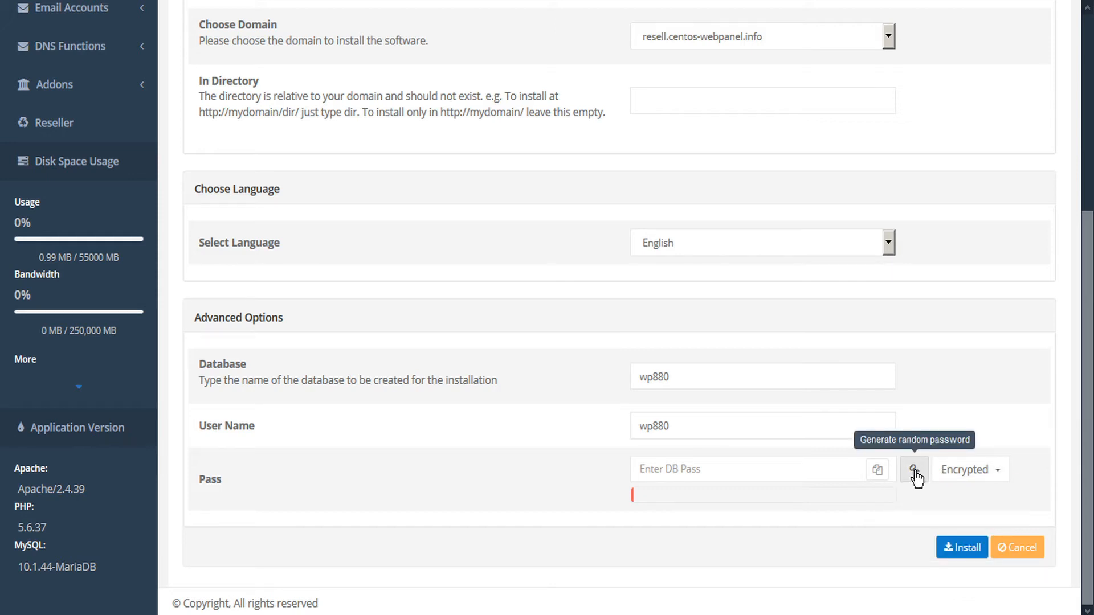
Step: Generate random database passwords repeatedly until one rates Very Strong
click(913, 468)
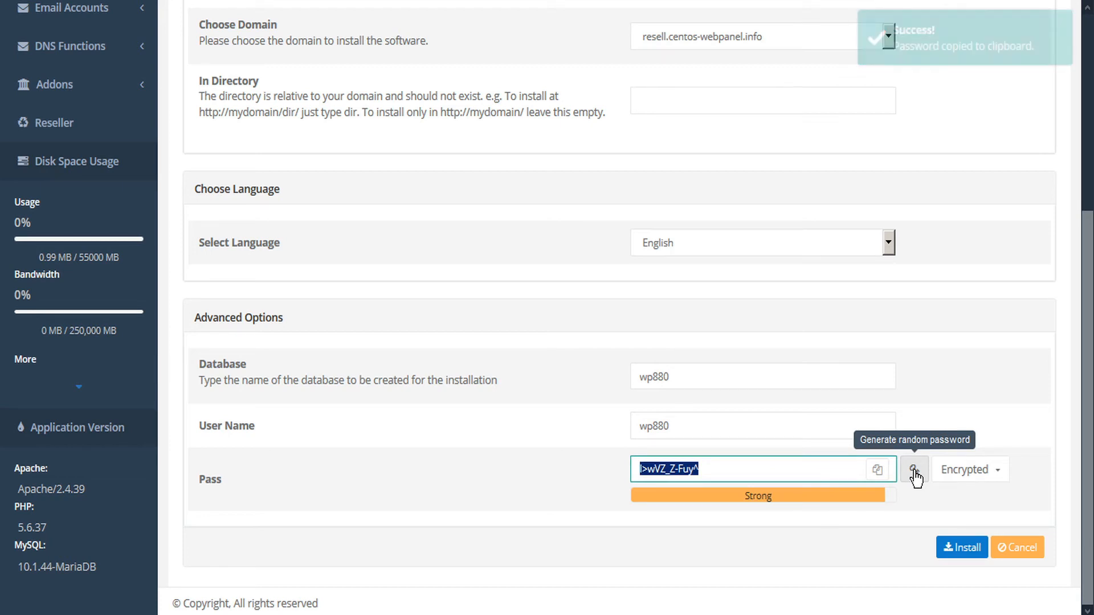
click(913, 469)
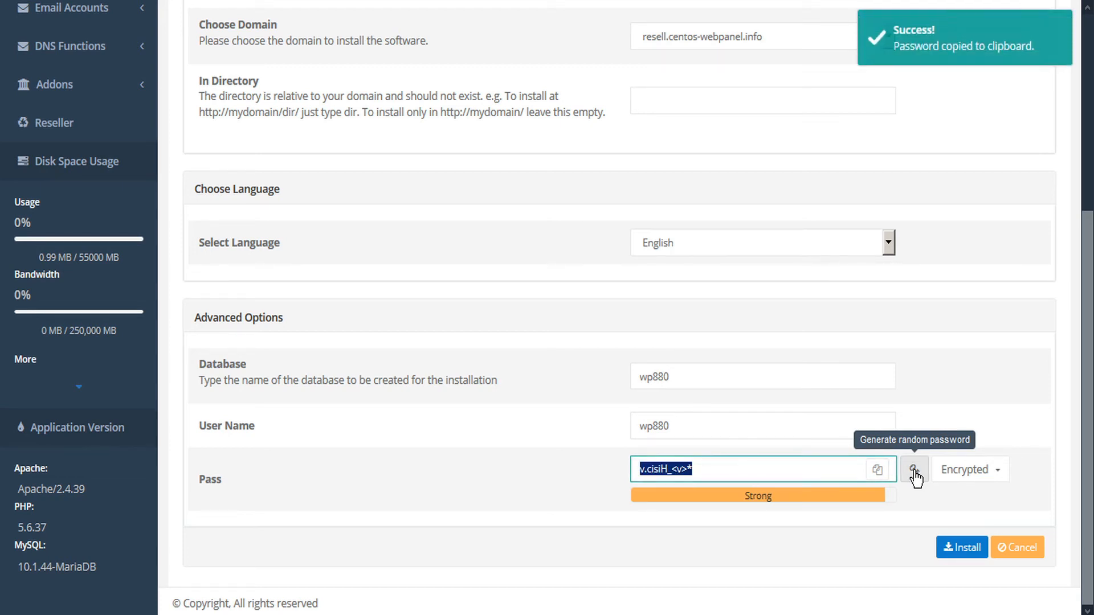
click(913, 468)
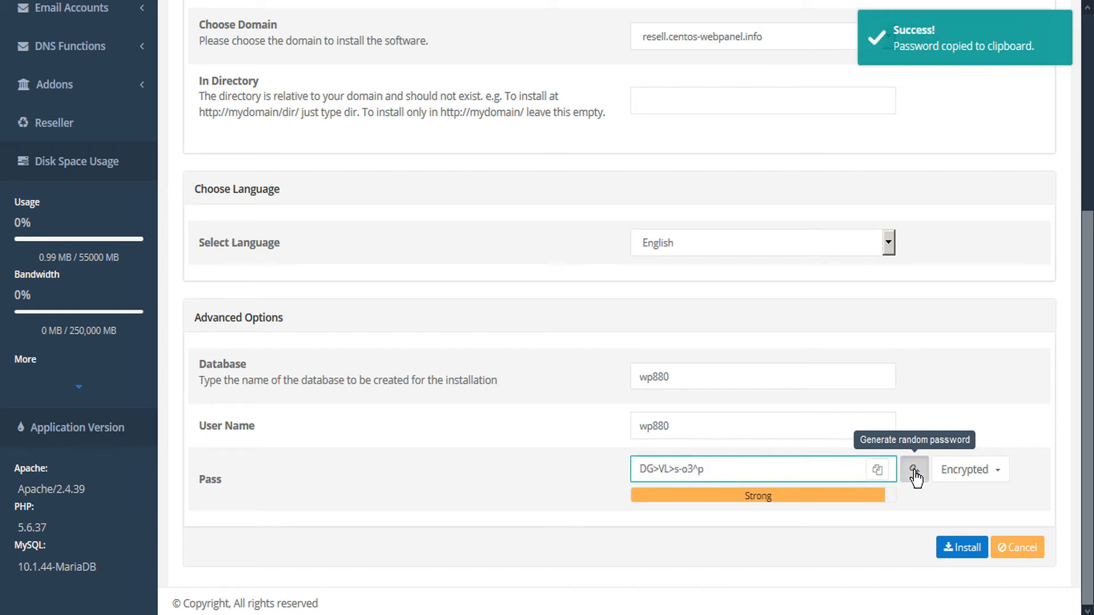
click(914, 468)
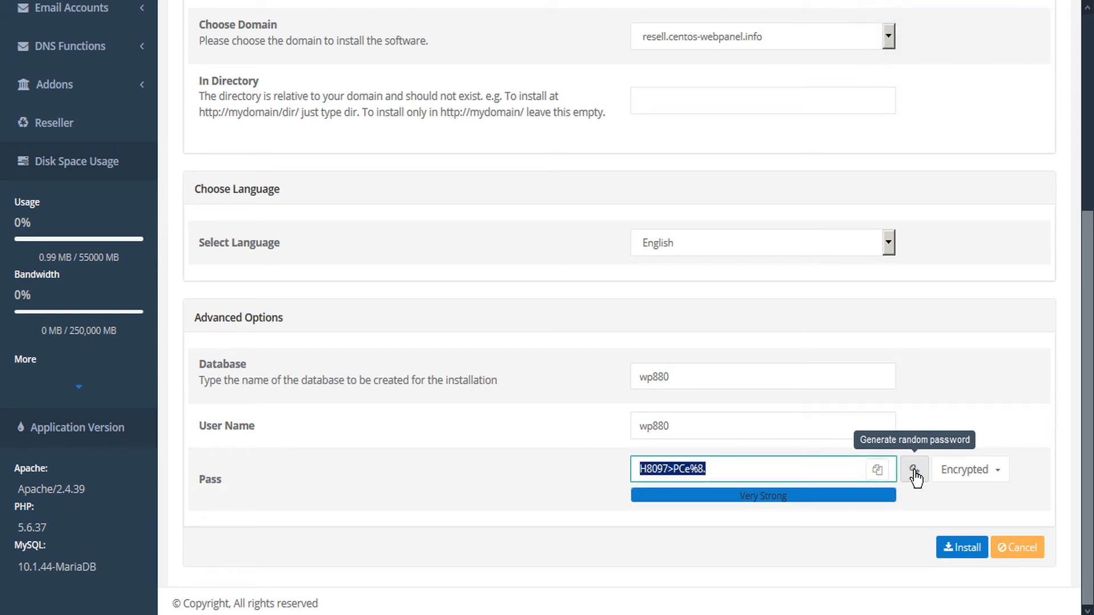
click(962, 547)
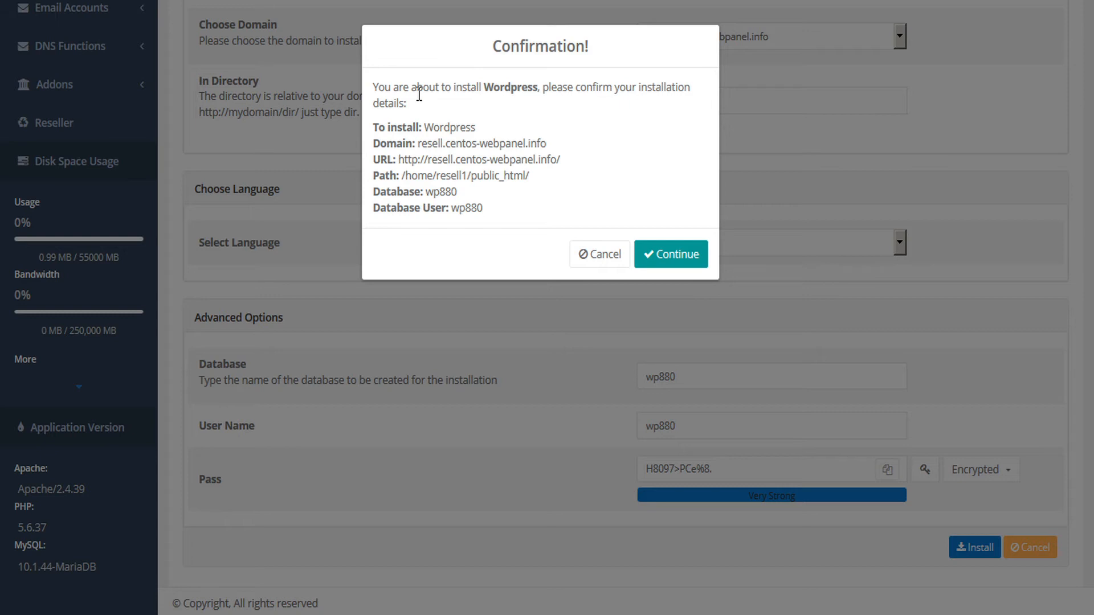
mouse_move(425, 231)
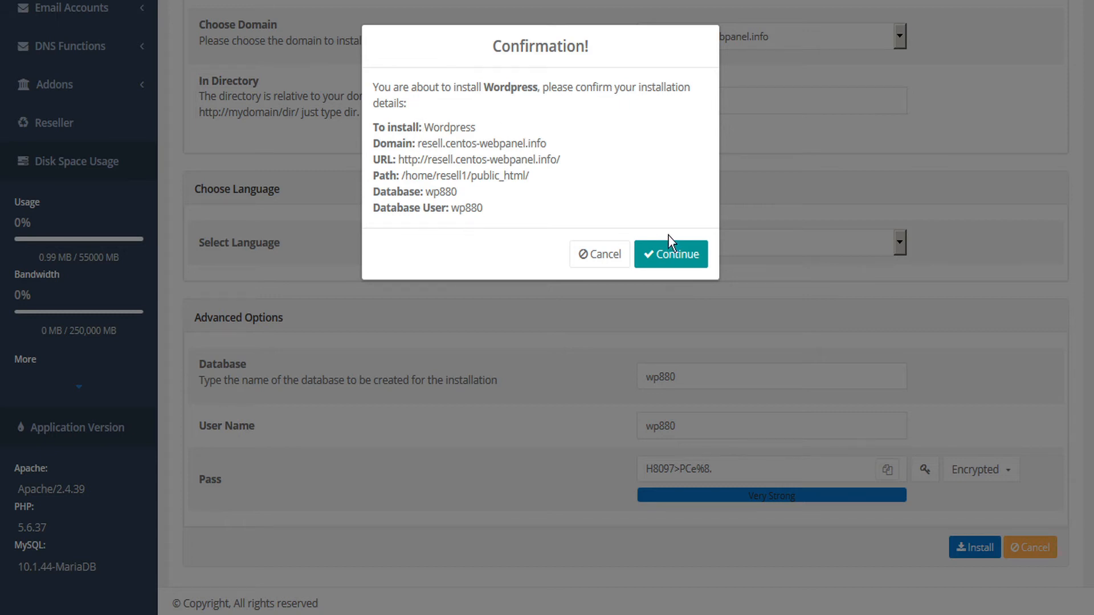
click(670, 253)
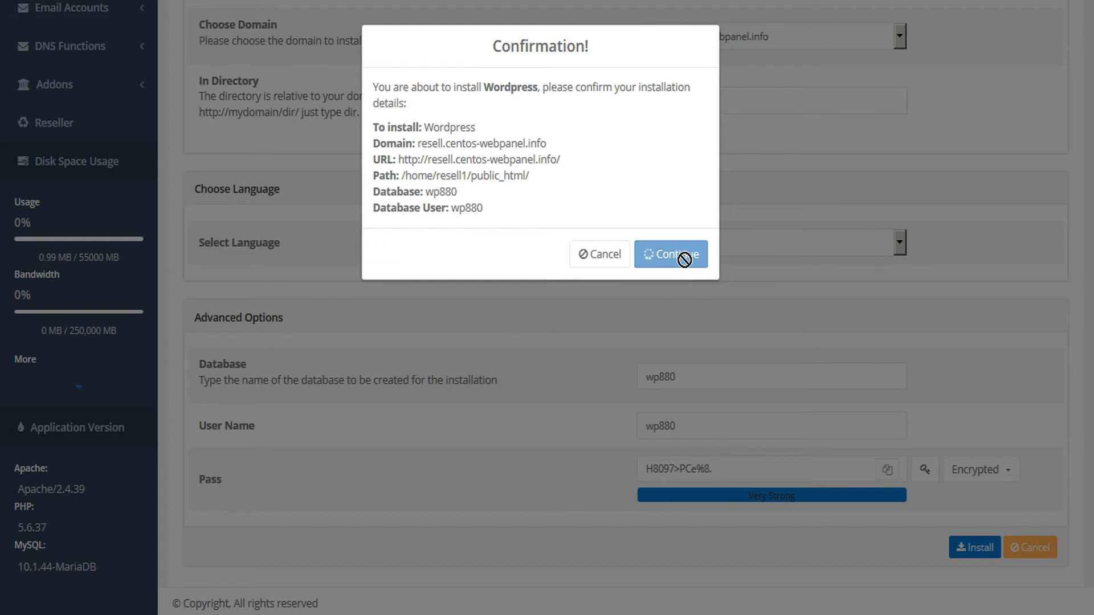
click(670, 253)
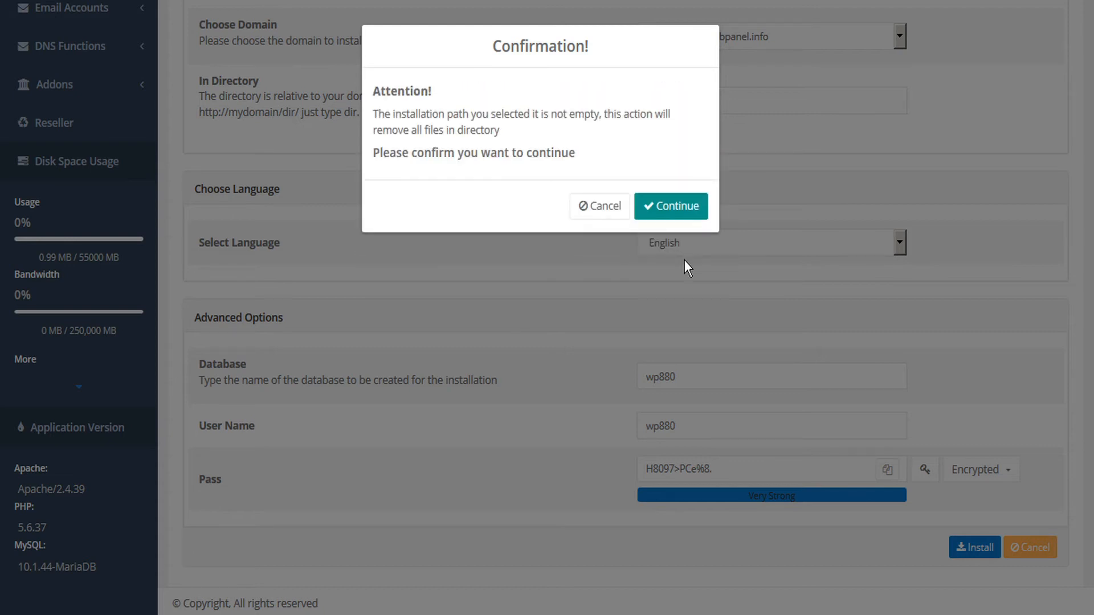
mouse_move(662, 183)
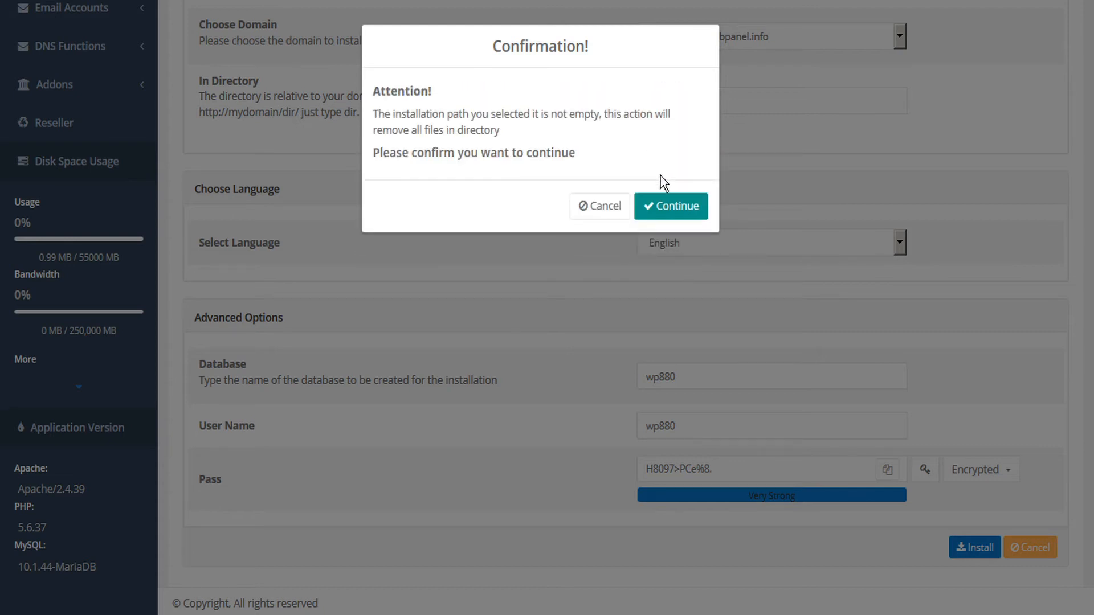
mouse_move(691, 248)
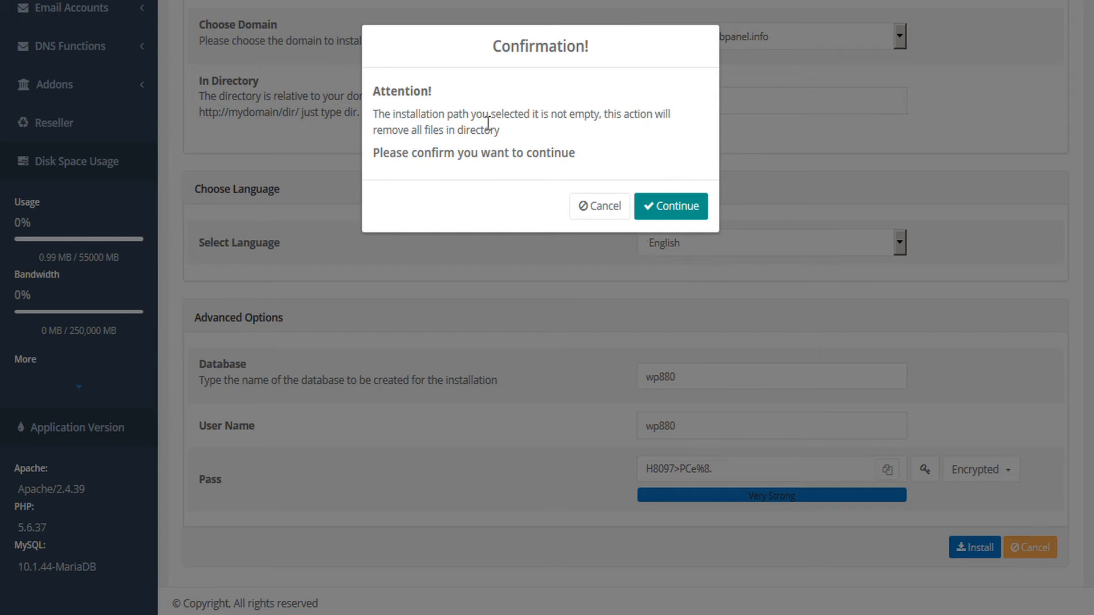
click(599, 207)
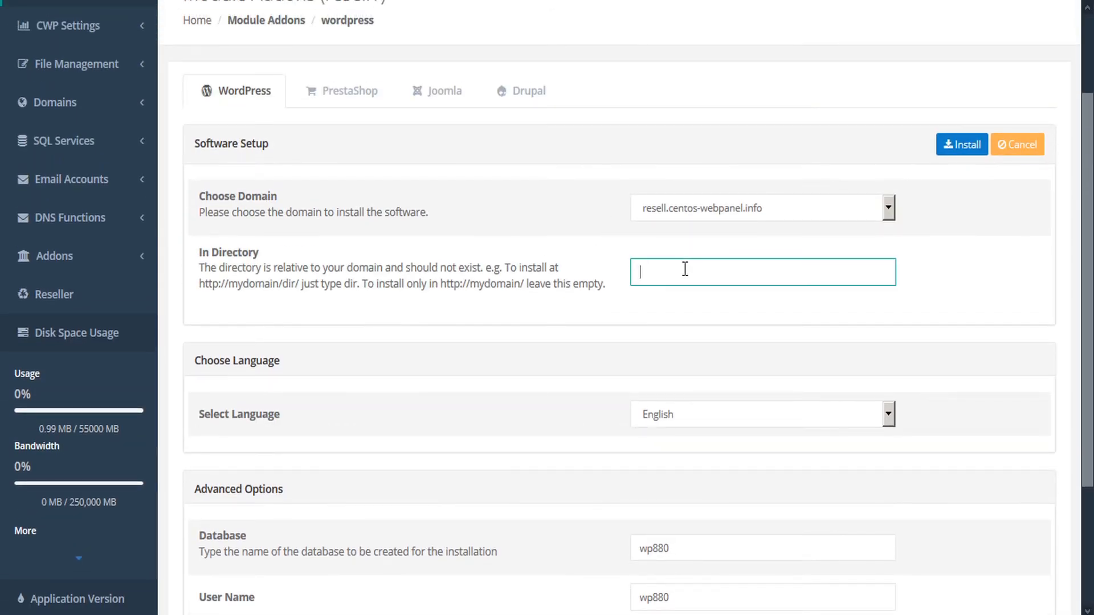
Step: Install WordPress into directory wp on resell.centos-webpanel.info and confirm
text(wp)
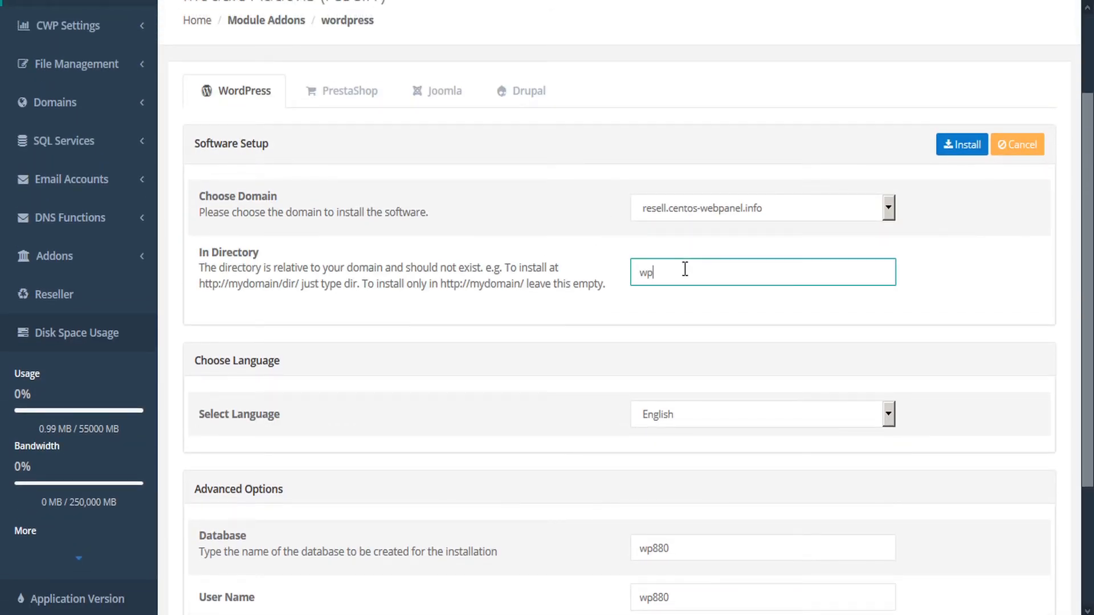
click(962, 145)
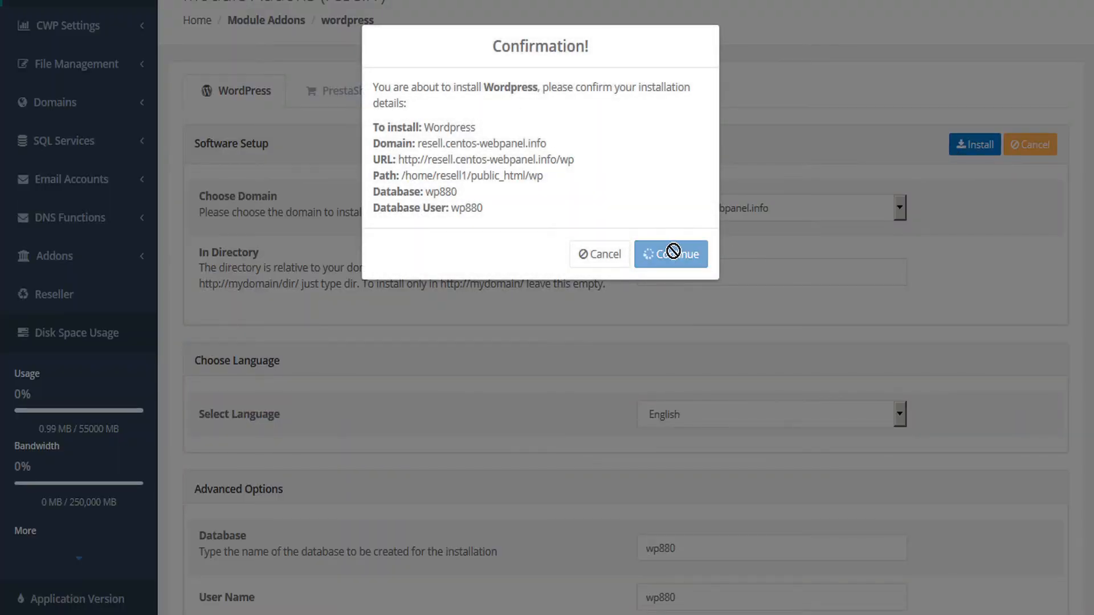
click(670, 253)
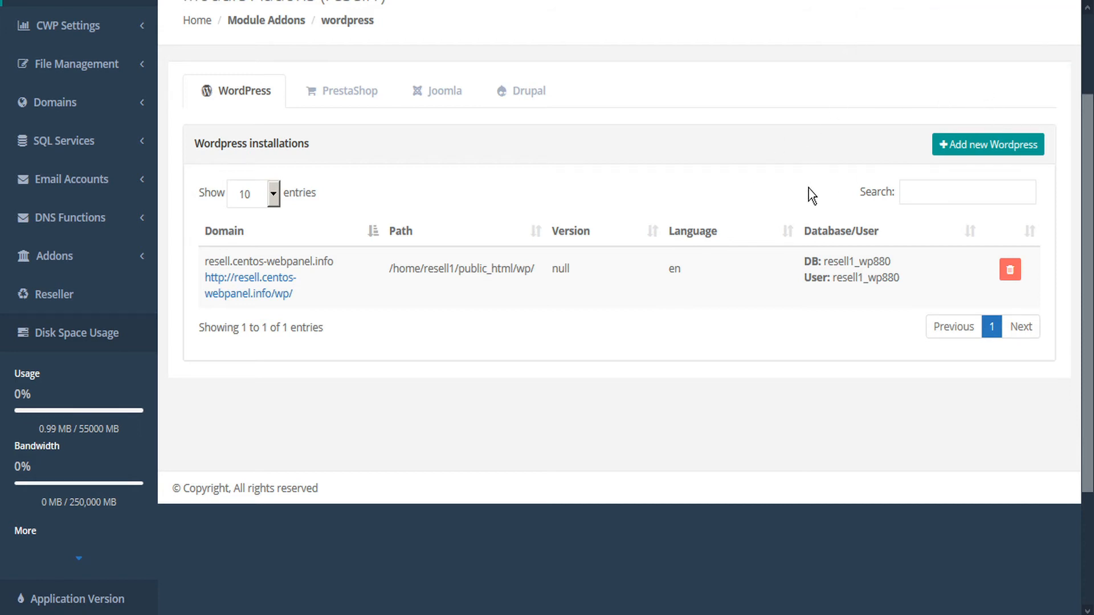
mouse_move(330, 207)
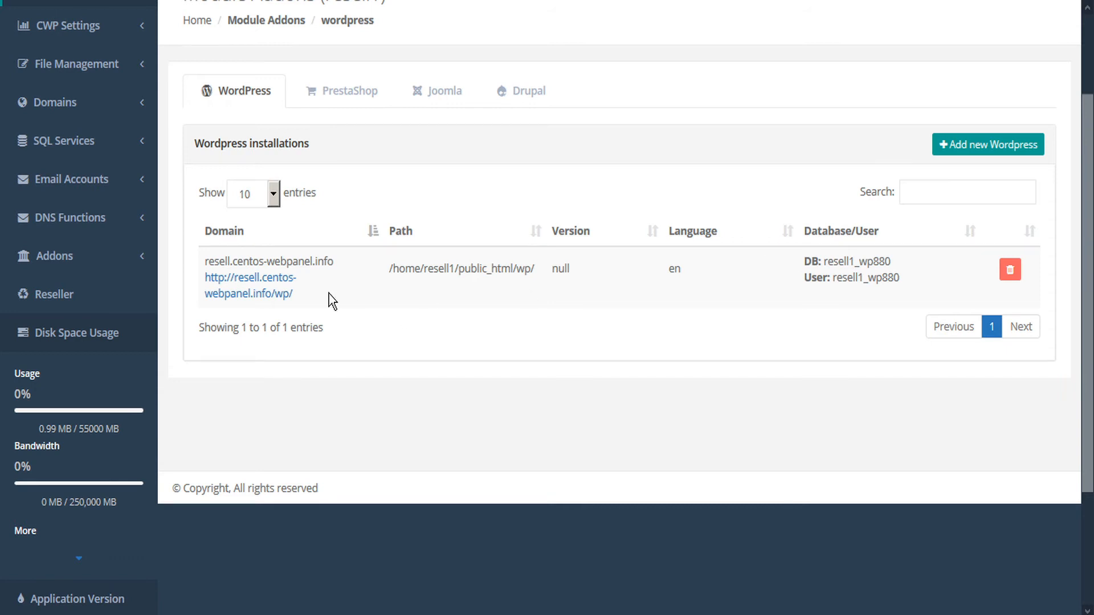
mouse_move(465, 320)
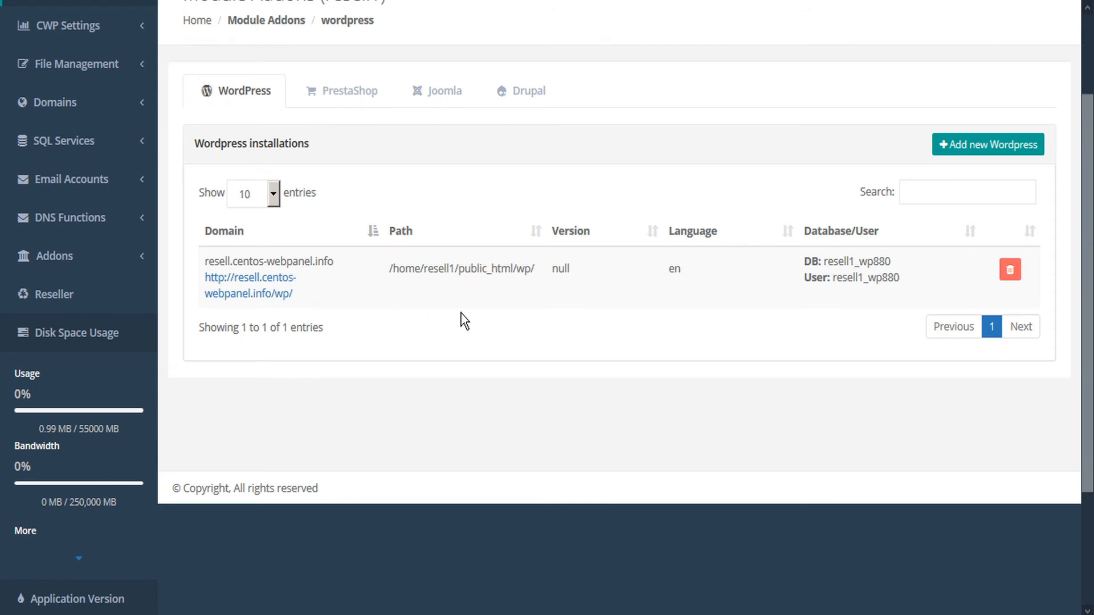
mouse_move(289, 216)
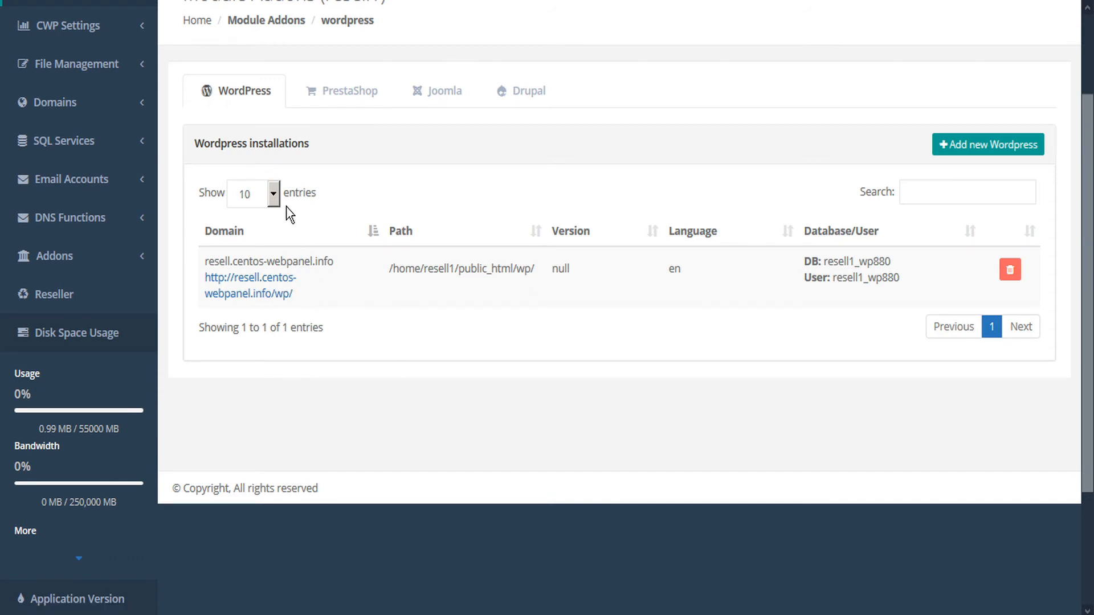
click(966, 192)
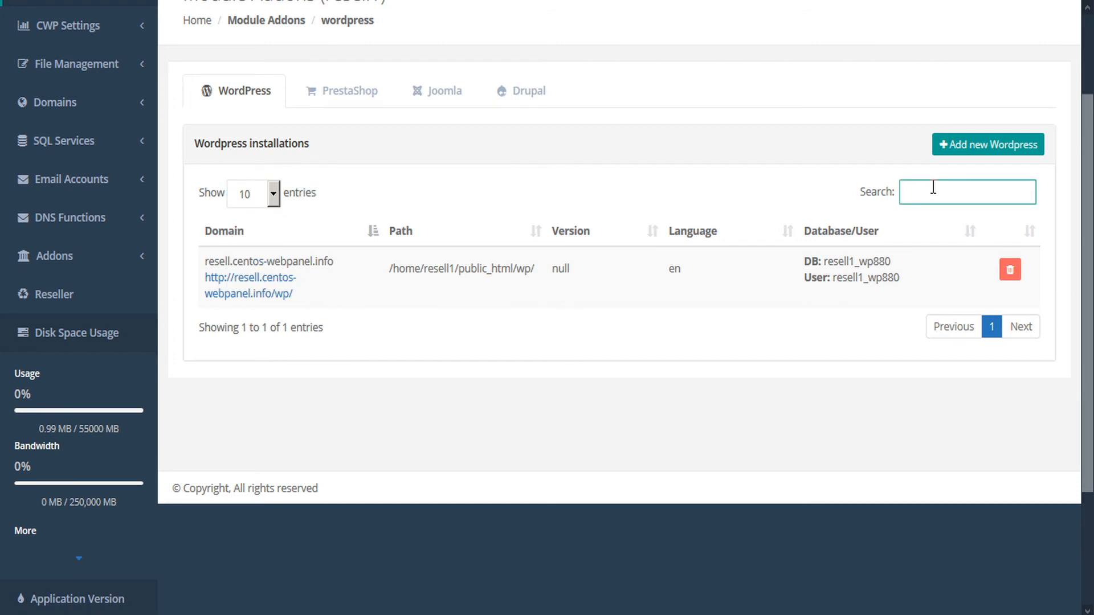
mouse_move(1024, 291)
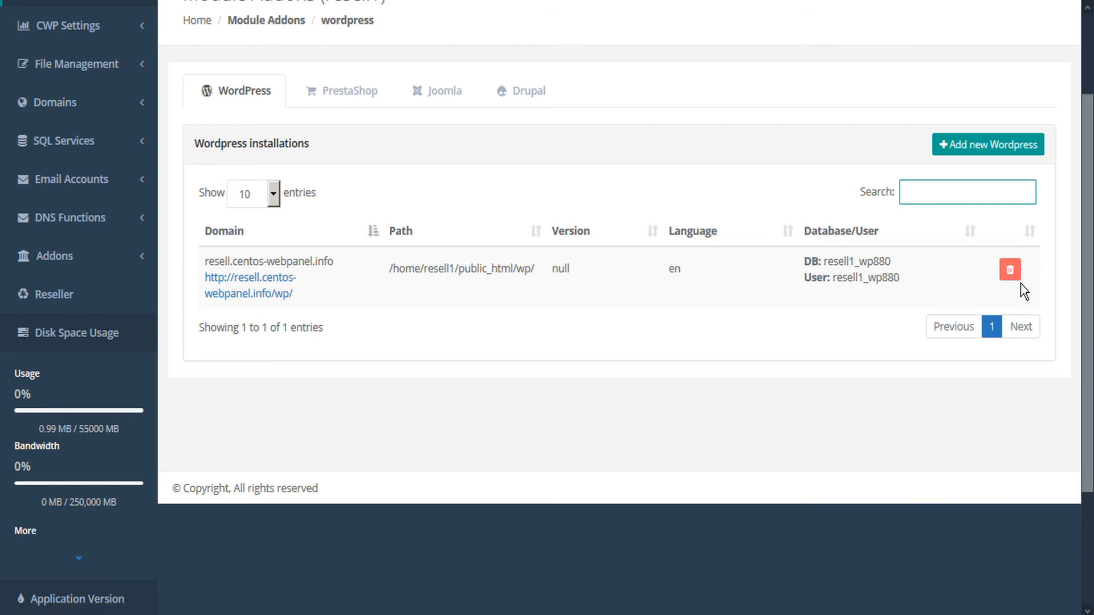
mouse_move(1010, 270)
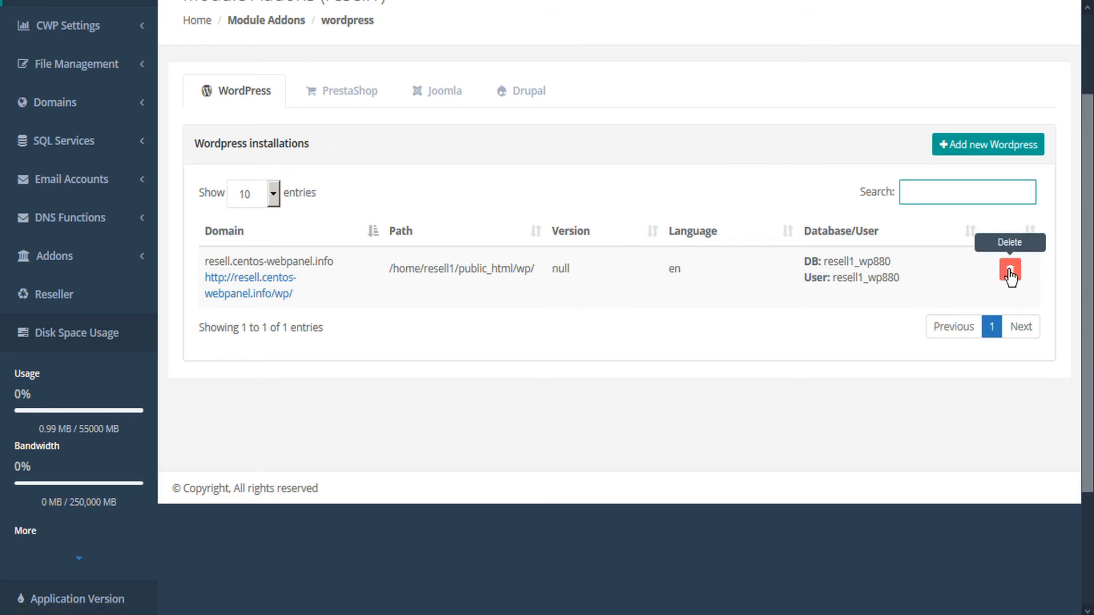
Step: Start a new PrestaShop installation on domain resellz.centos-webpanel.info
click(348, 92)
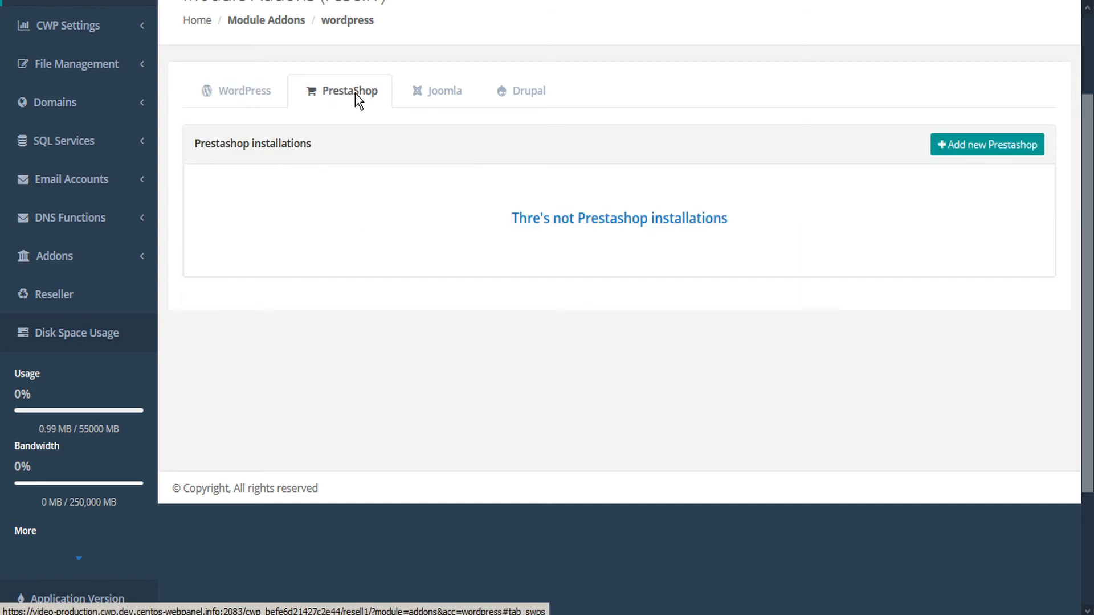
mouse_move(574, 217)
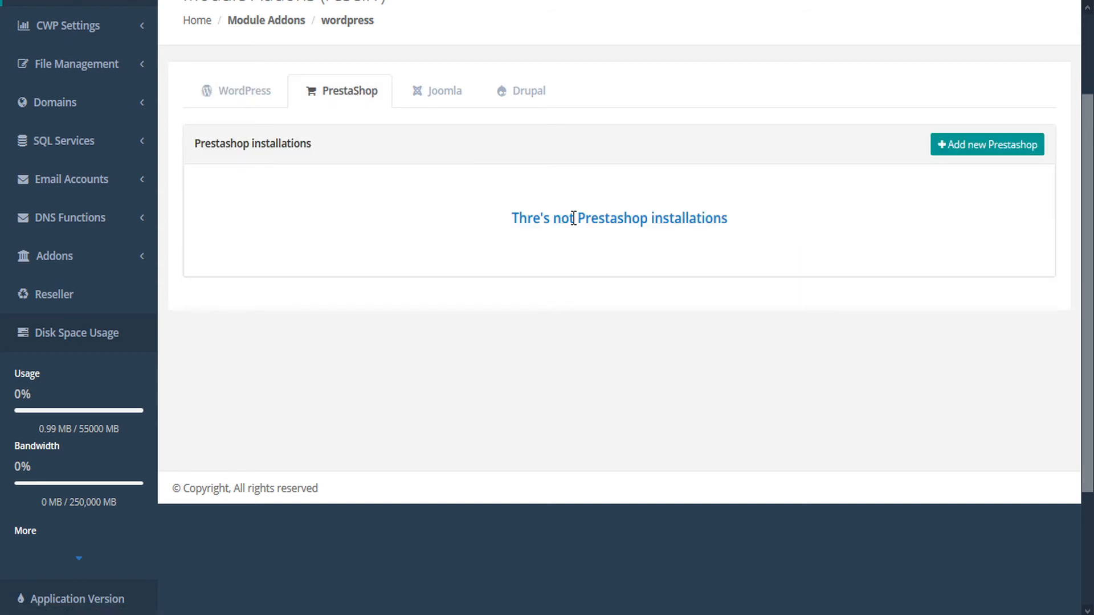
click(987, 145)
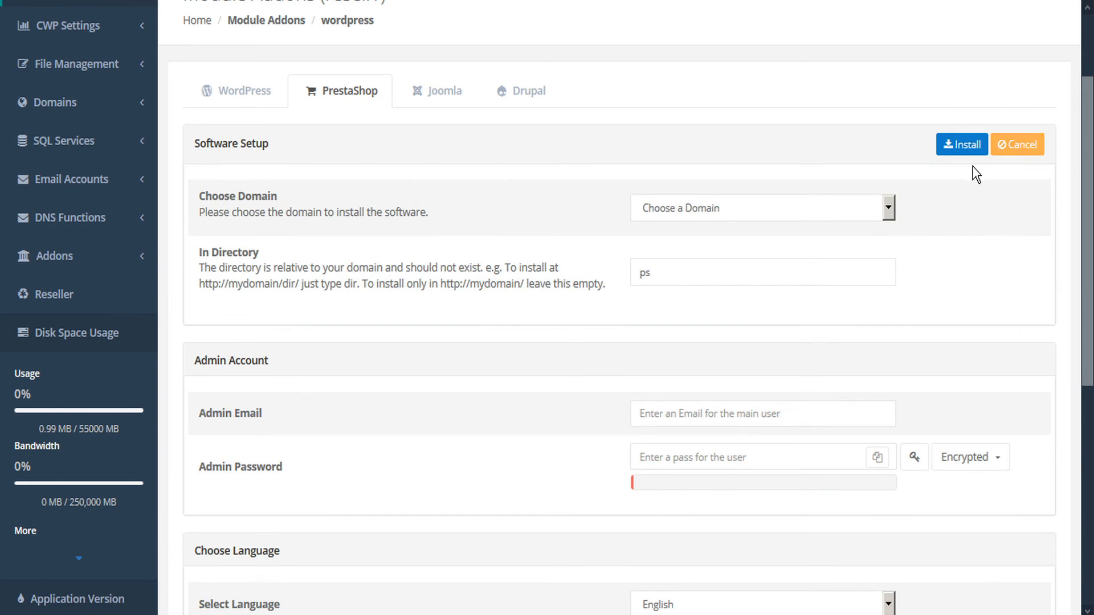
click(760, 207)
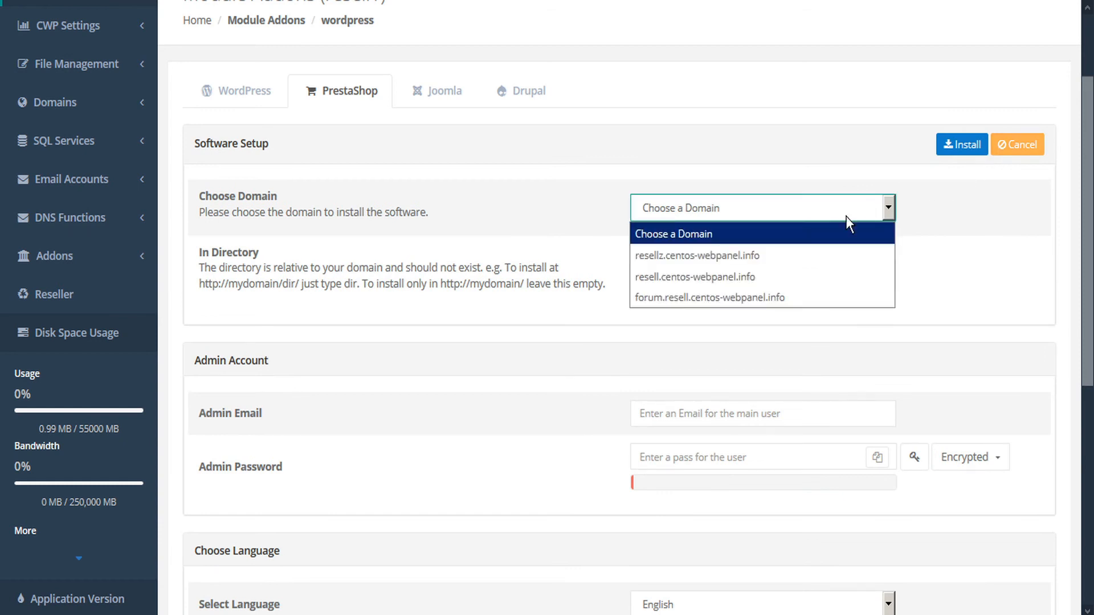
click(695, 255)
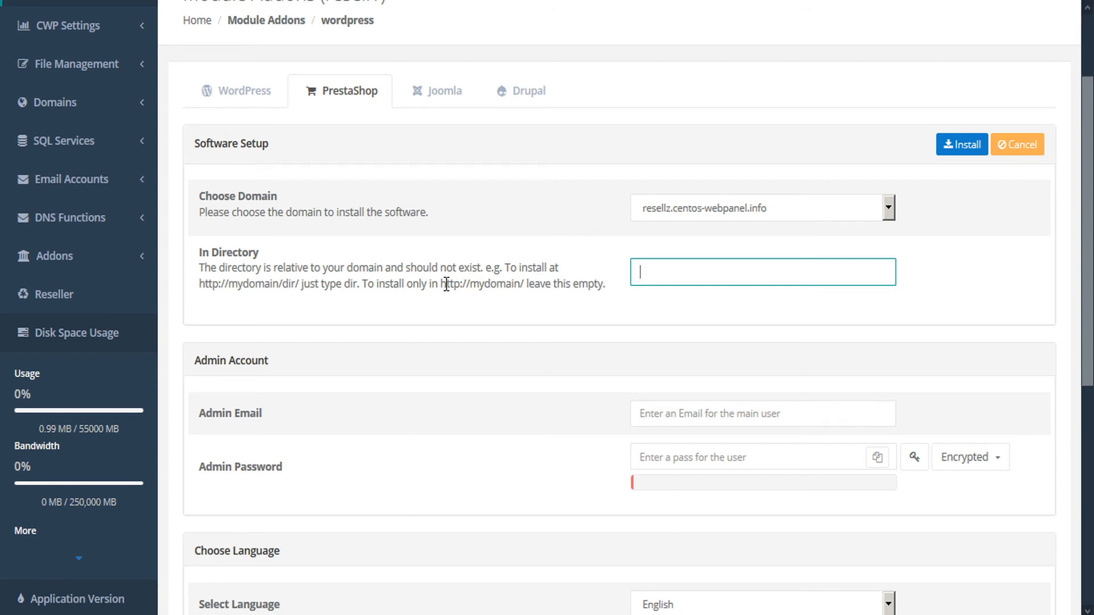
Step: Set the PrestaShop install directory to ps
double_click(481, 284)
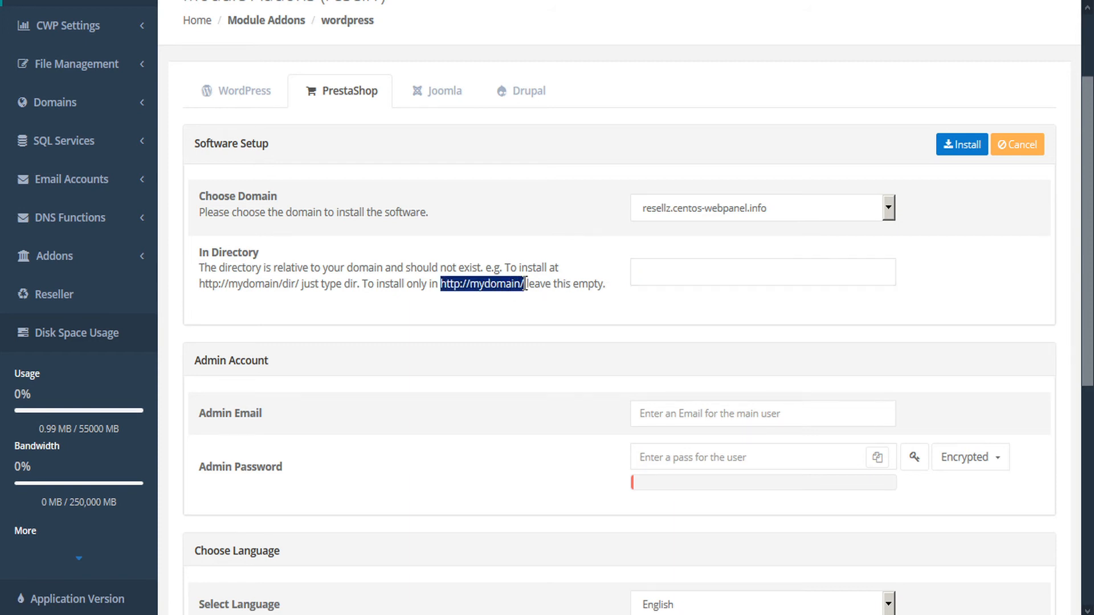
click(762, 273)
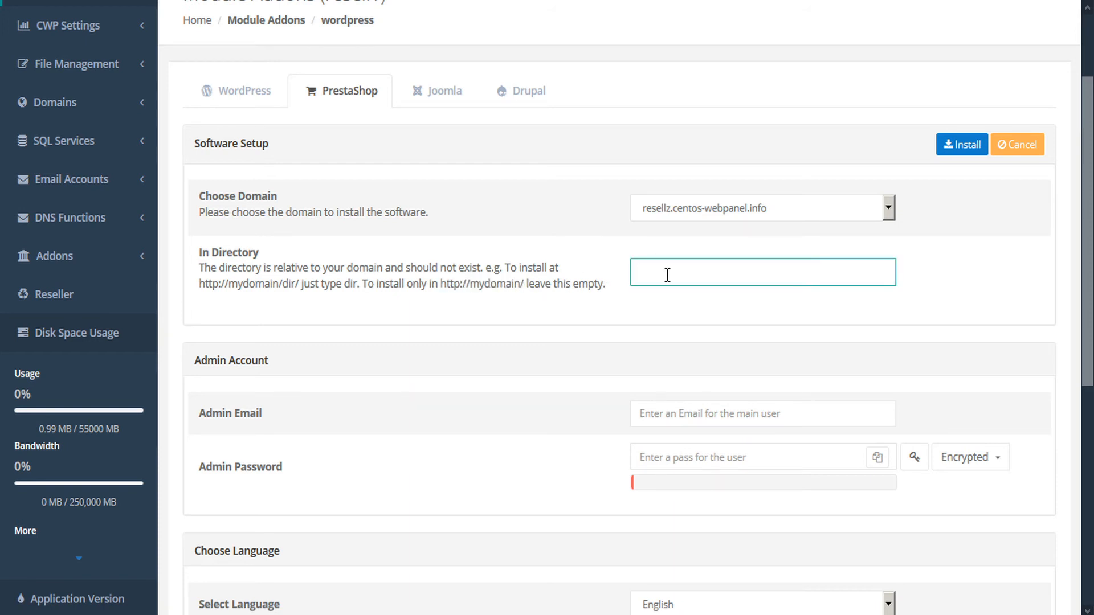
text(ps)
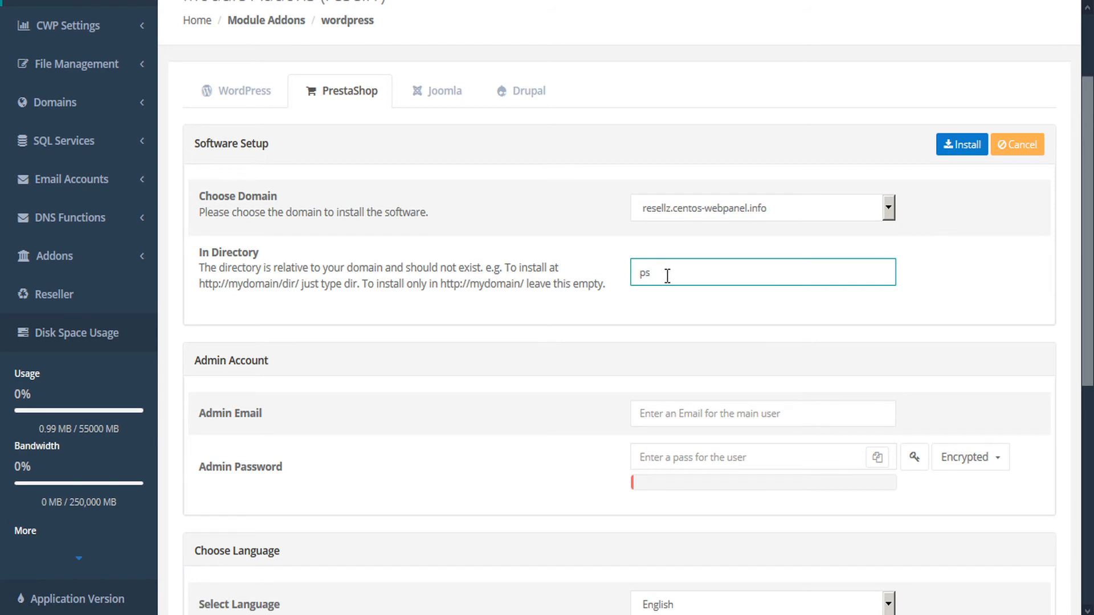
scroll(down, 3)
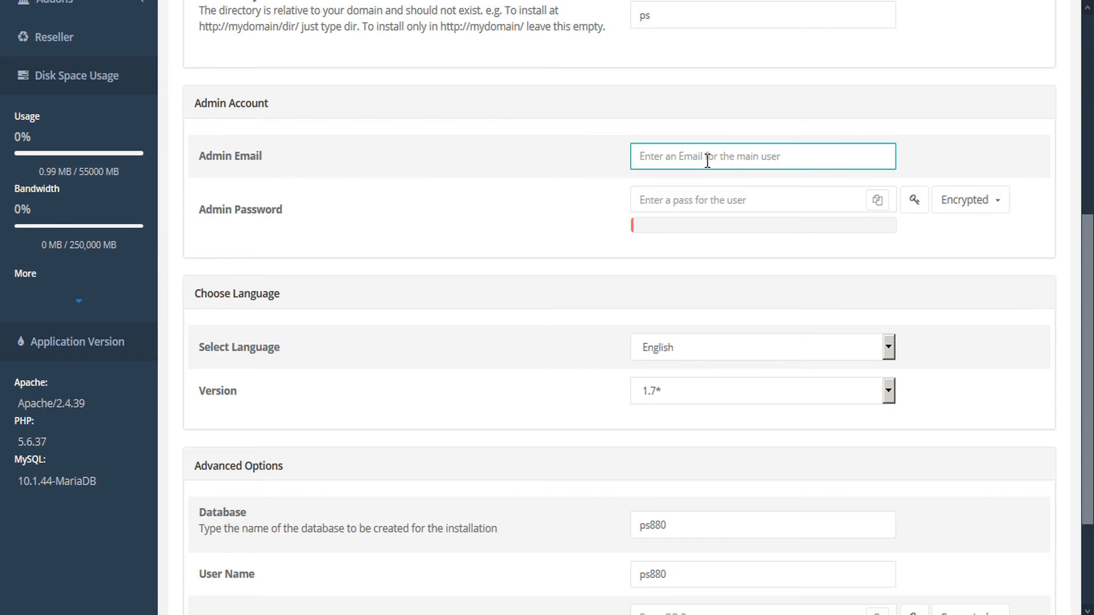
click(750, 200)
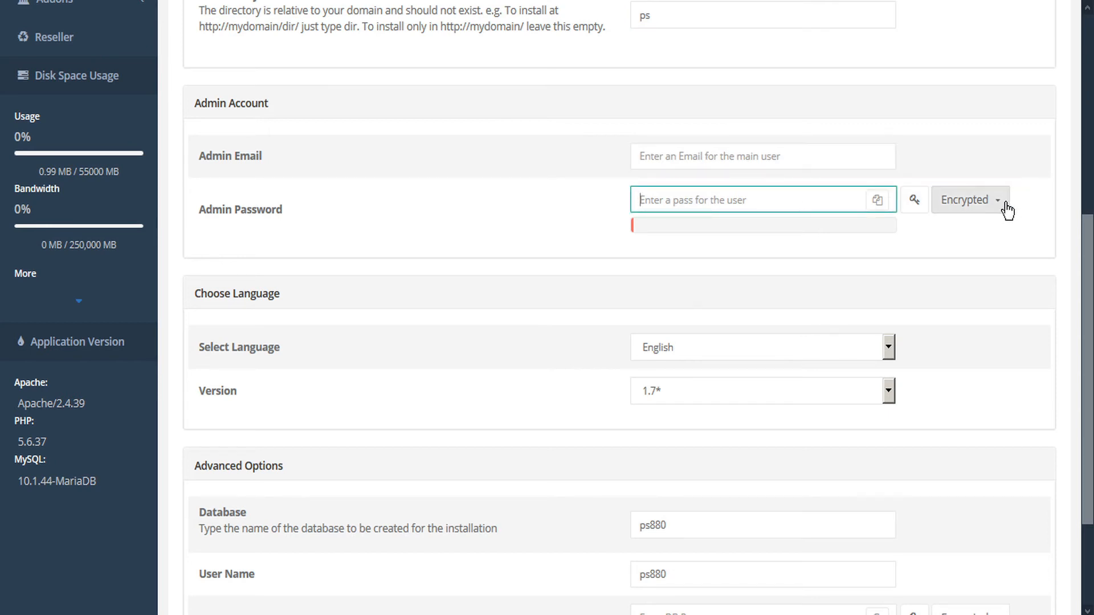
click(996, 200)
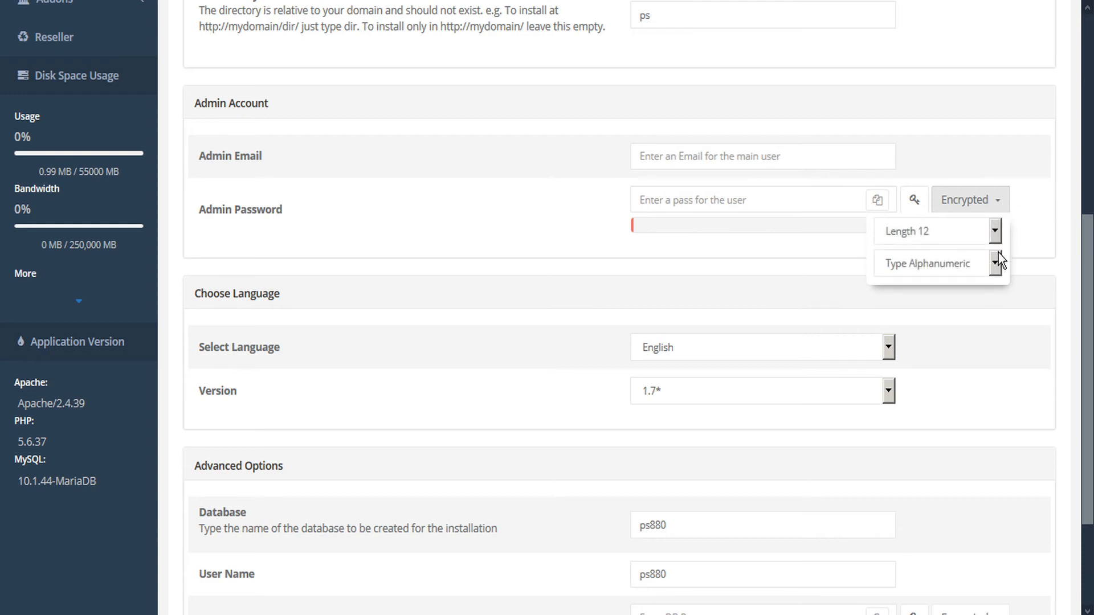
click(994, 263)
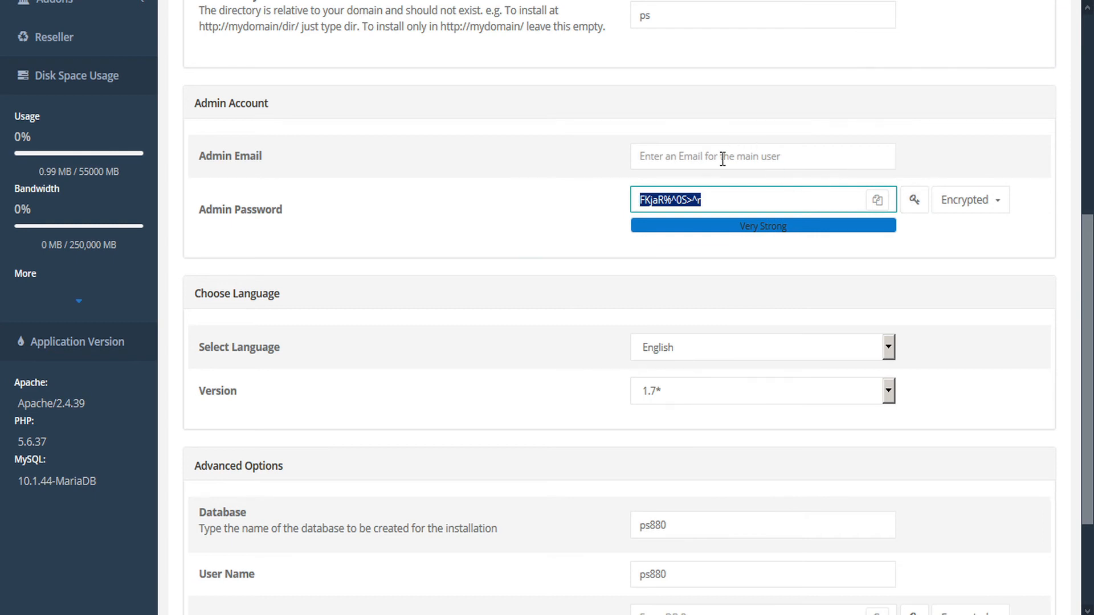
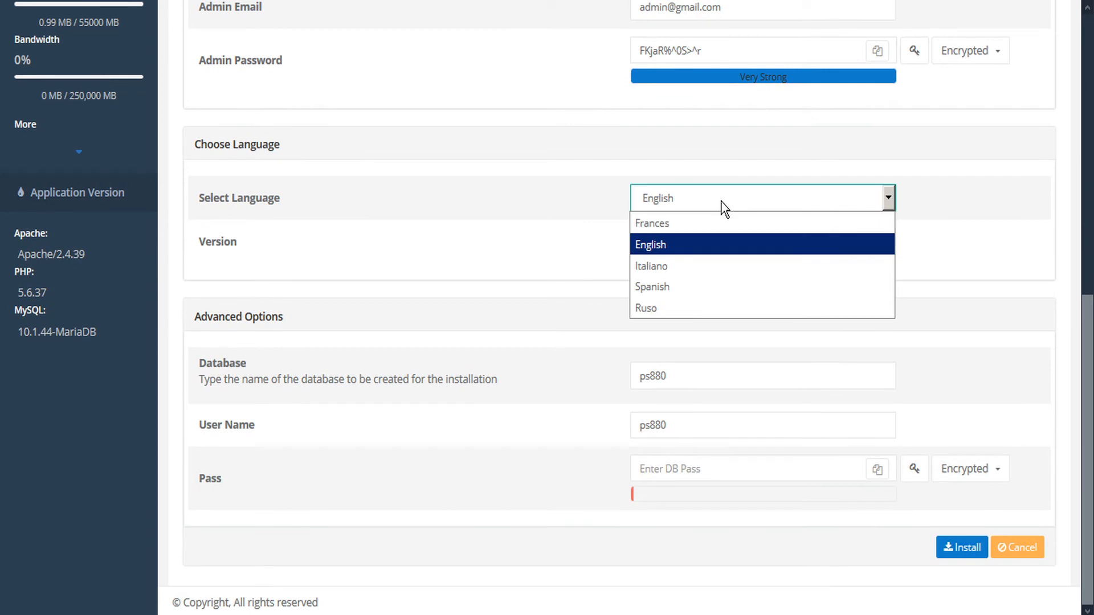
mouse_move(652, 287)
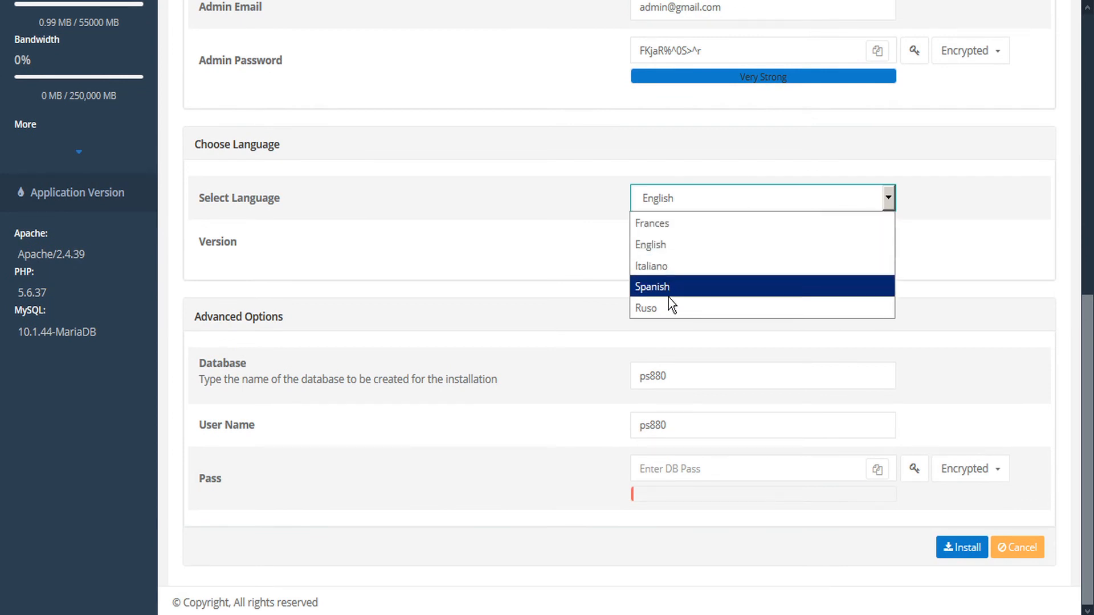
Step: Keep English as language and review the PrestaShop version list, keeping 1.7*
click(649, 245)
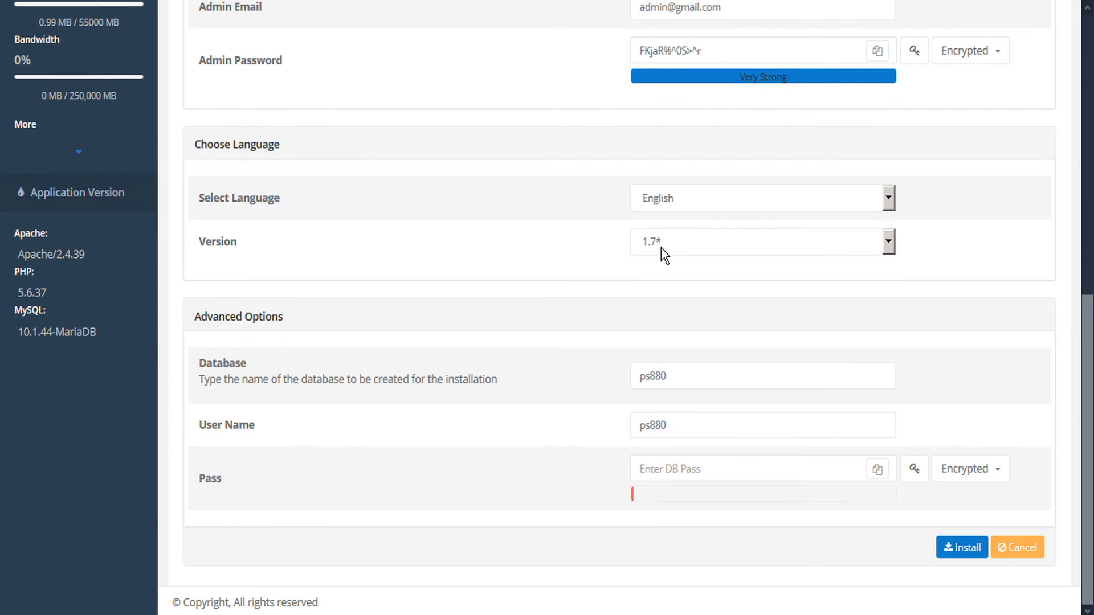
click(762, 242)
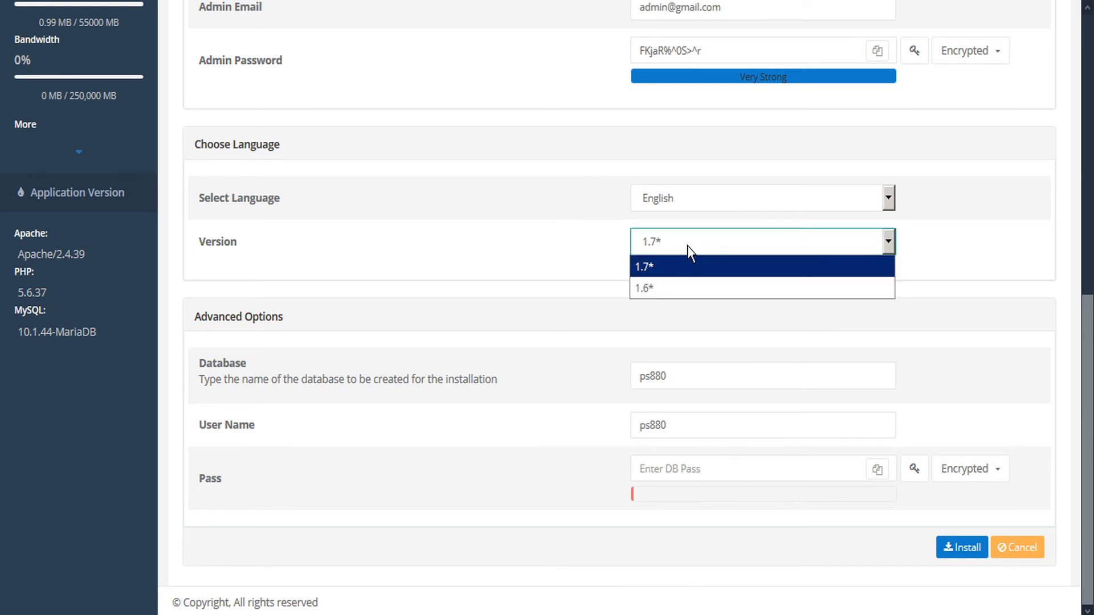
mouse_move(645, 288)
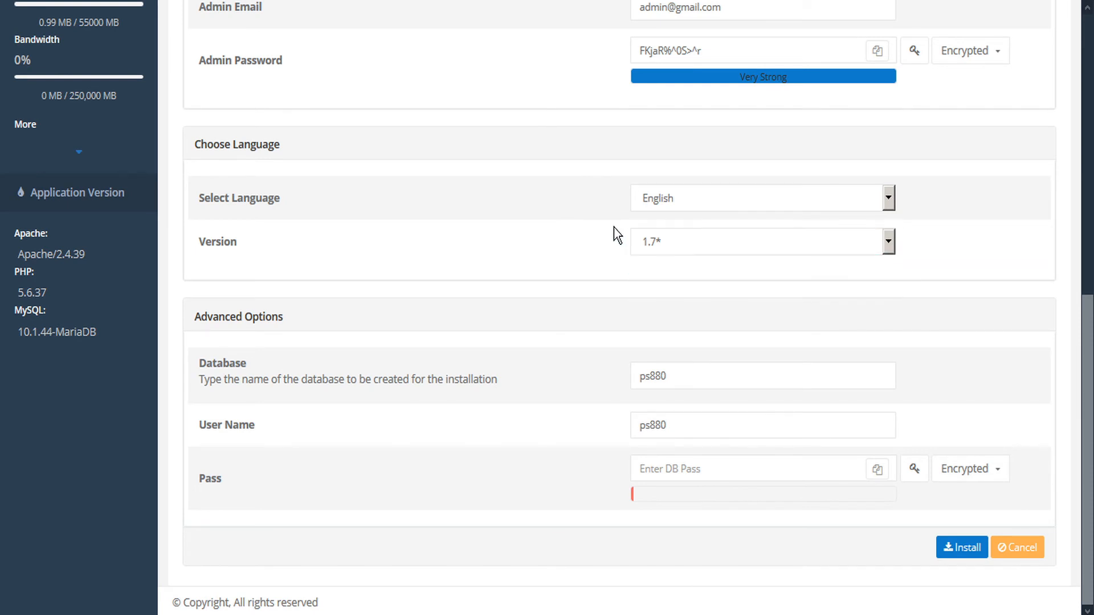
mouse_move(695, 381)
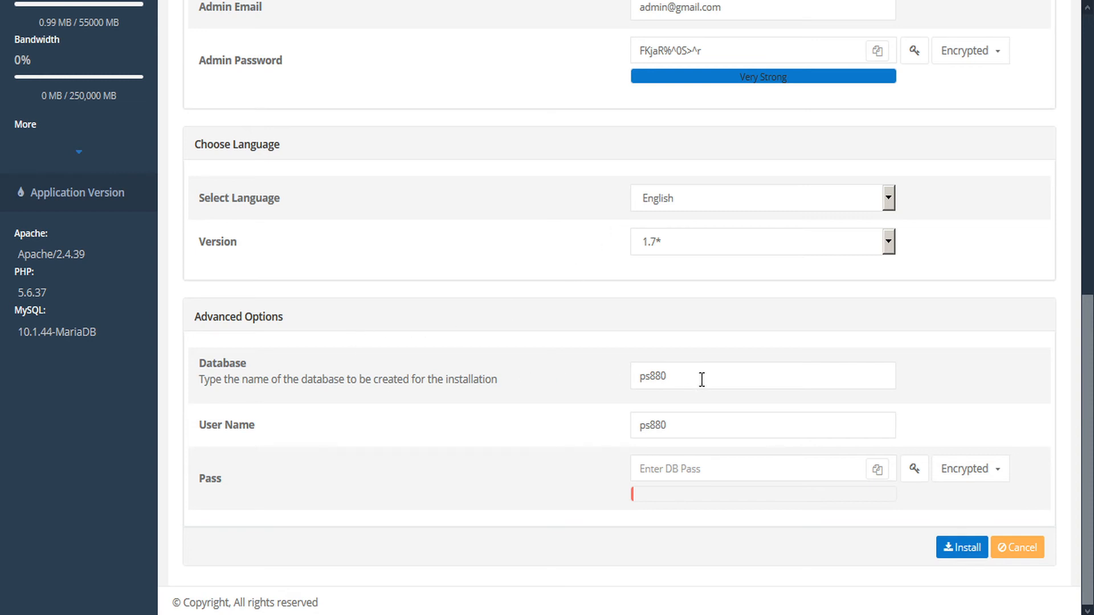
mouse_move(690, 429)
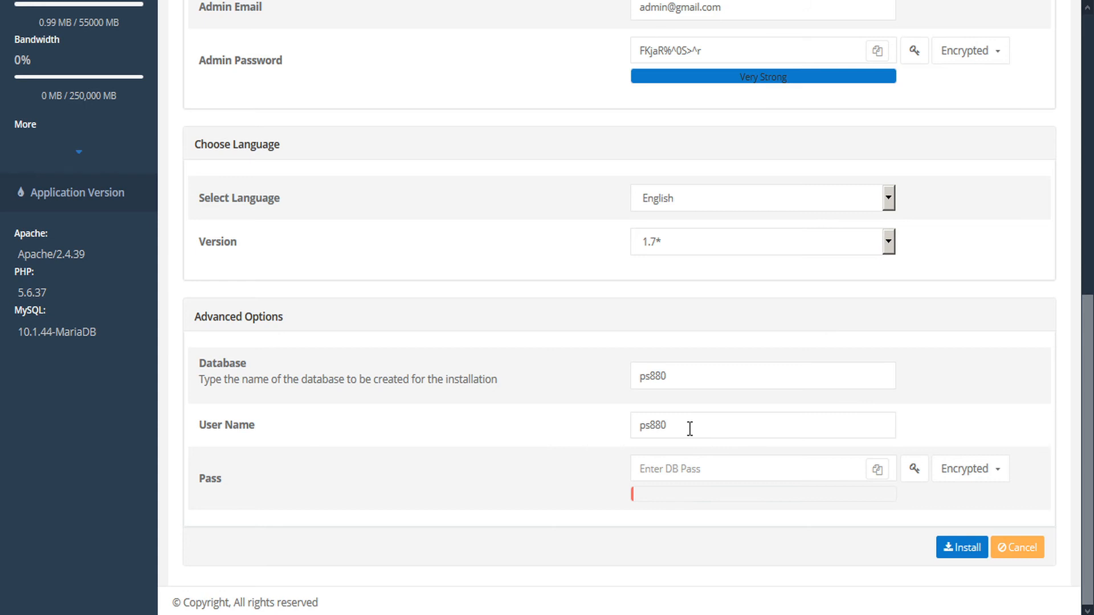
Step: Generate a random PrestaShop database password, install, and confirm in the Confirmation dialog
click(913, 469)
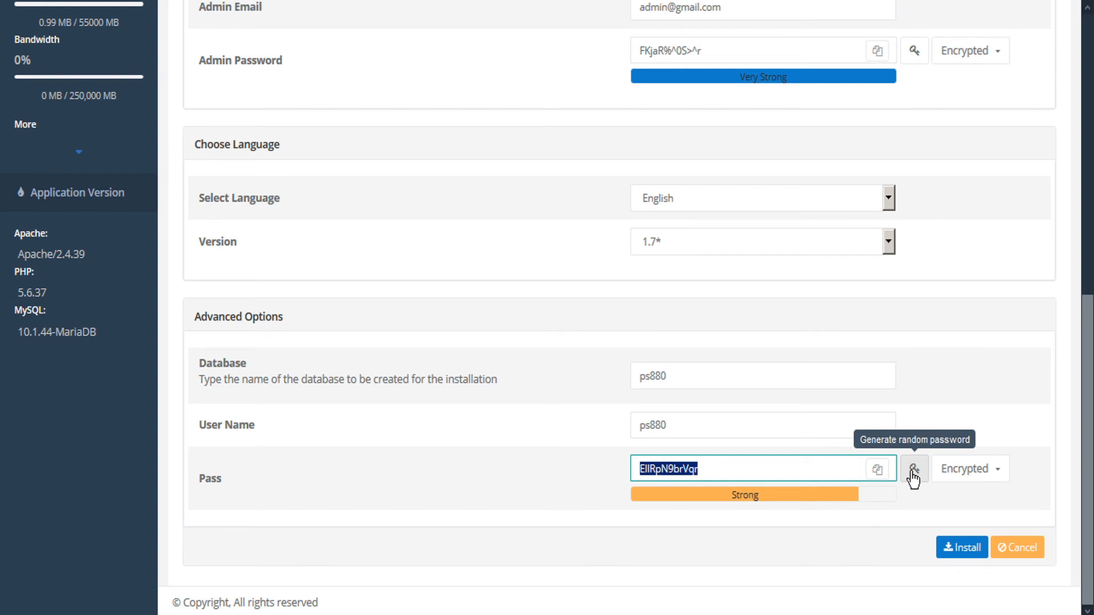
click(962, 547)
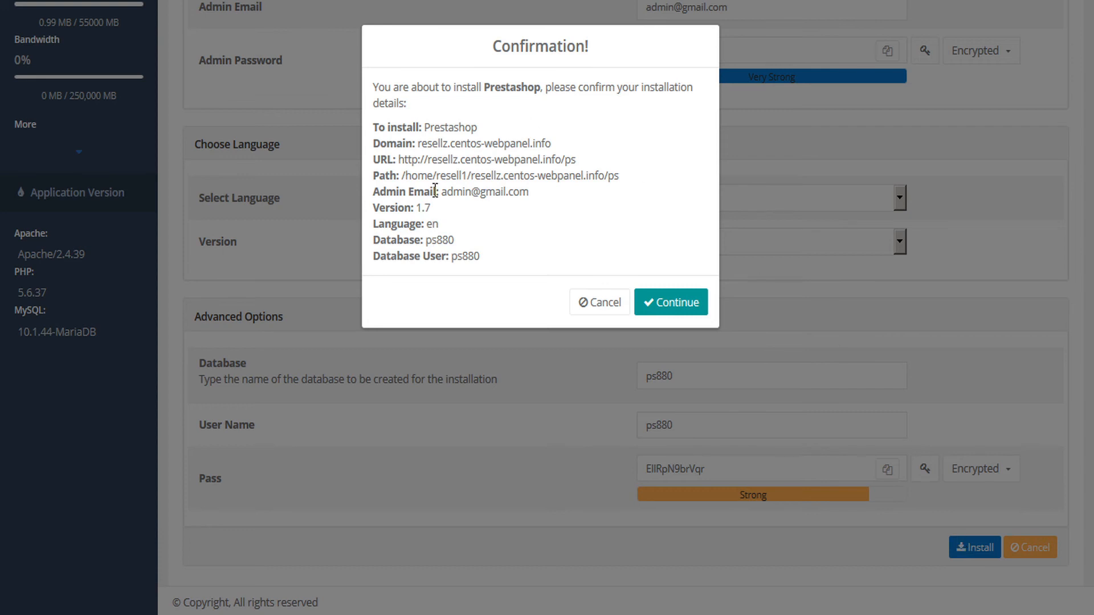
click(671, 302)
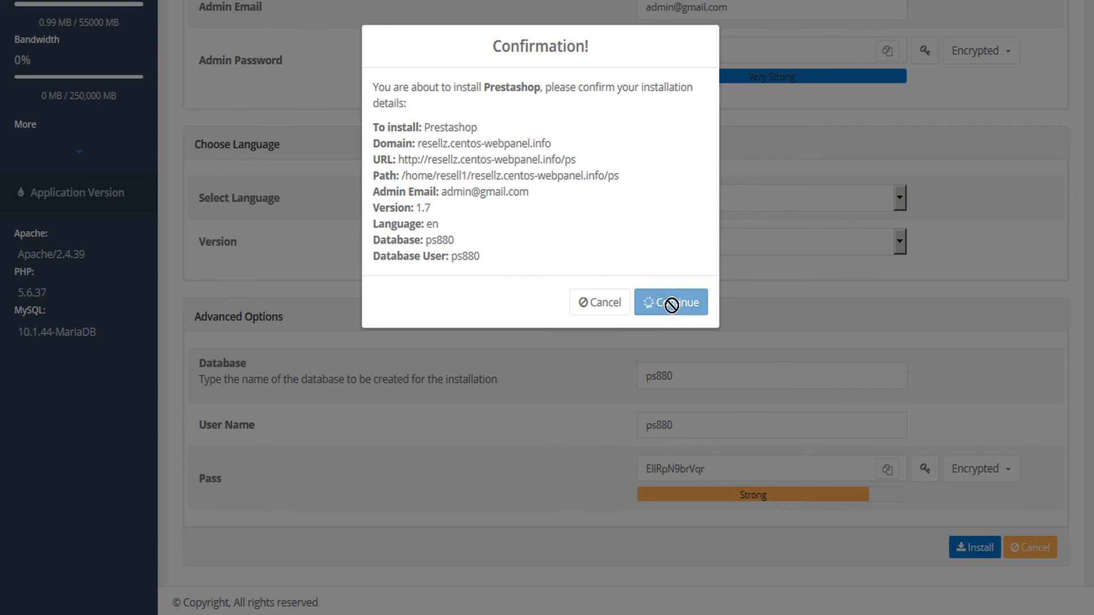
click(670, 302)
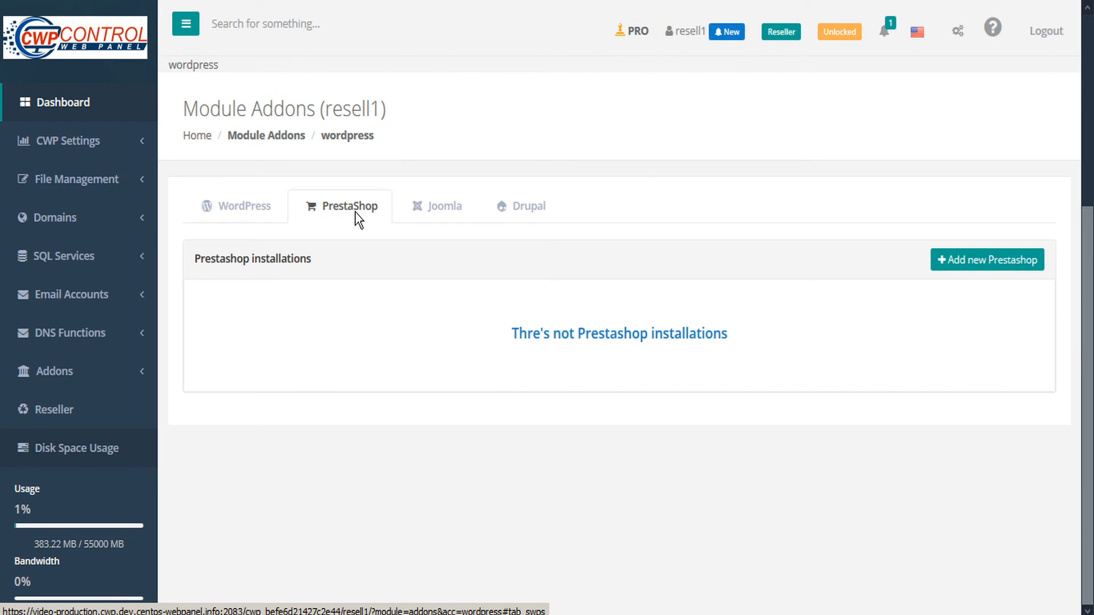
Step: Start a new Joomla installation from the Joomla list, prefilled with directory jl
click(445, 207)
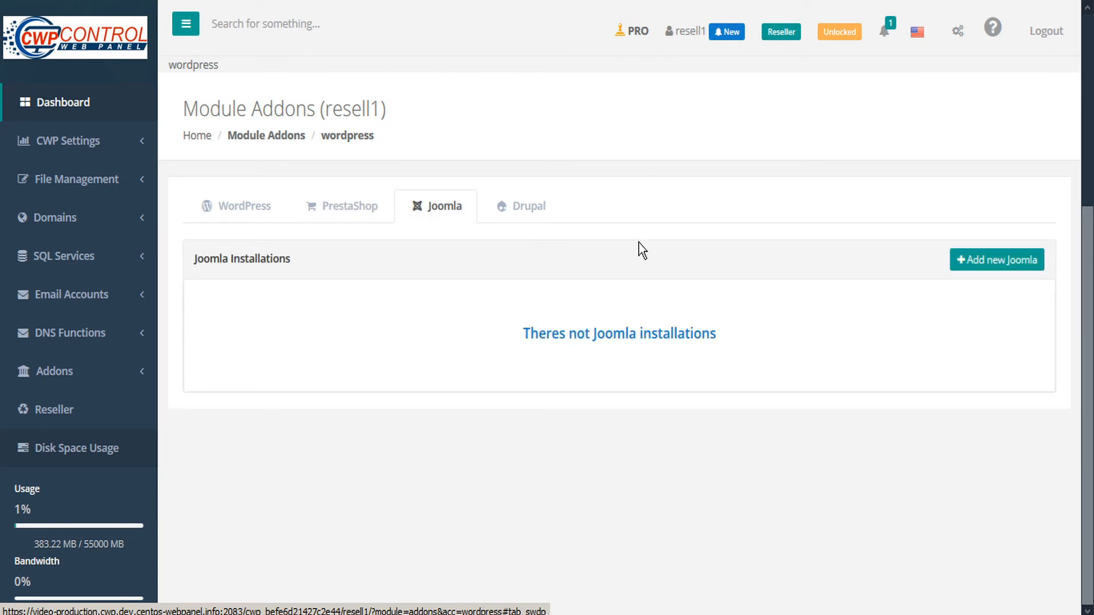
mouse_move(577, 353)
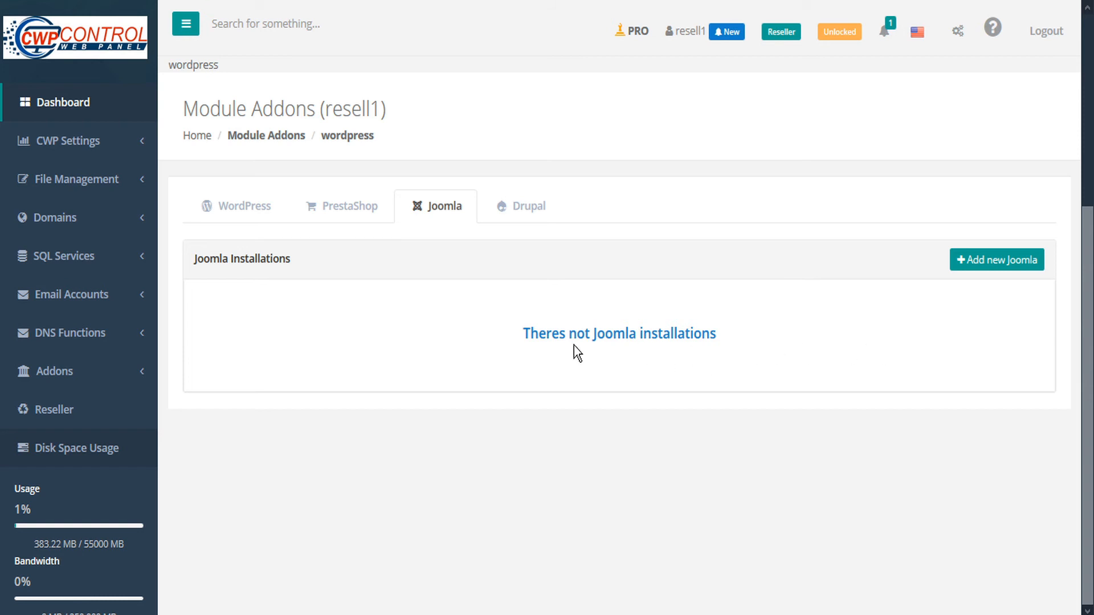
mouse_move(1003, 266)
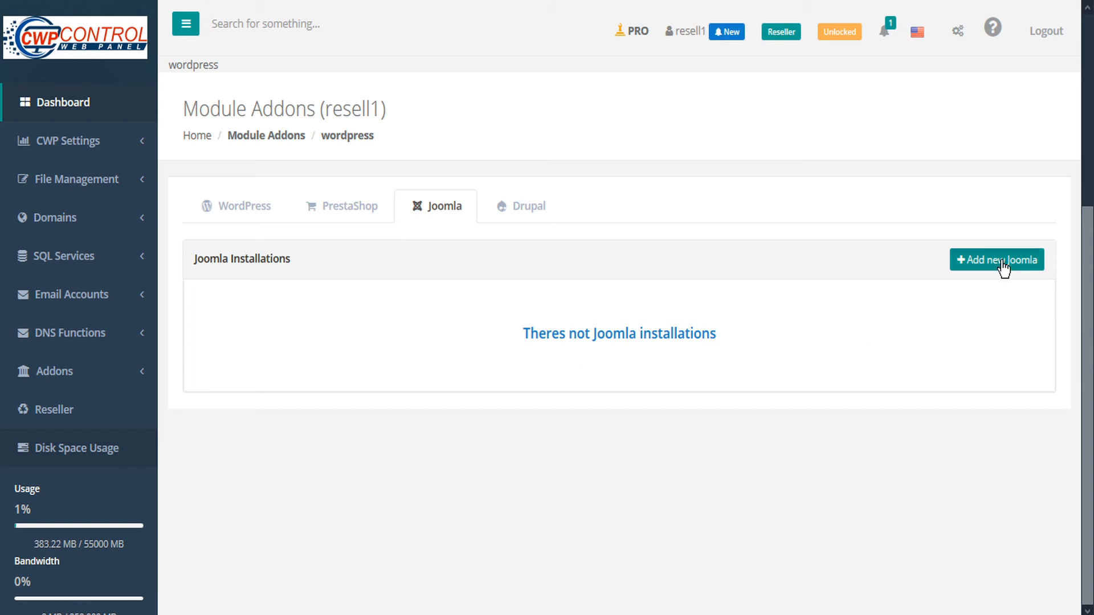
click(996, 260)
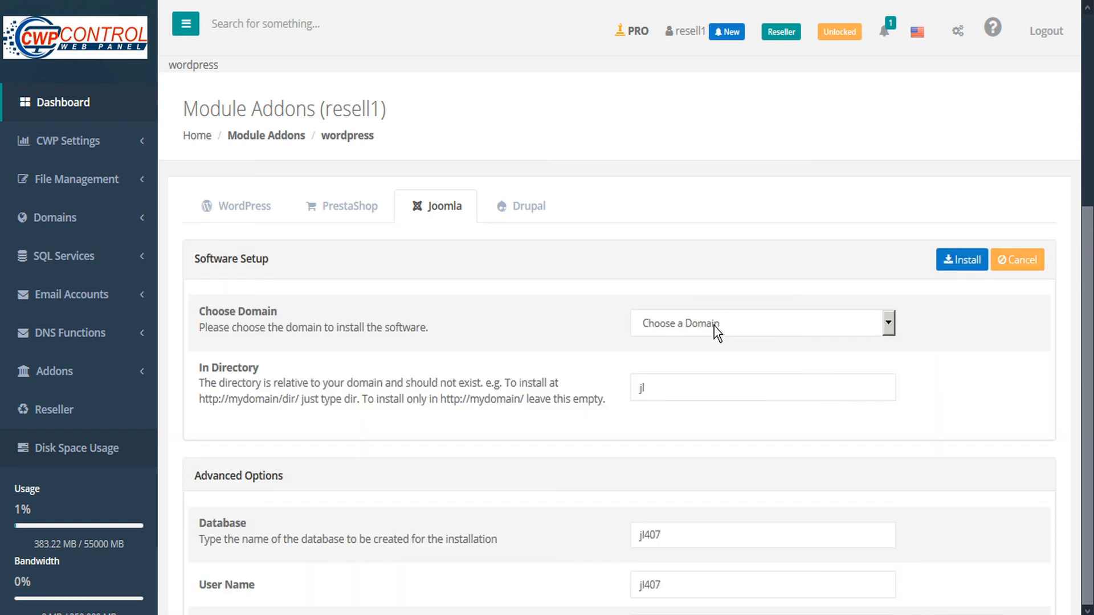
Step: Target resellz.centos-webpanel.info/jl, generate a strong database password, and submit to the confirmation
click(760, 322)
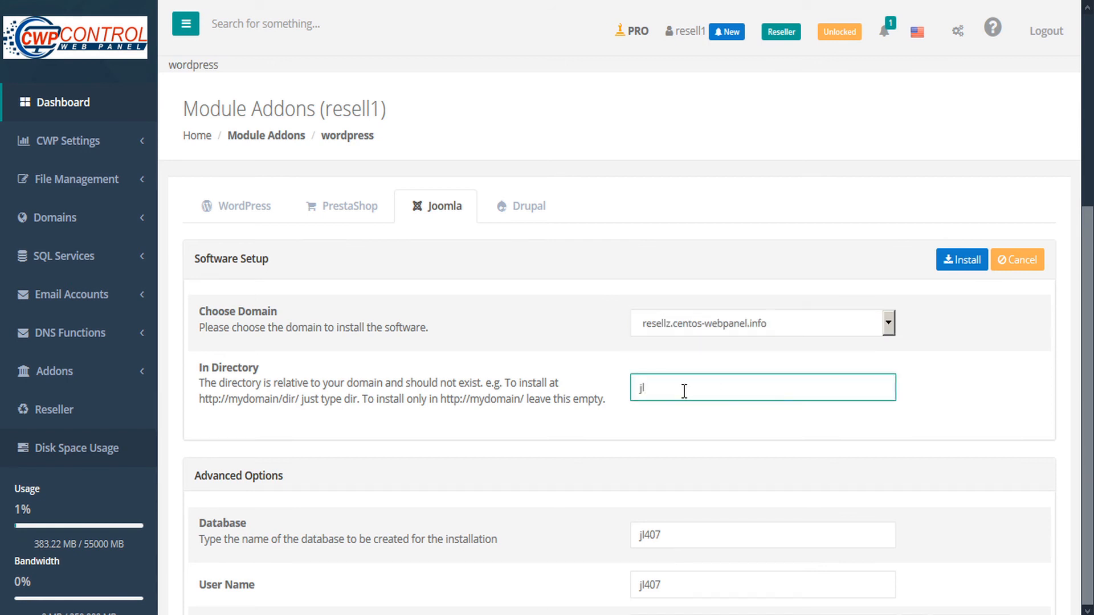
scroll(down, 3)
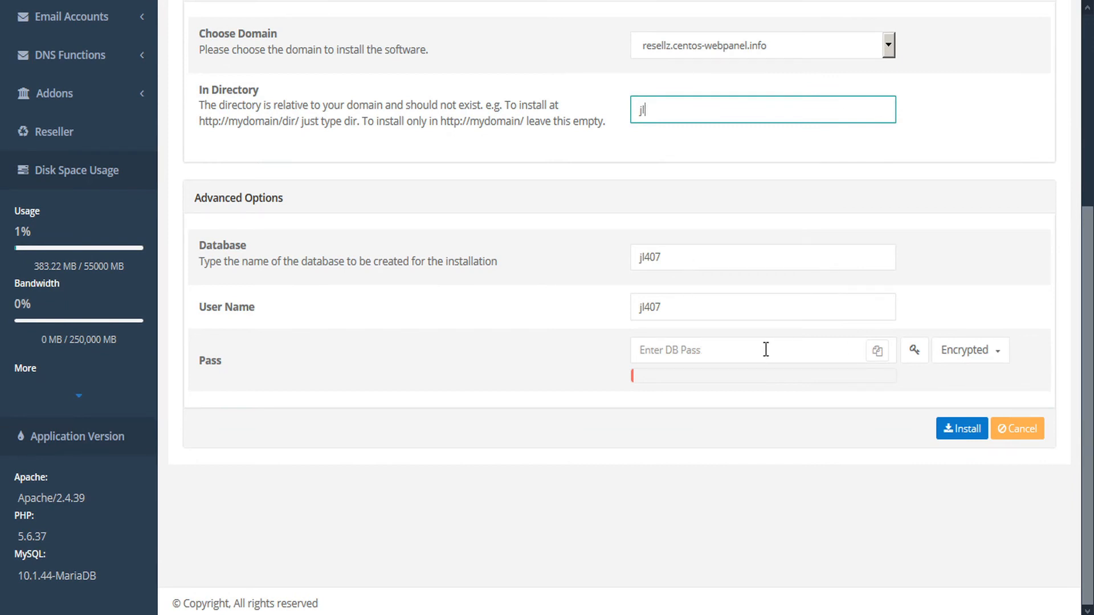
click(914, 350)
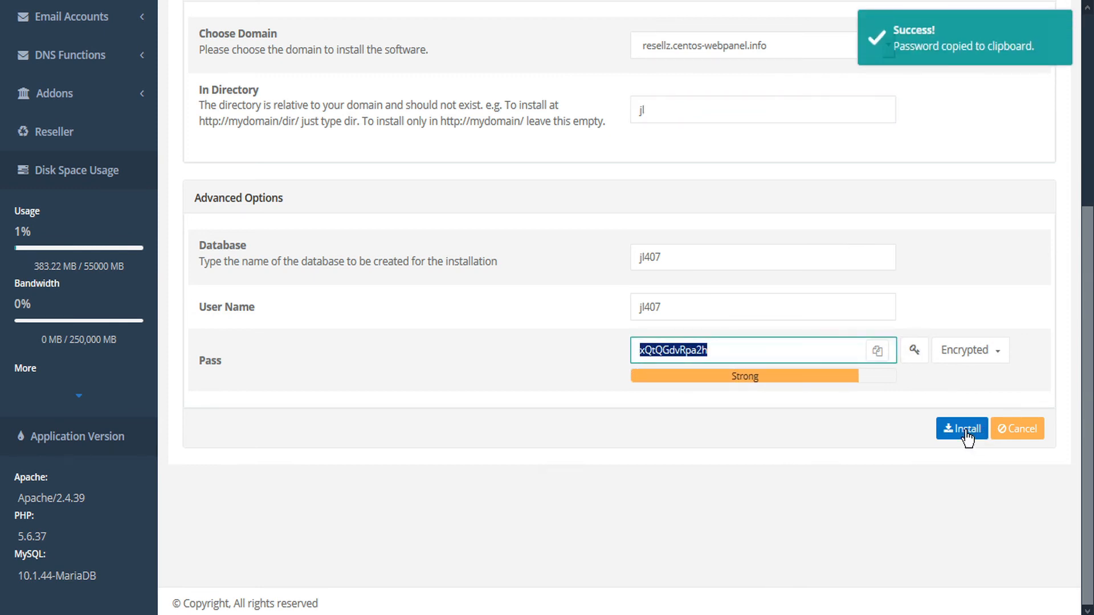
click(962, 429)
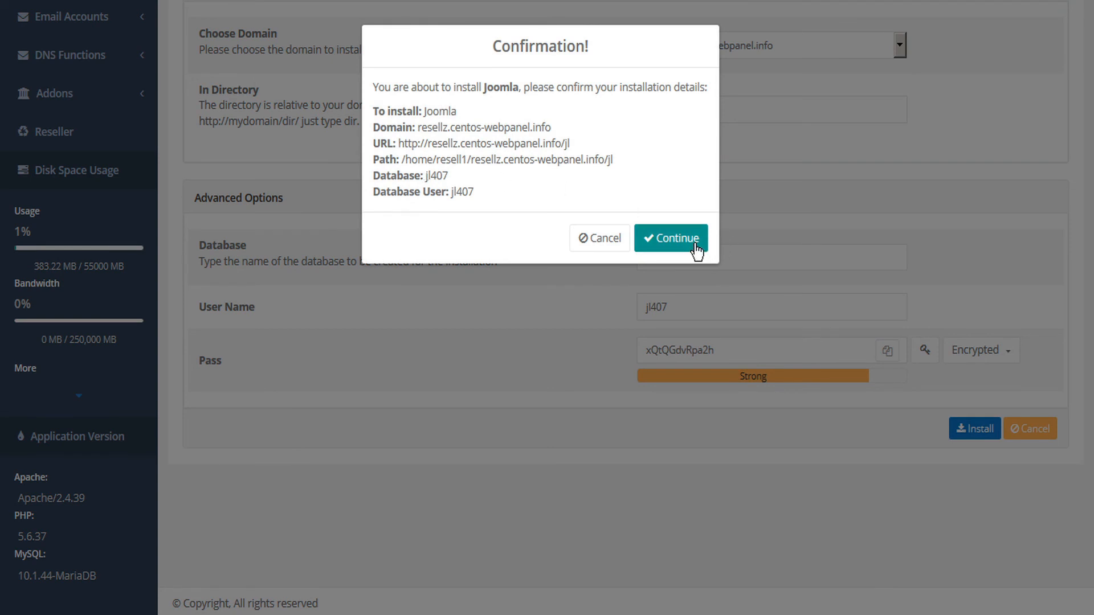
Step: Continue the confirmation so Joomla 3.9 appears at resellz.centos-webpanel.info/jl with database resell1_jl407
click(671, 238)
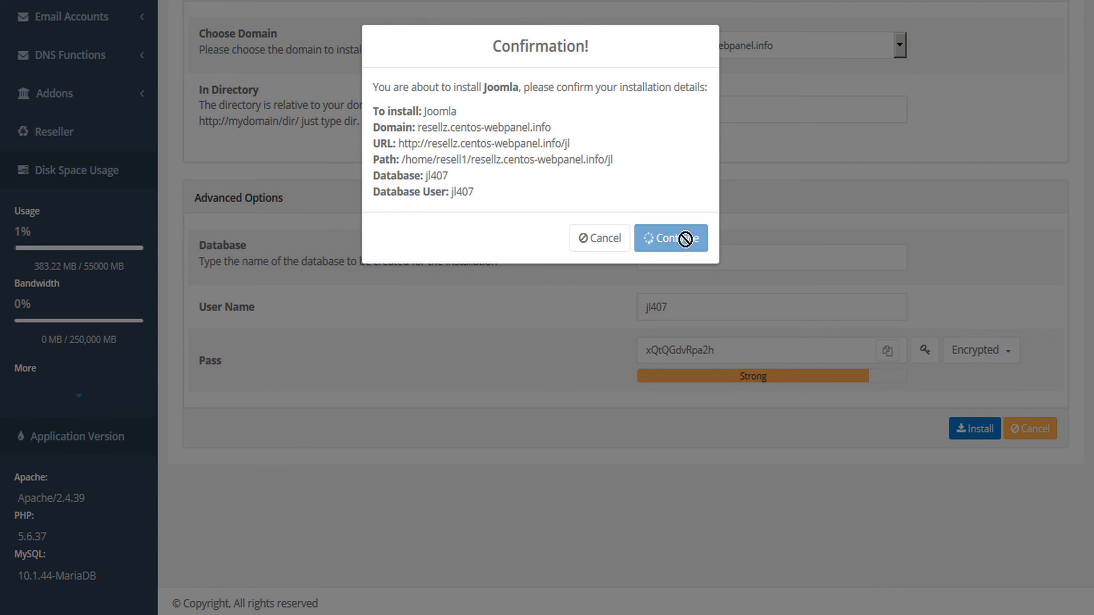
click(670, 238)
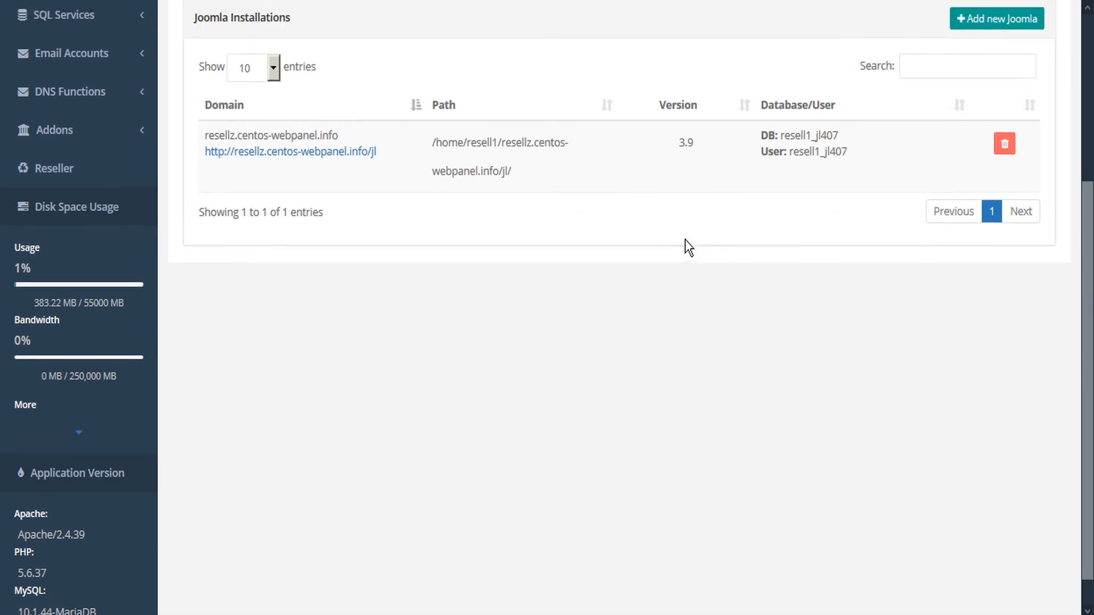
Step: Switch to the Drupal tab of Module Addons, showing no Drupal installations yet
scroll(down, 3)
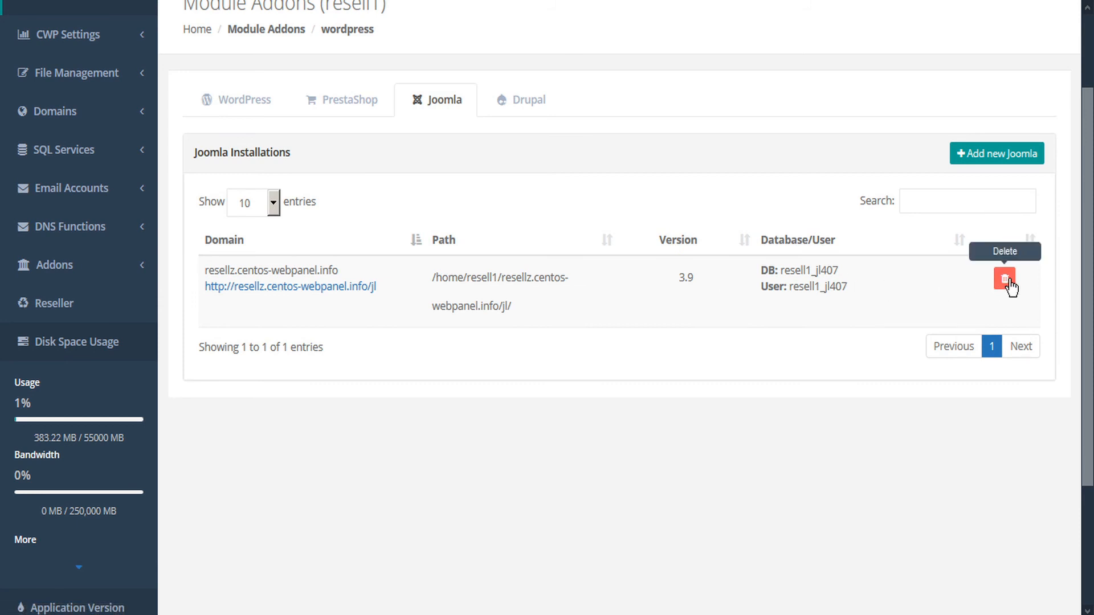
click(527, 99)
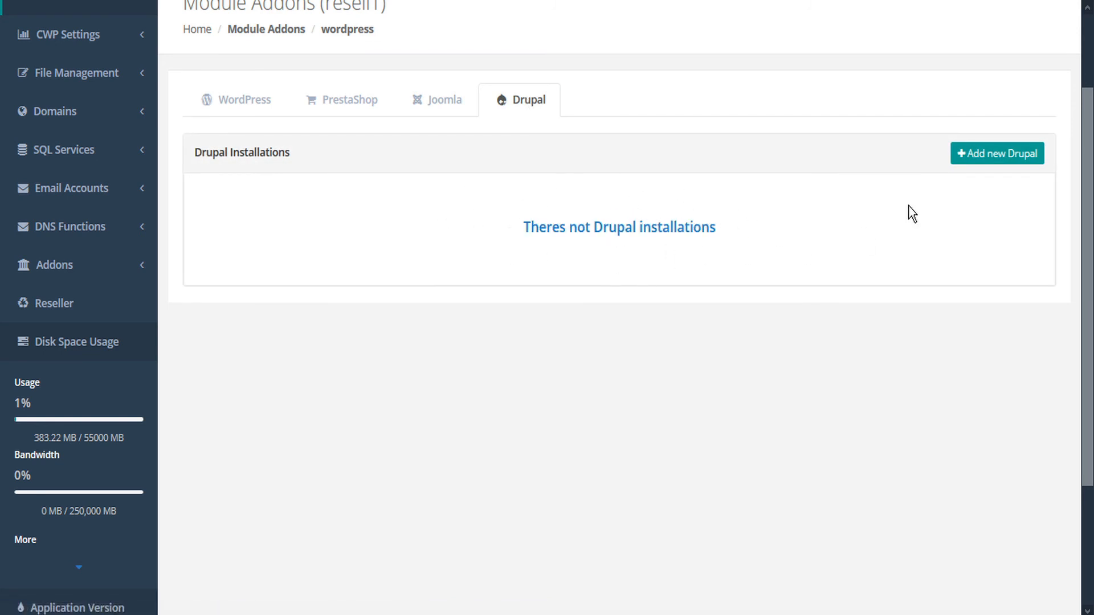
Step: Begin a new Drupal install on resell.centos-webpanel.info with directory dp and database dp407
click(996, 153)
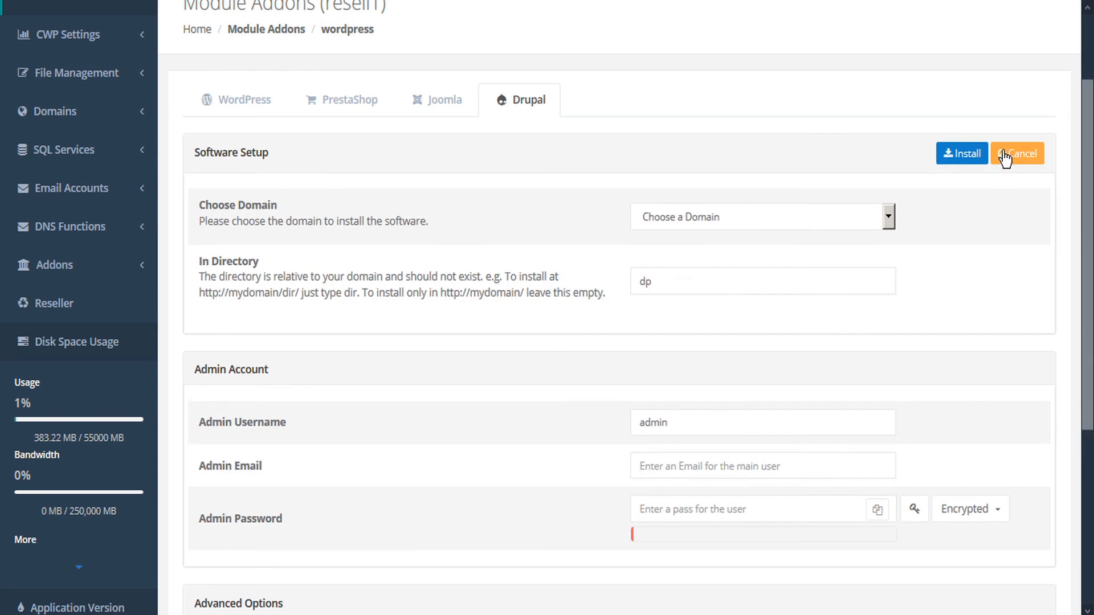
click(760, 217)
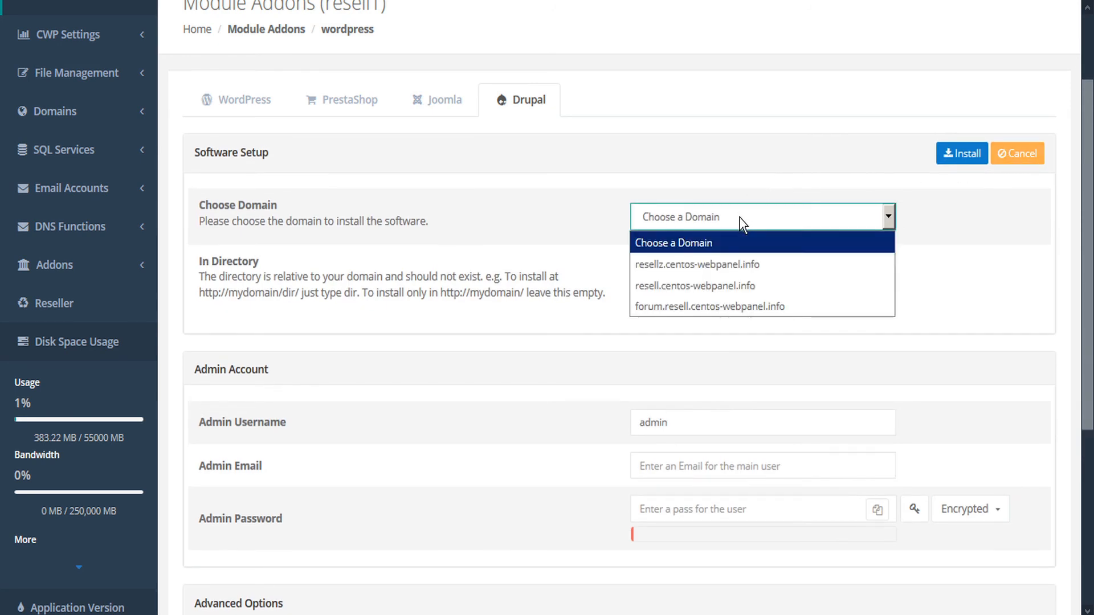
click(694, 285)
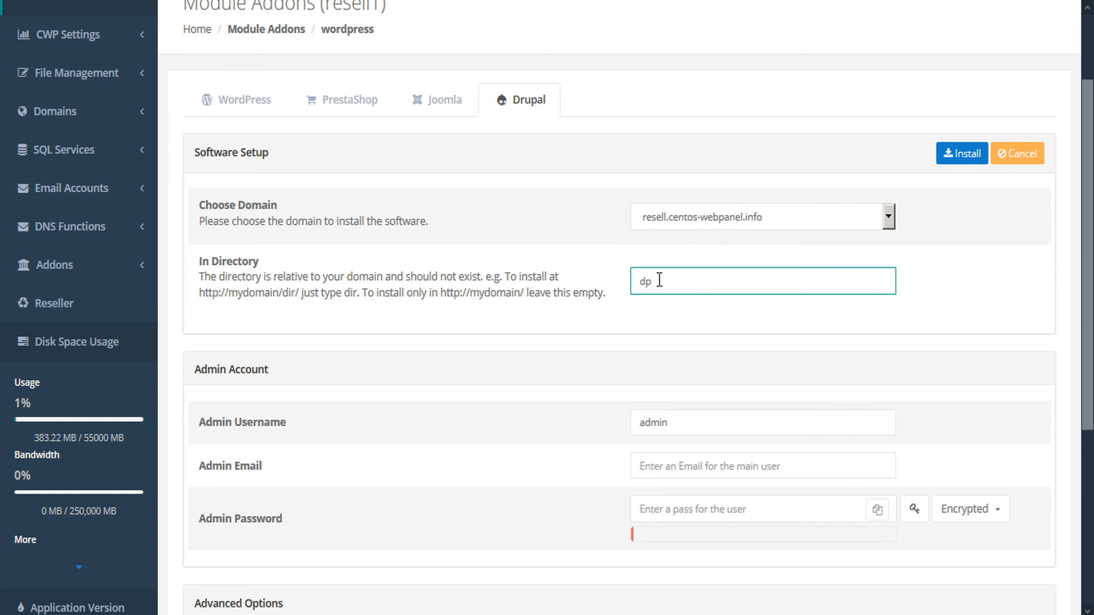
scroll(down, 3)
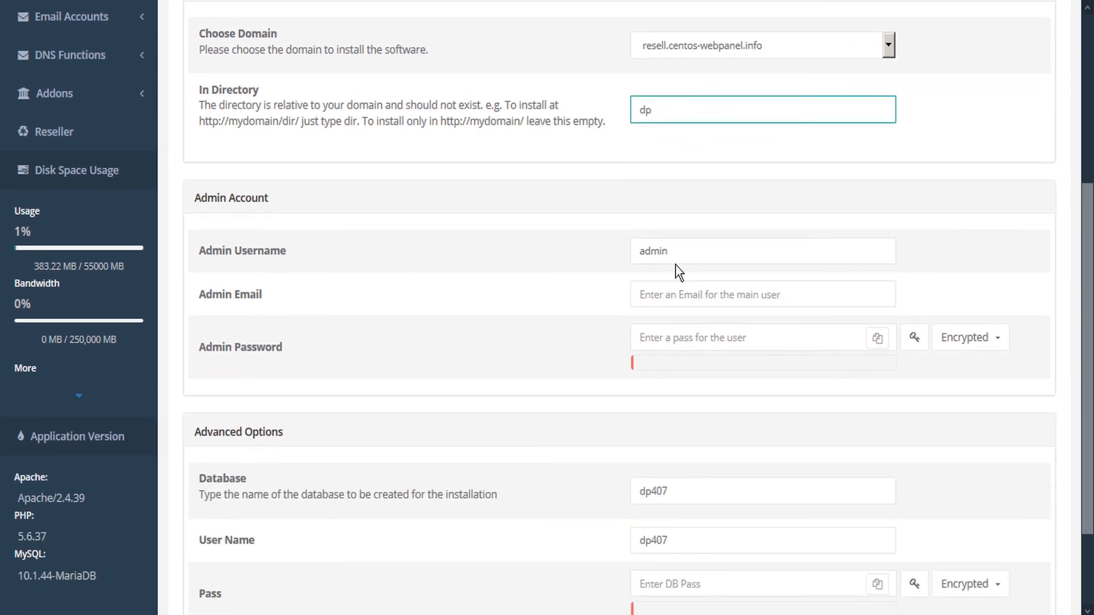
click(762, 294)
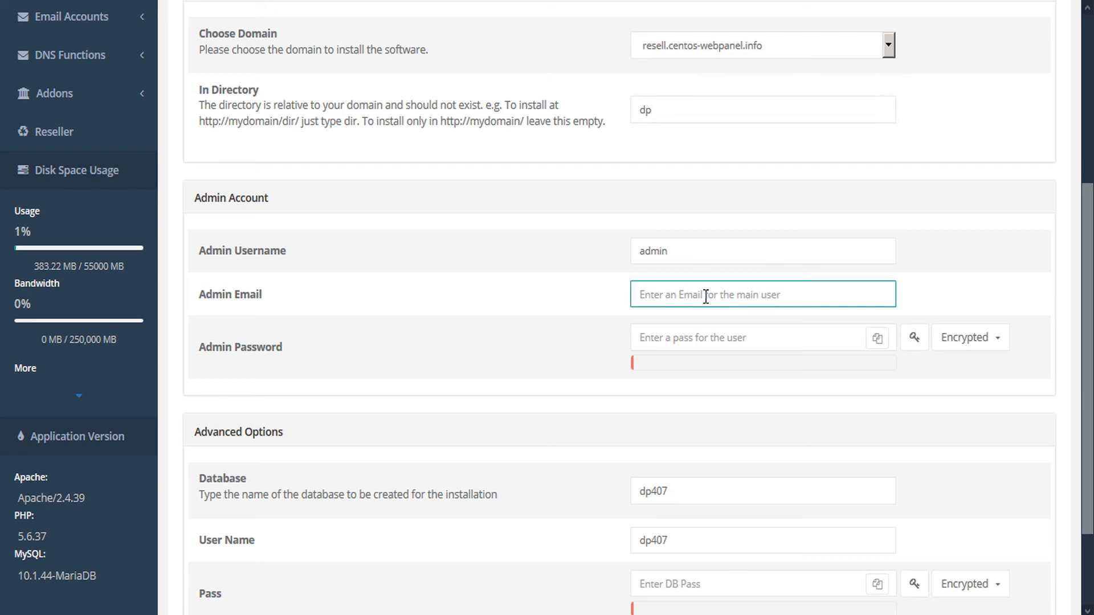
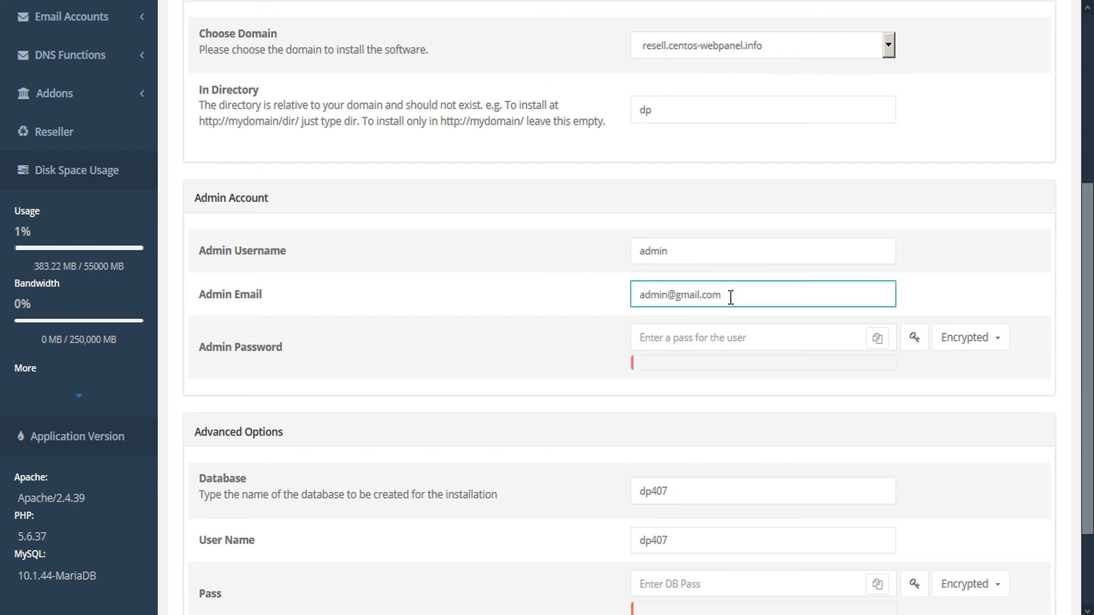
mouse_move(914, 337)
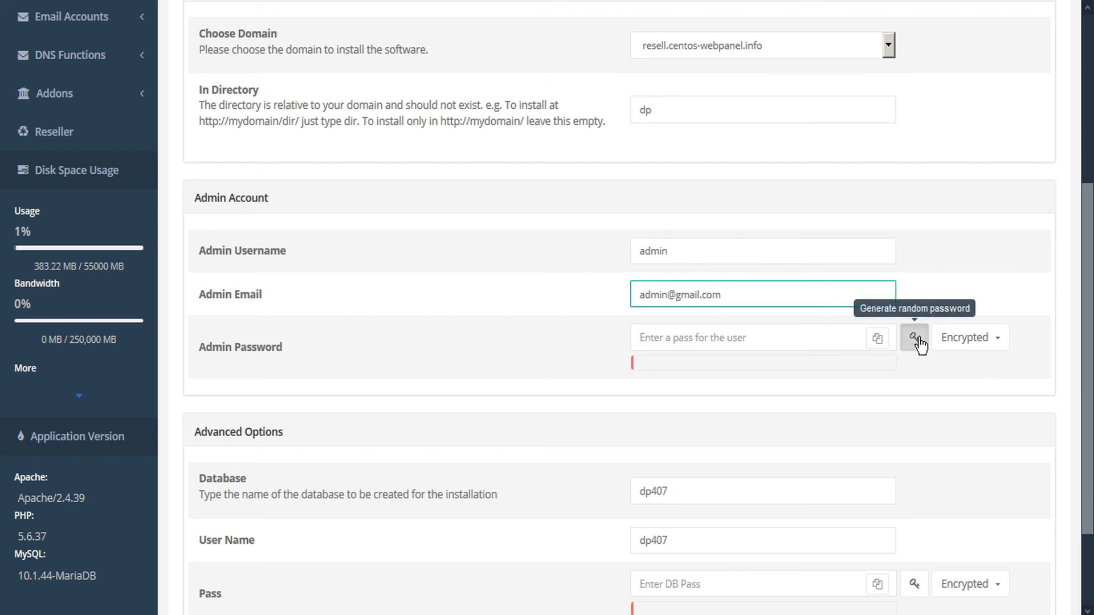
click(914, 338)
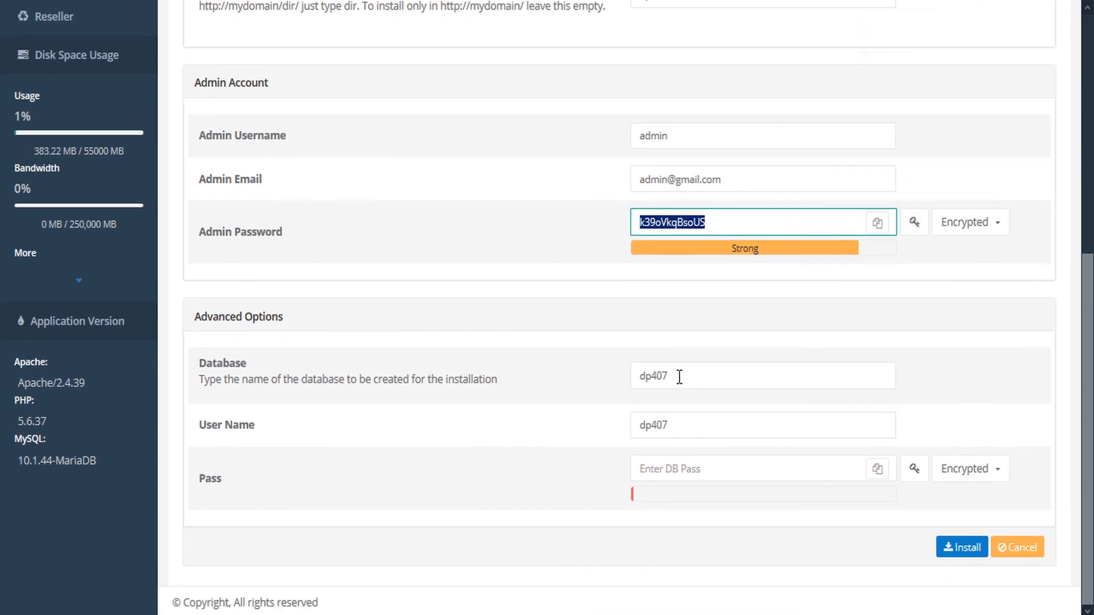
click(763, 426)
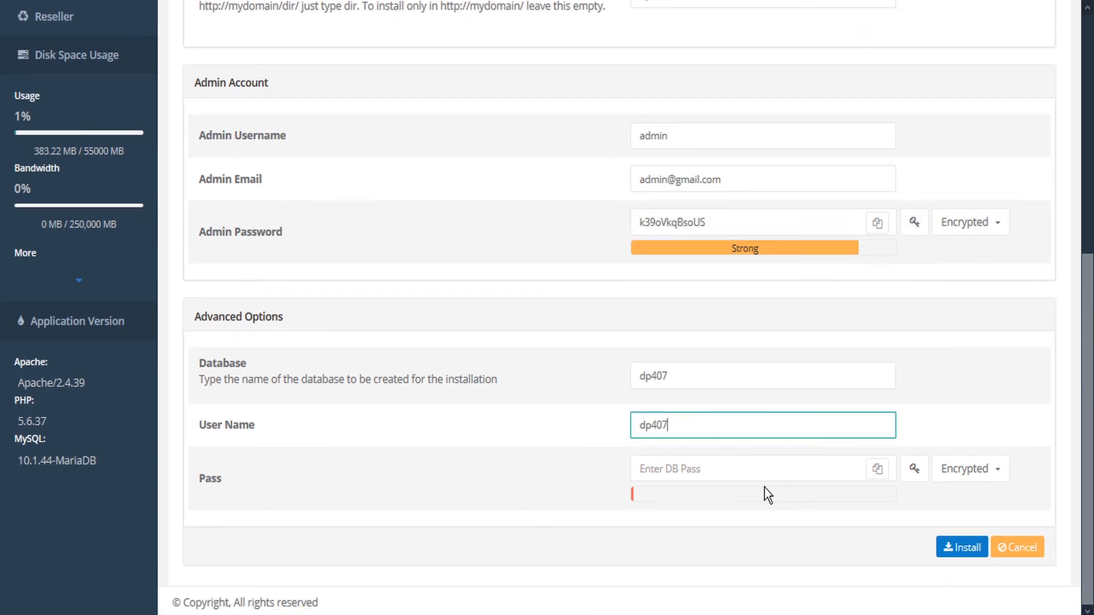
click(913, 468)
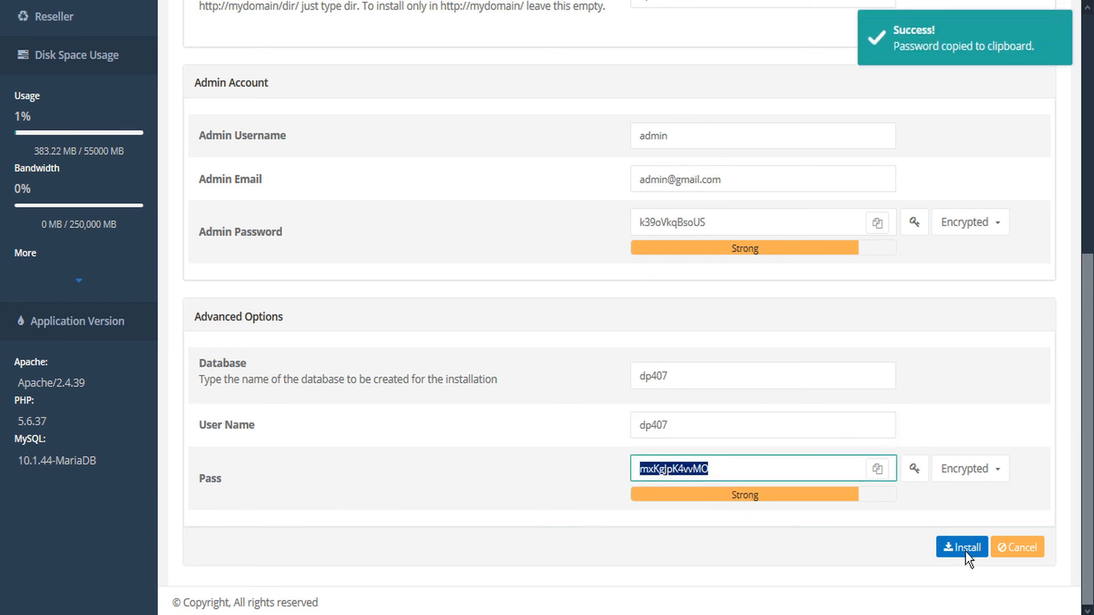
click(962, 547)
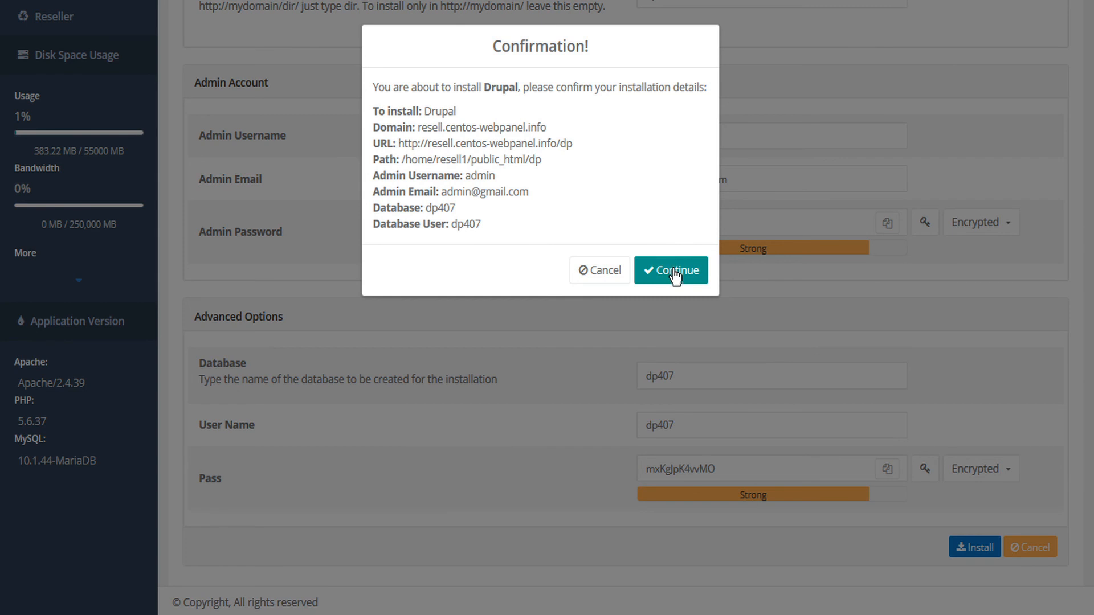
Step: Continue the confirmation so Drupal appears at resell.centos-webpanel.info/dp with database resell1_dp407
click(670, 270)
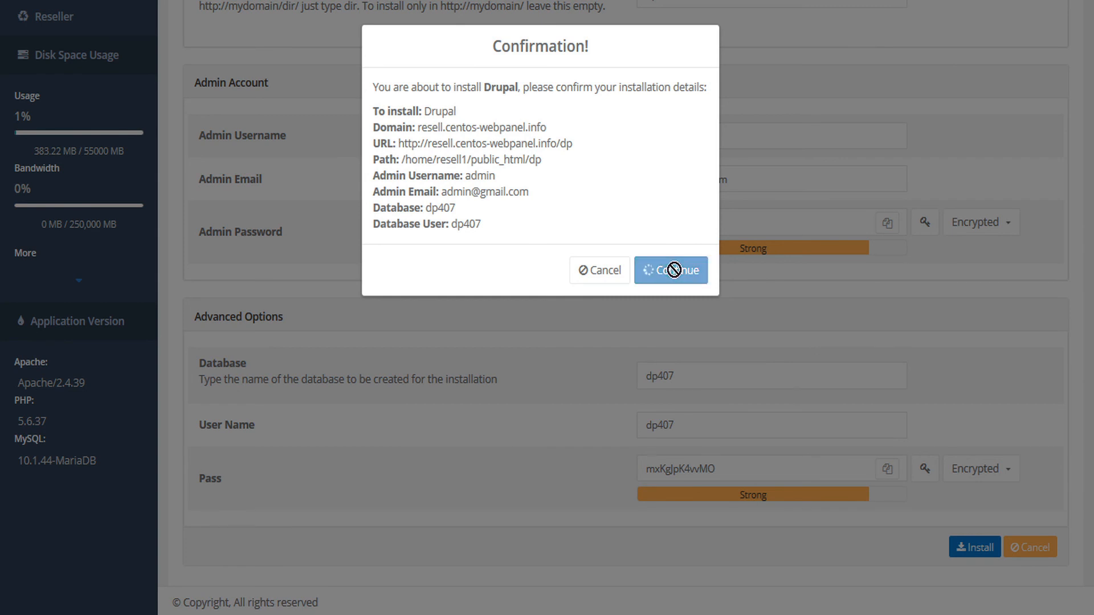
click(669, 271)
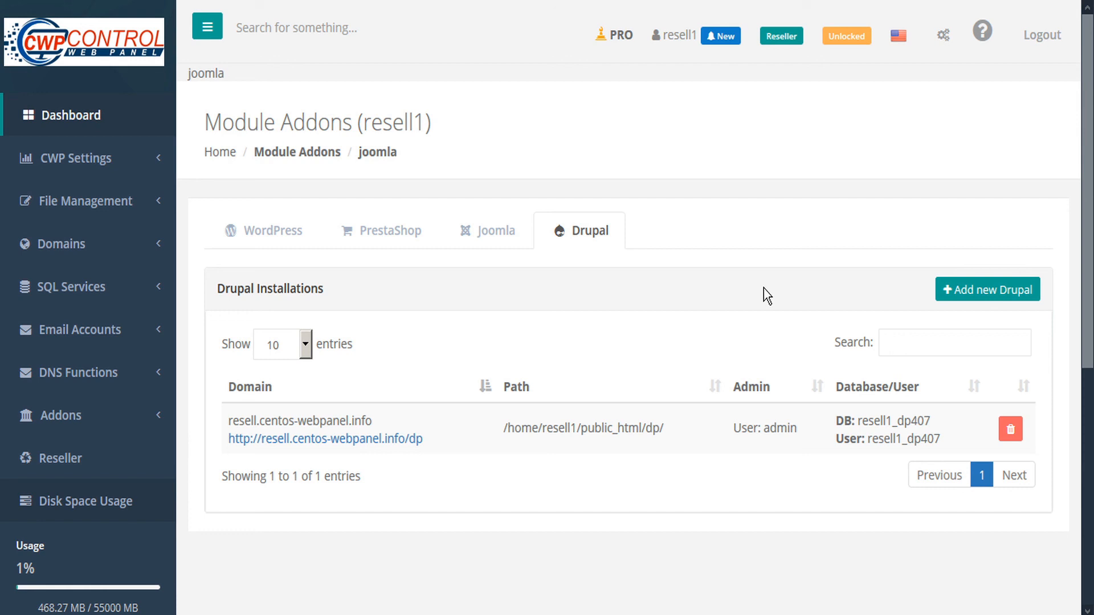
mouse_move(1011, 430)
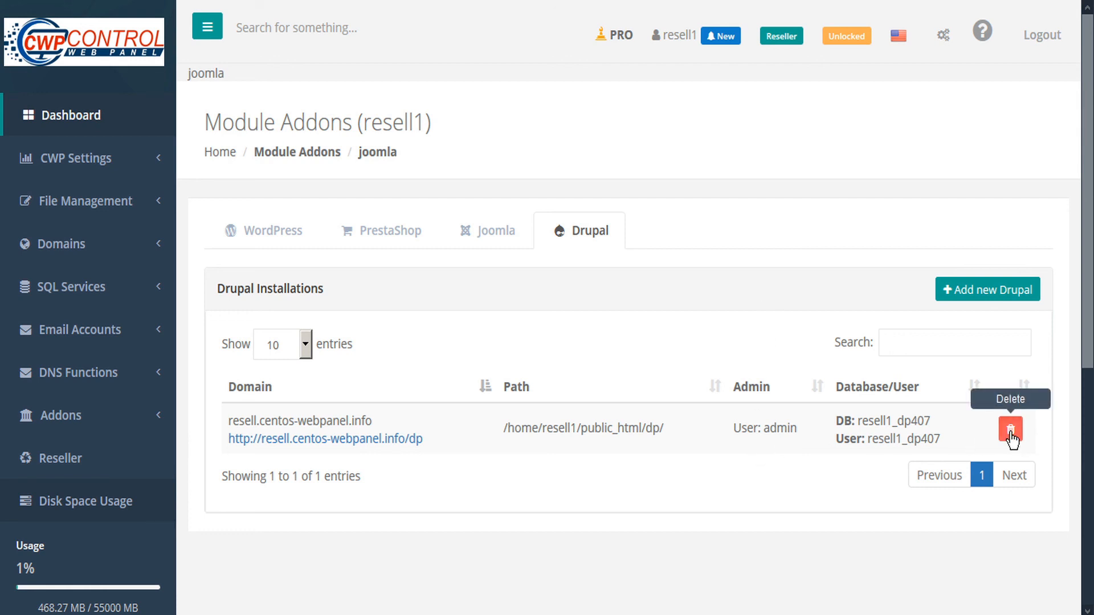
Step: Use the Delete button on the dp Drupal row to bring up the deletion confirmation
click(1009, 430)
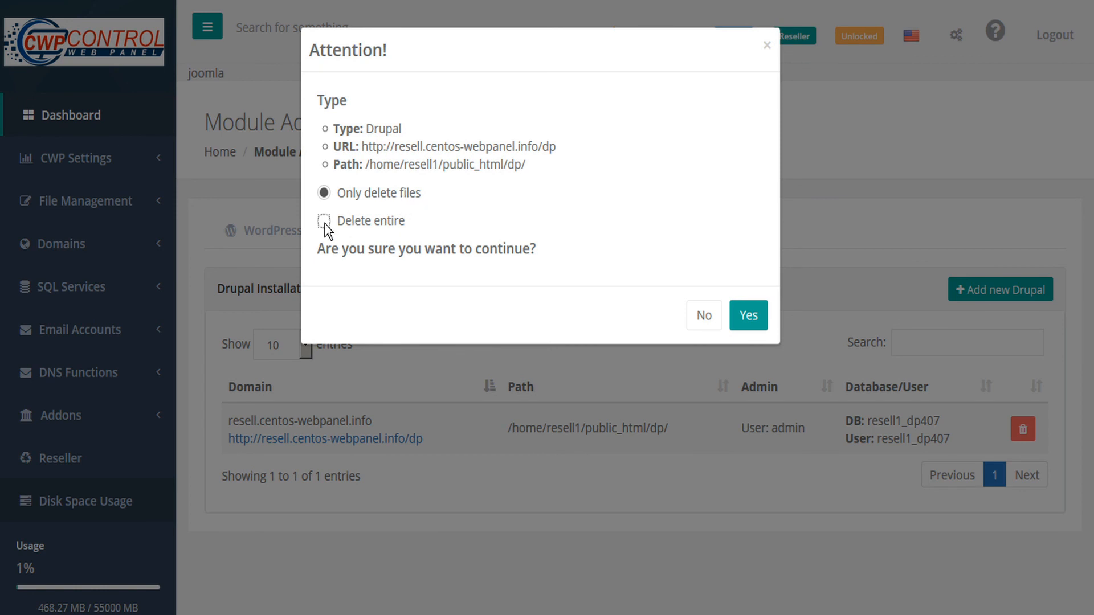
Step: Choose Delete entire and confirm, leaving the Drupal installations table empty
click(322, 220)
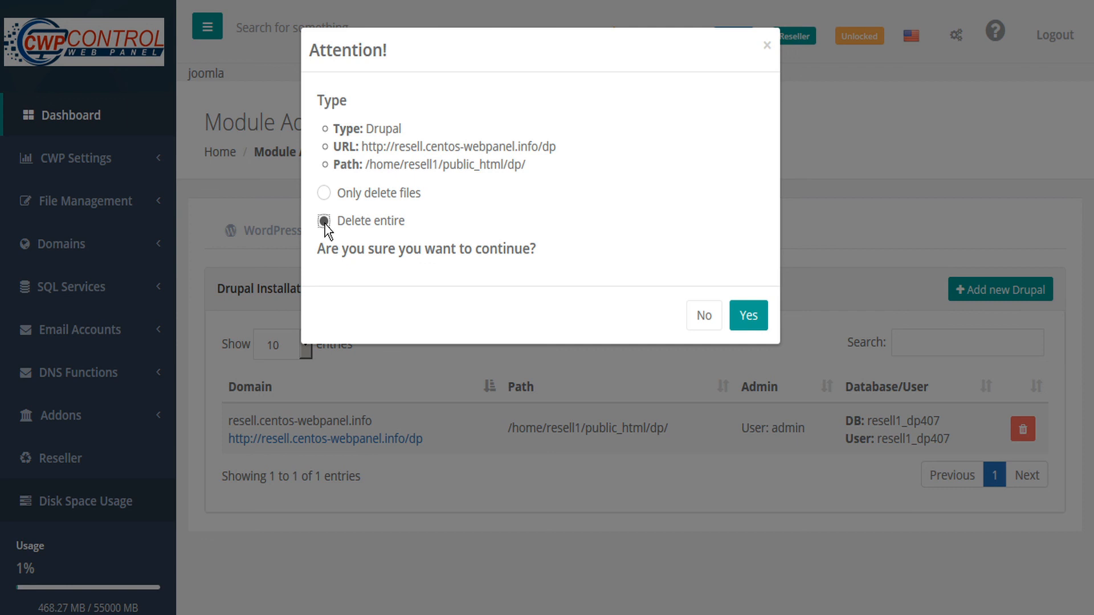
click(323, 220)
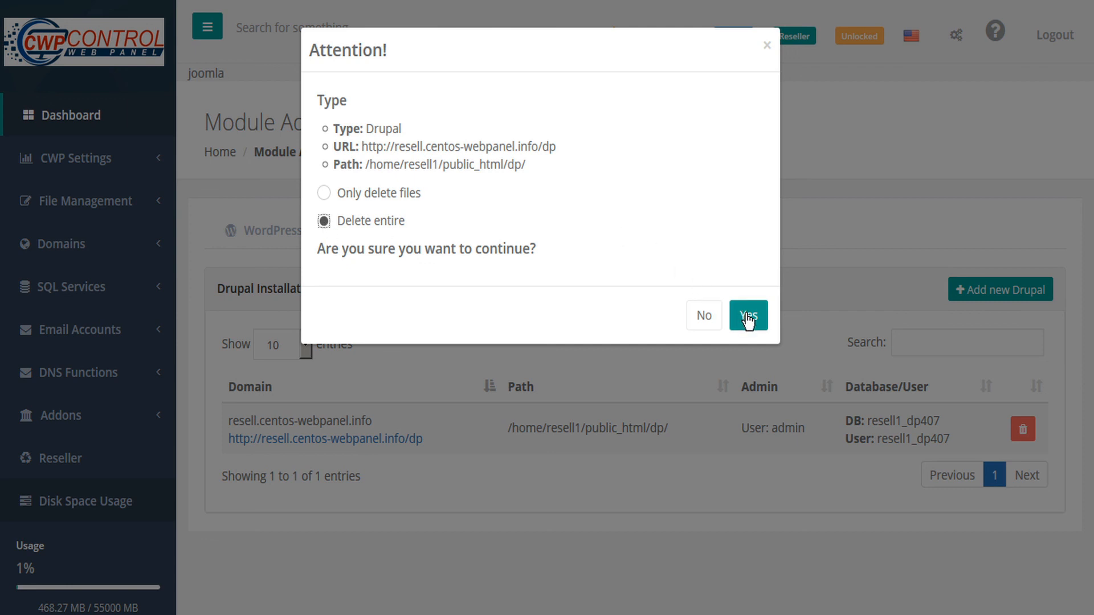
click(748, 316)
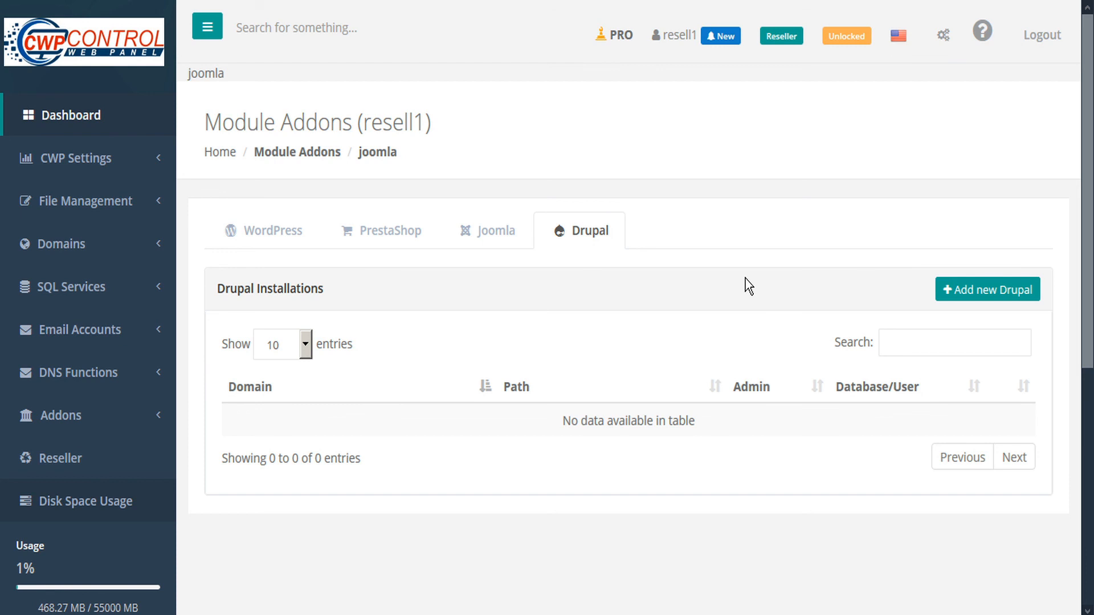
mouse_move(811, 294)
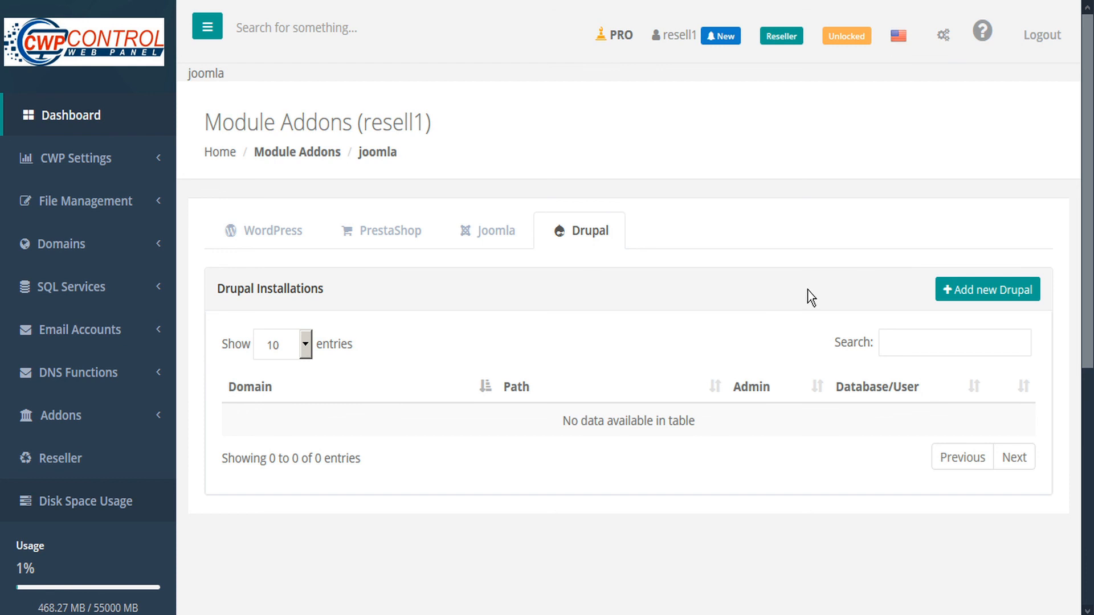
Step: Expand the Addons sidebar section listing the WordPress, PrestaShop, Joomla and Drupal installers
click(62, 415)
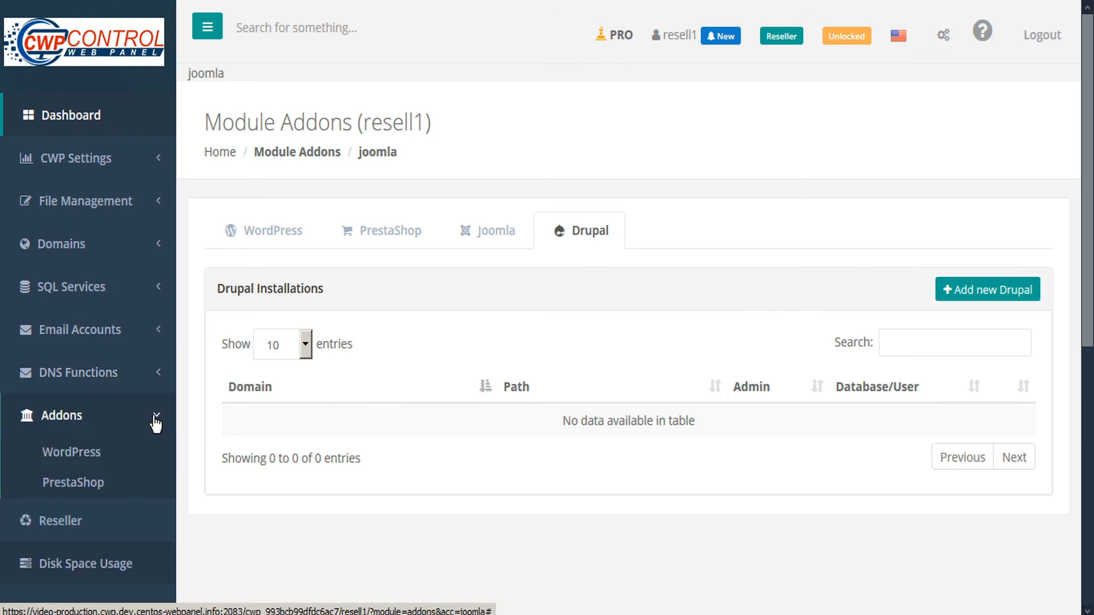
scroll(down, 3)
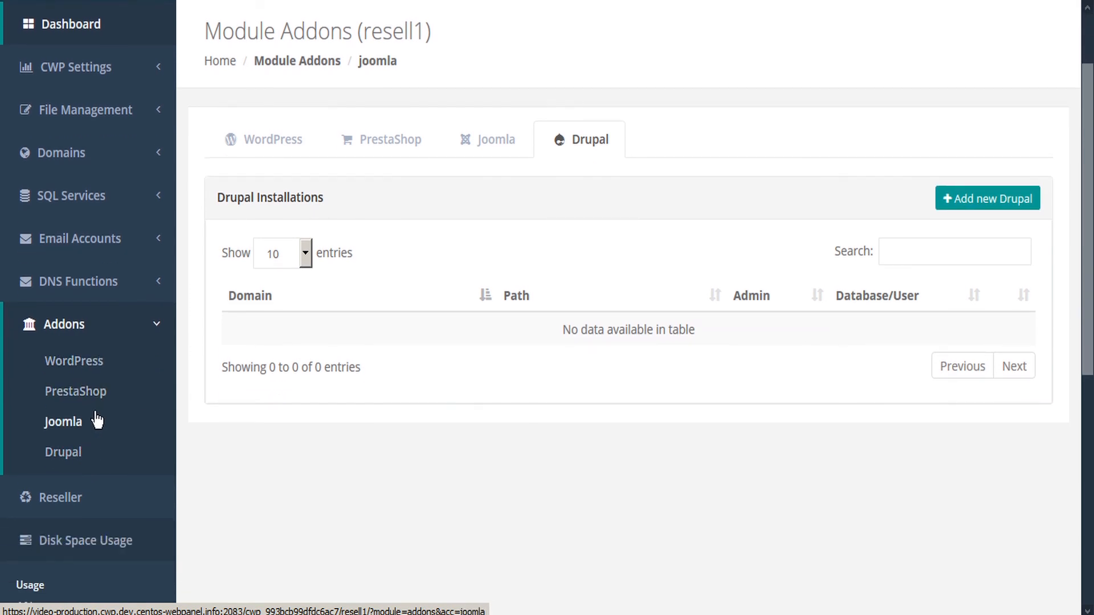